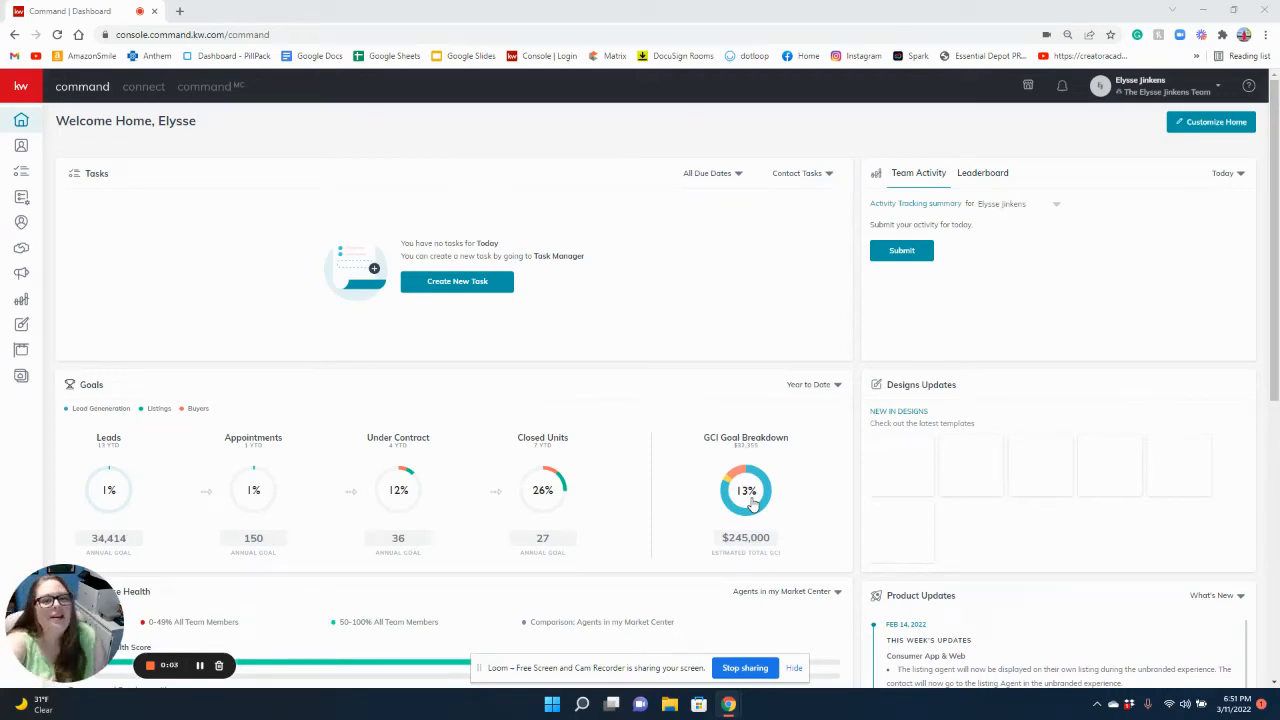
pyautogui.moveTo(746, 348)
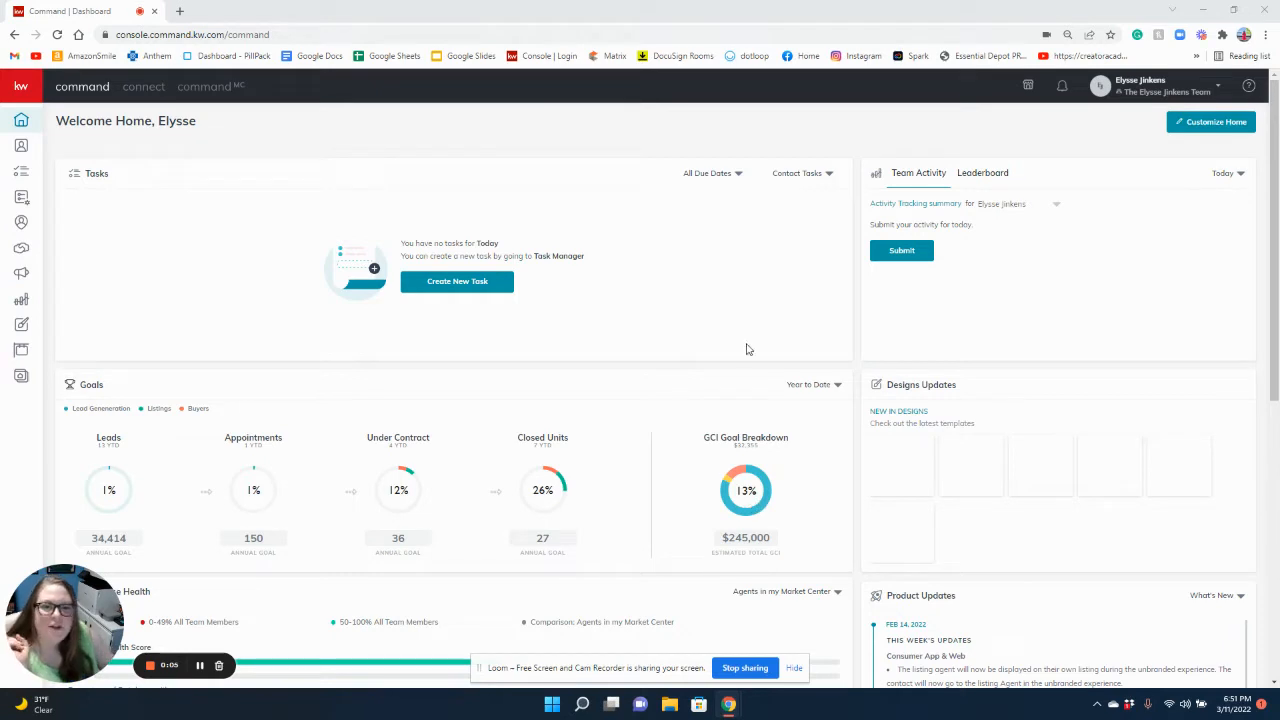
pyautogui.moveTo(740, 300)
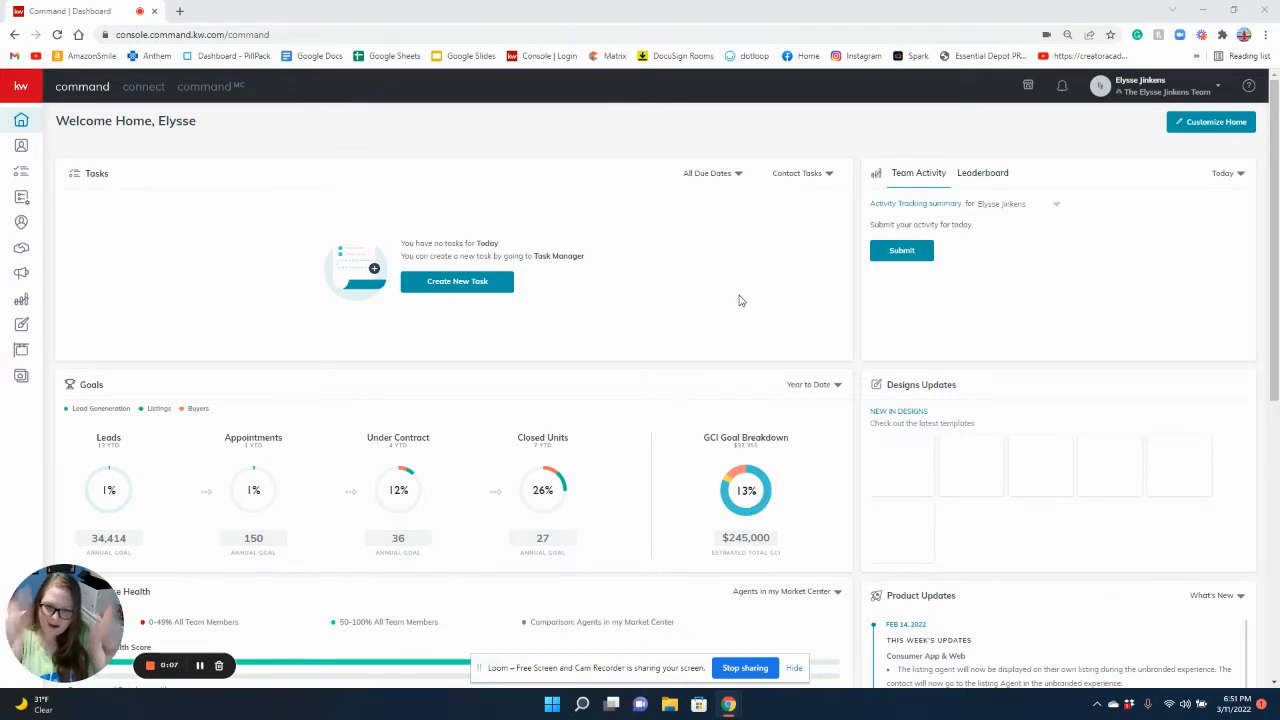
pyautogui.moveTo(660, 344)
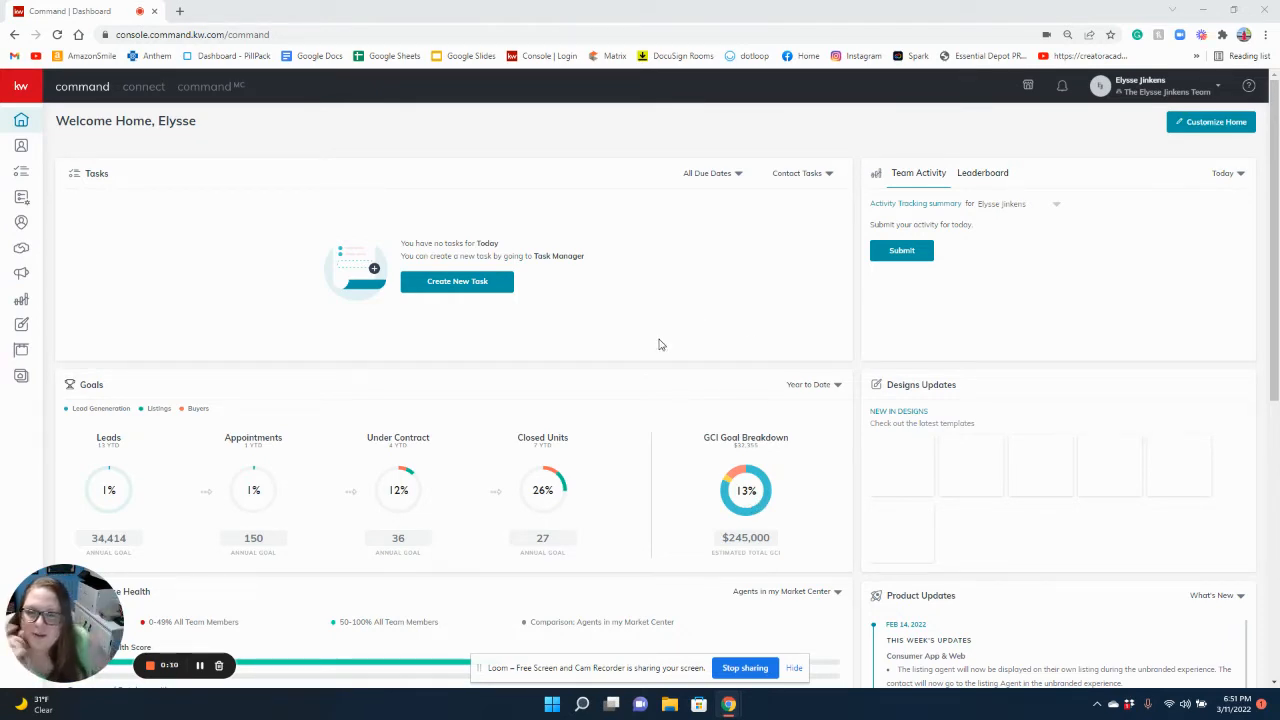
pyautogui.moveTo(320, 204)
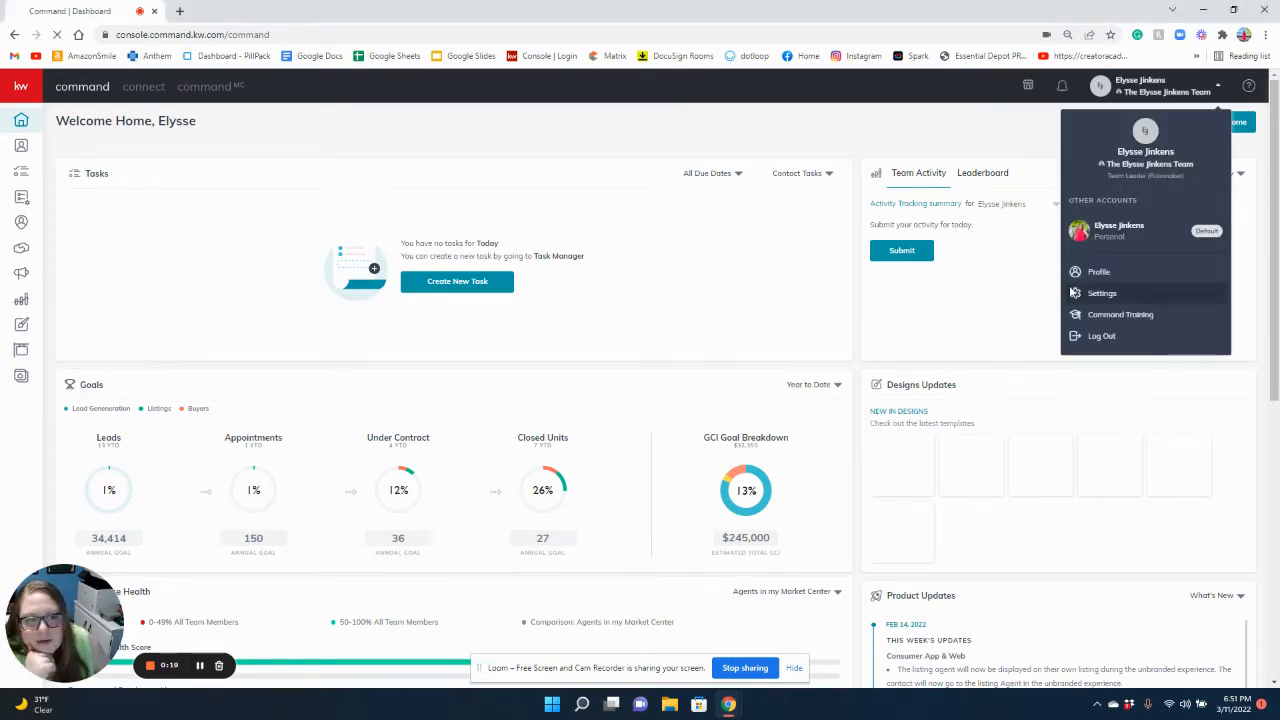
# - Go to account Settings and expand the Connect Settings category in the sidebar
pyautogui.click(1100, 292)
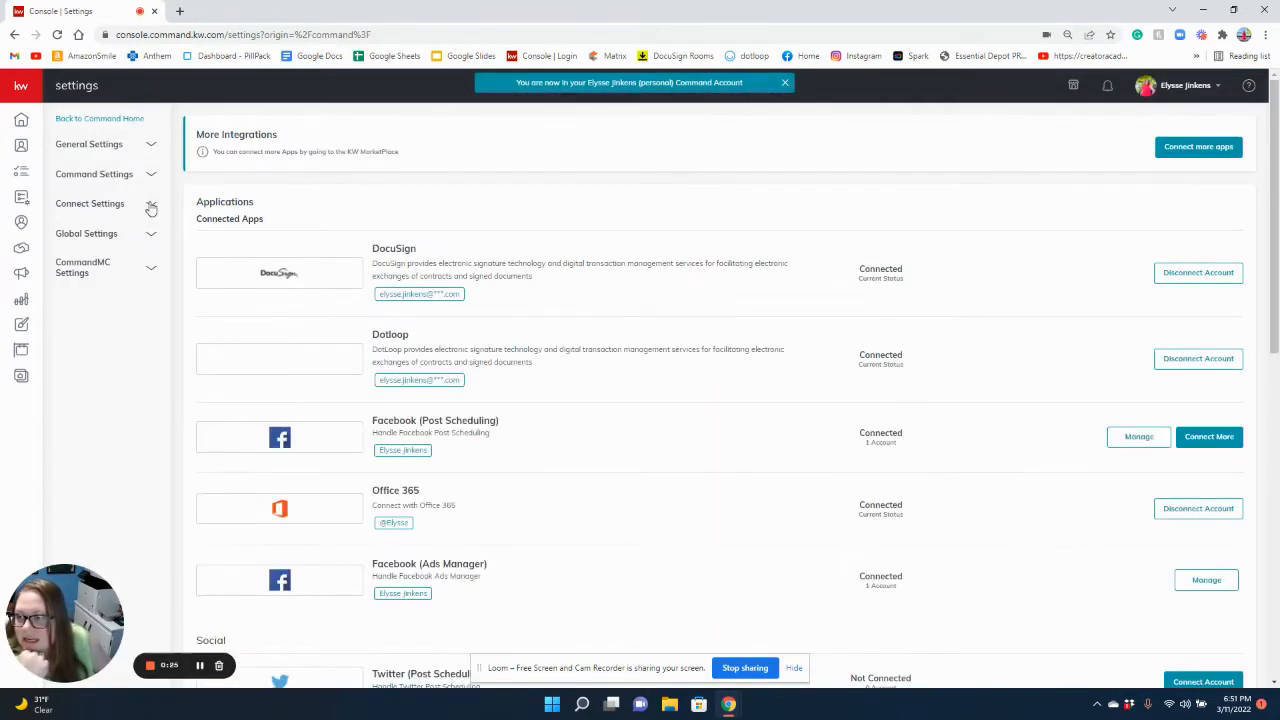
pyautogui.click(90, 204)
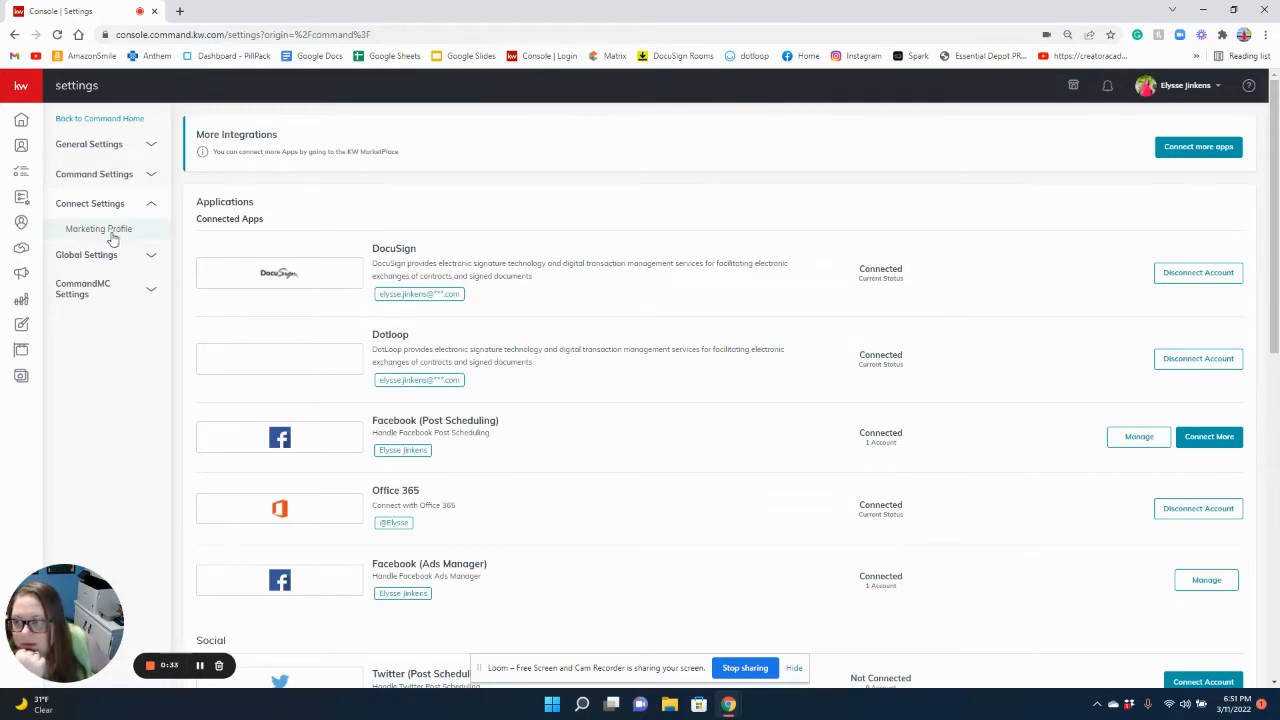
pyautogui.moveTo(656, 168)
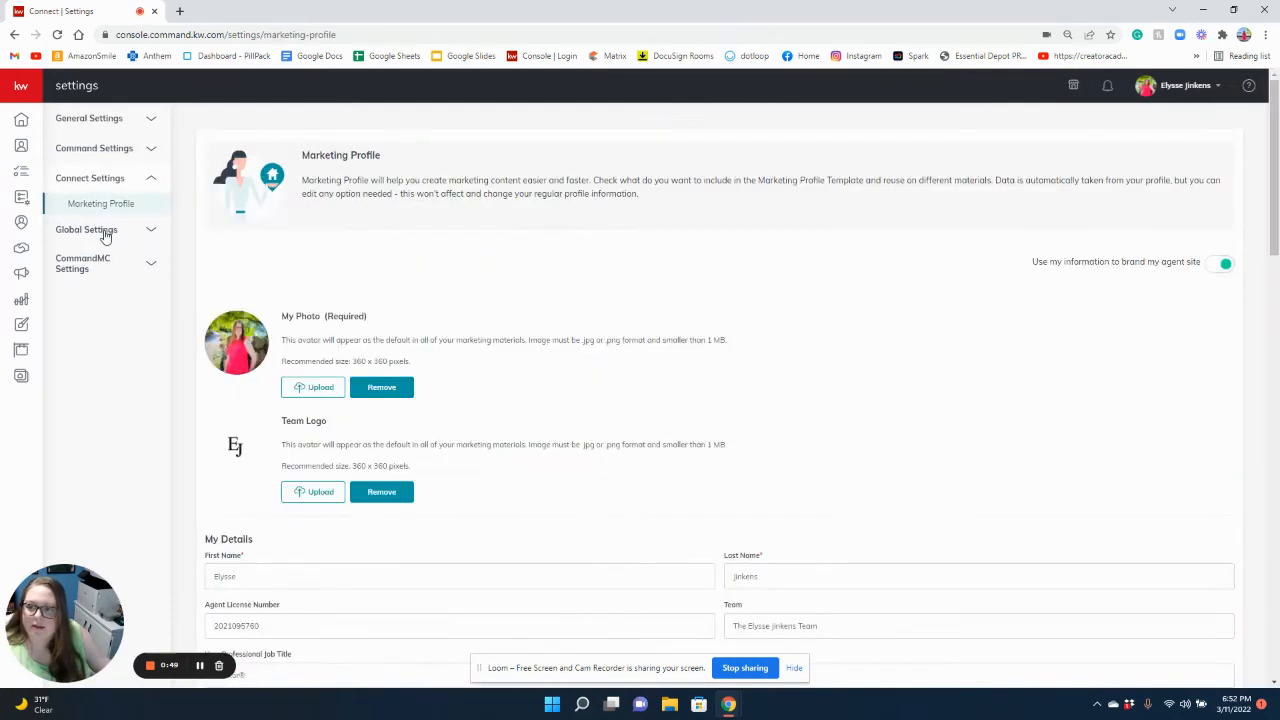
# - Enter 'Coffee. Contracts. Closings.' in the Slogan field of the Marketing Profile
pyautogui.scroll(-3)
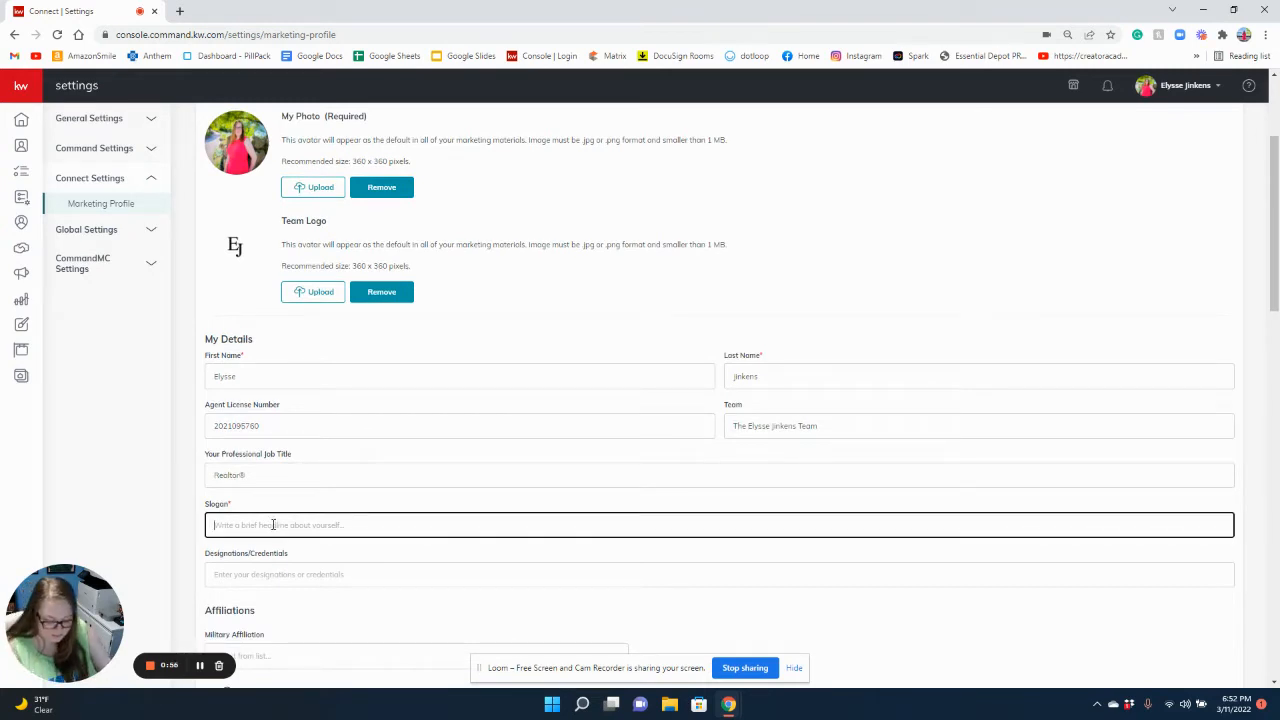
pyautogui.write('Coo')
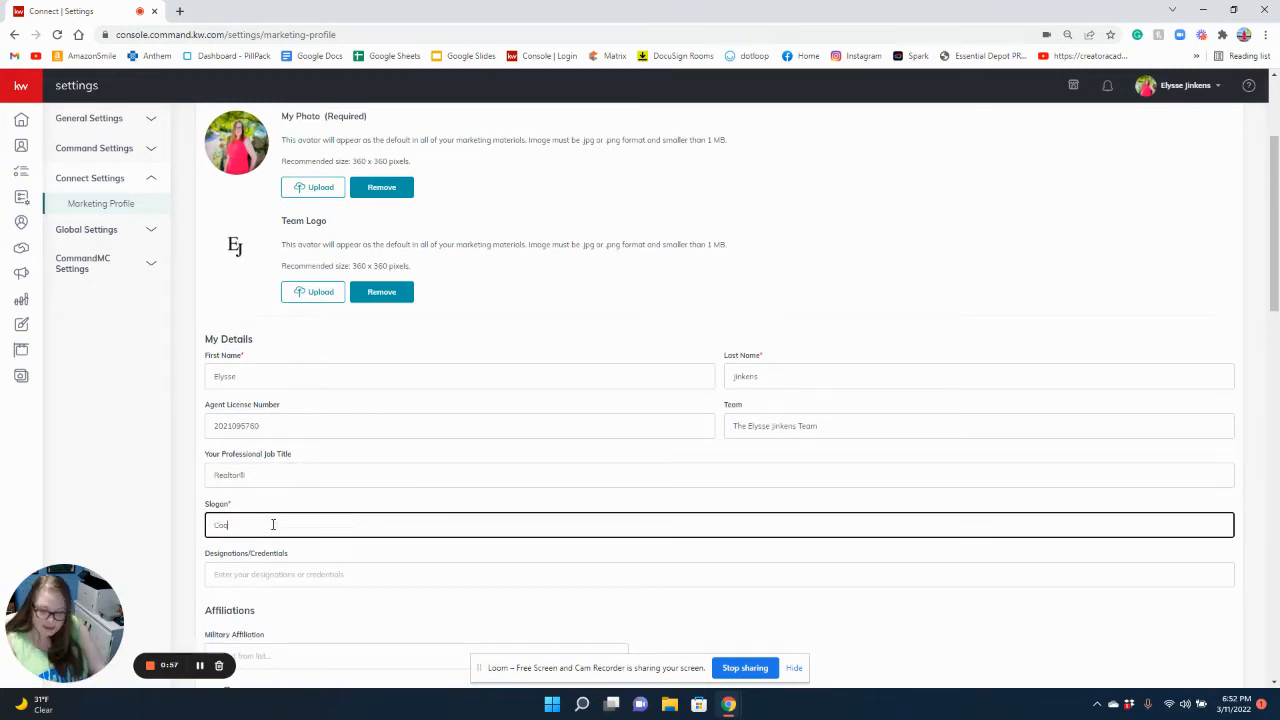
pyautogui.write('ffee. Contract')
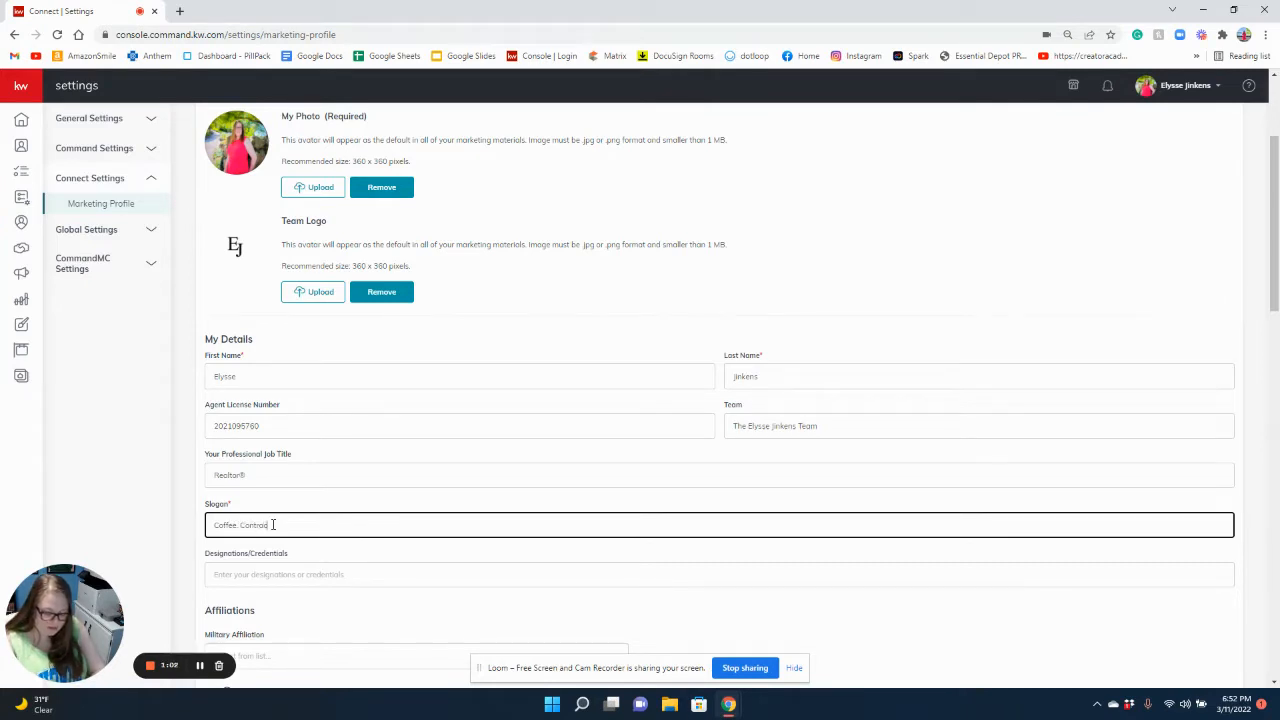
pyautogui.write('s, Cl')
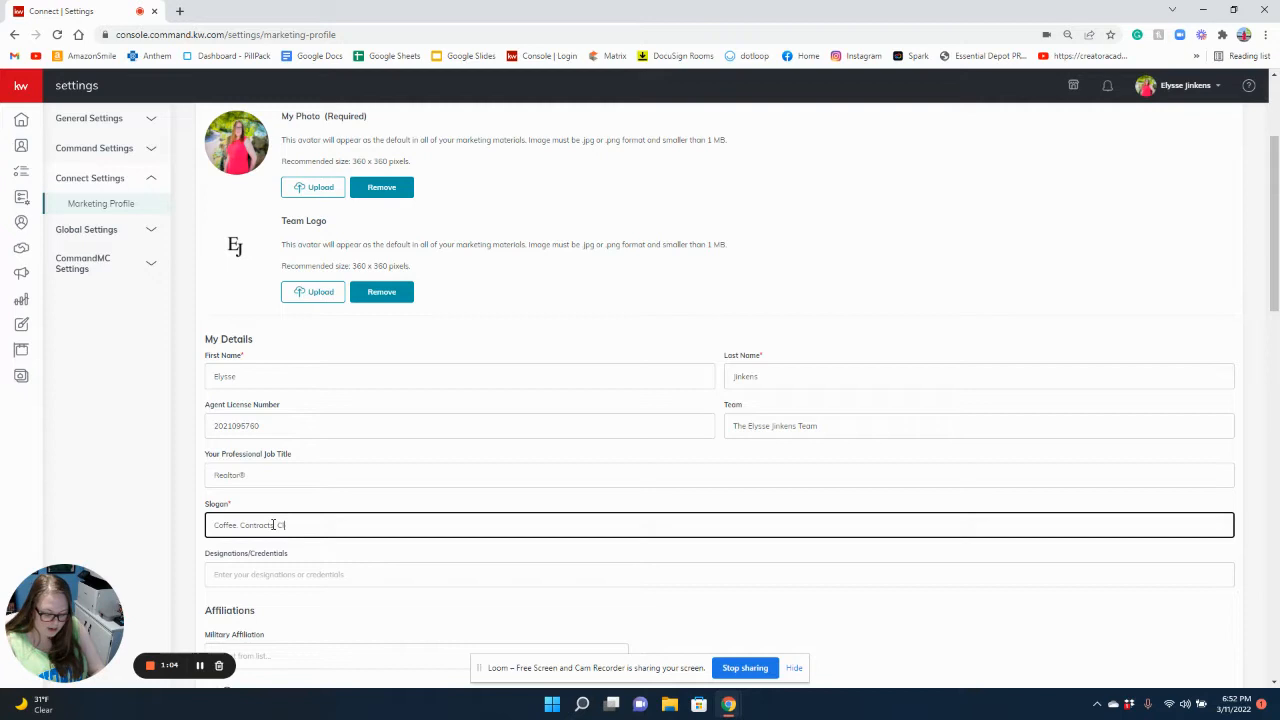
pyautogui.write('Closings.')
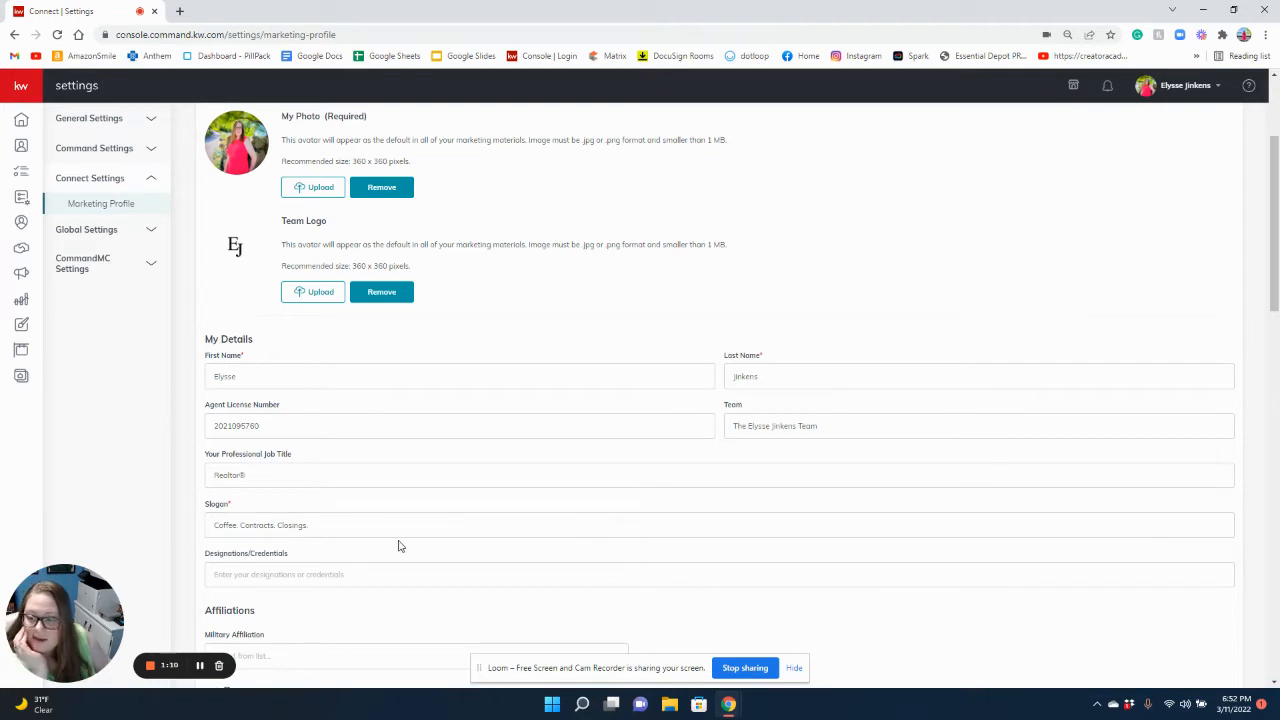
pyautogui.moveTo(392, 556)
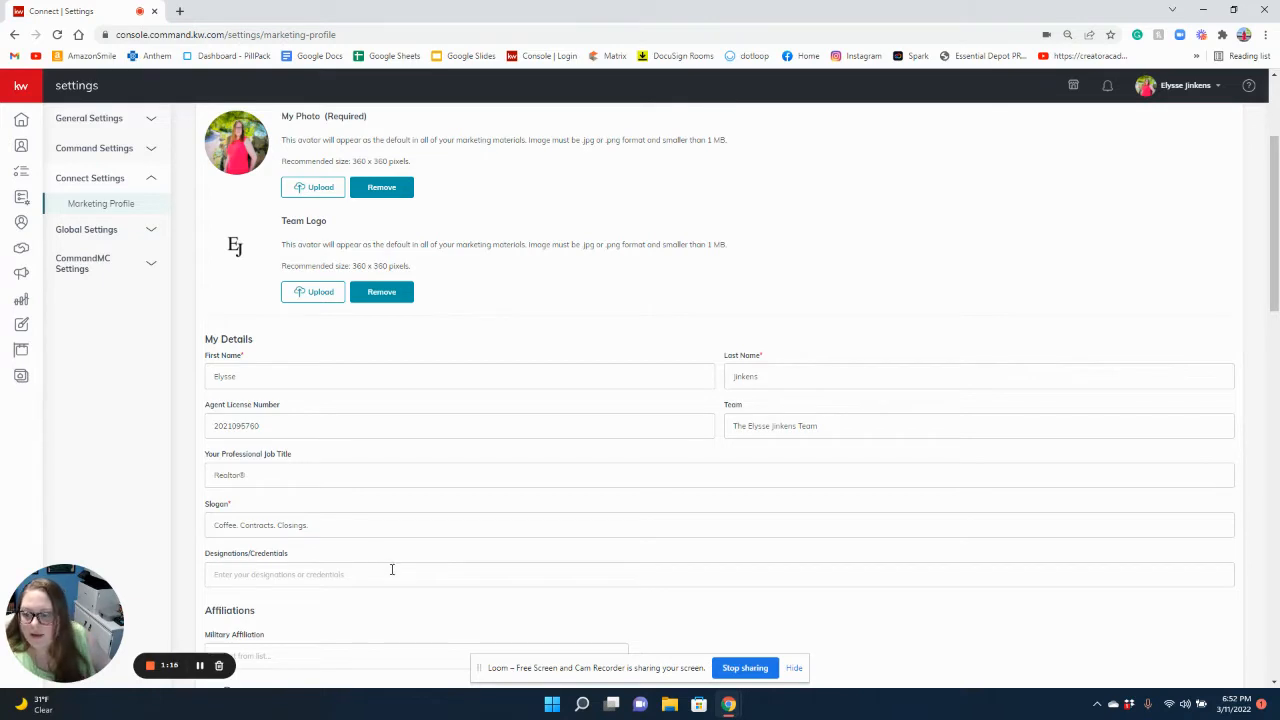
# - Attempt to save the Marketing Profile and return to the Website field flagged as an invalid URL
pyautogui.scroll(-3)
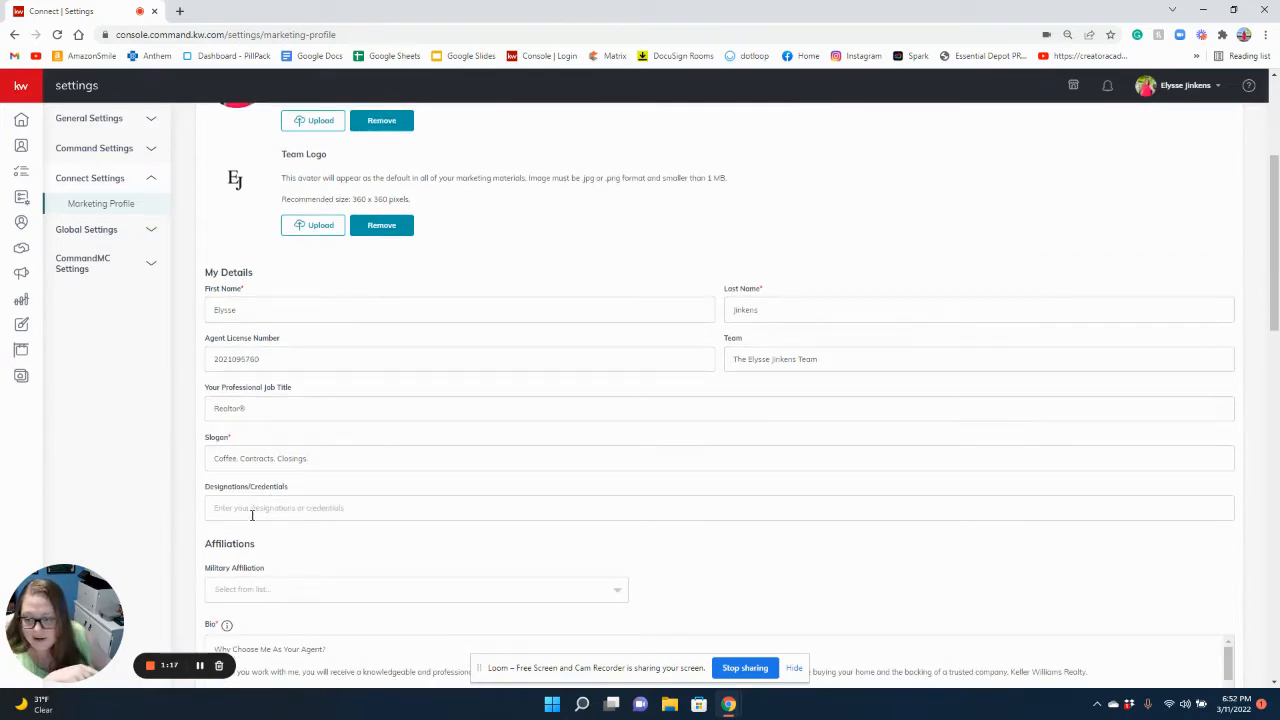
pyautogui.scroll(-3)
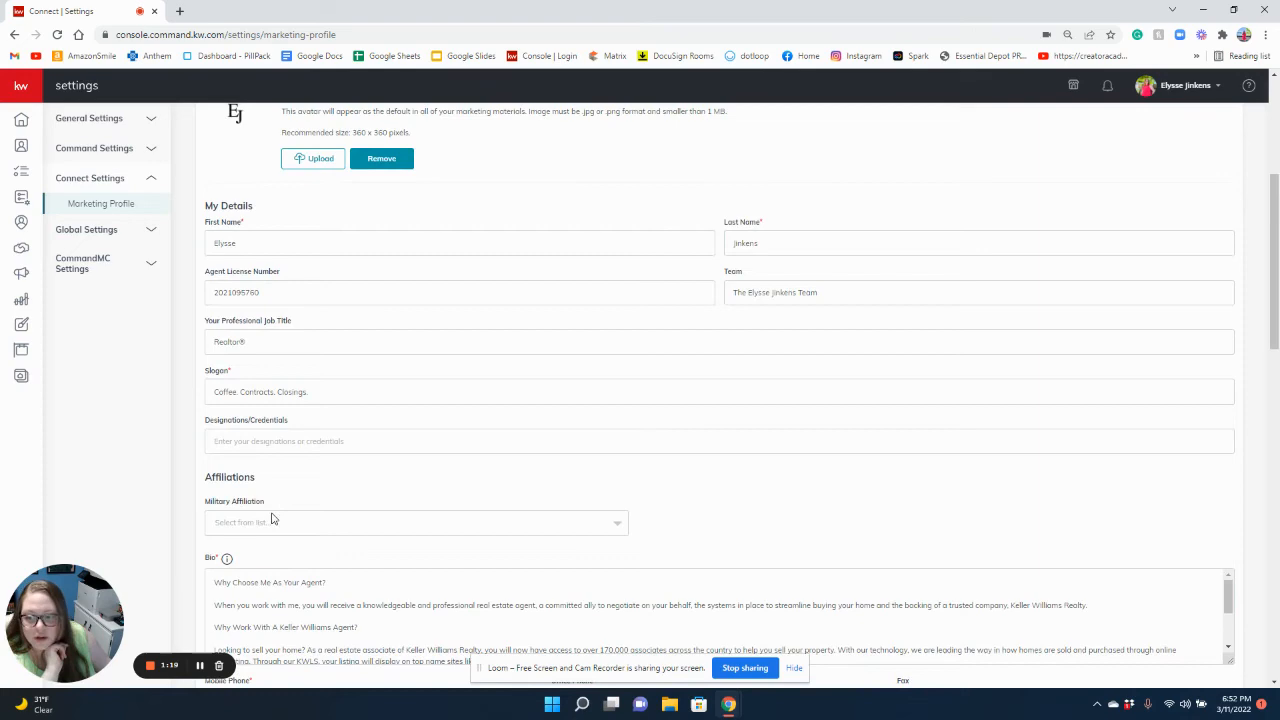
pyautogui.scroll(-3)
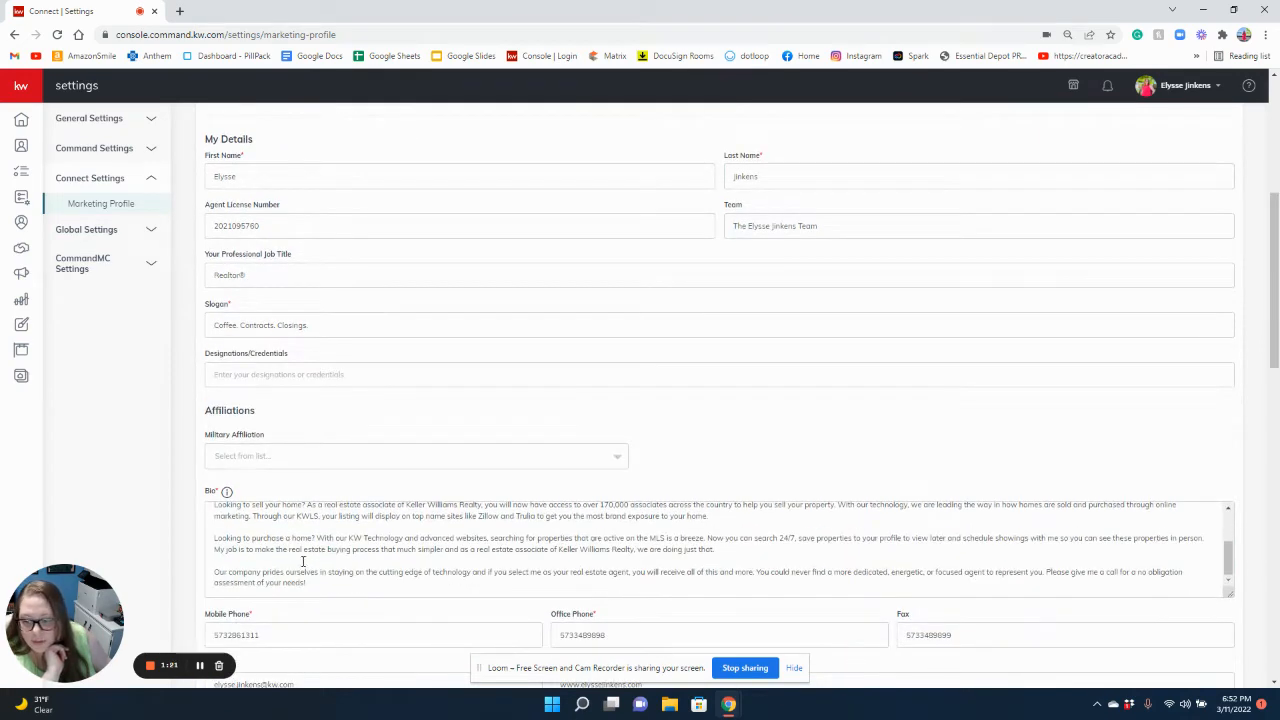
pyautogui.scroll(-3)
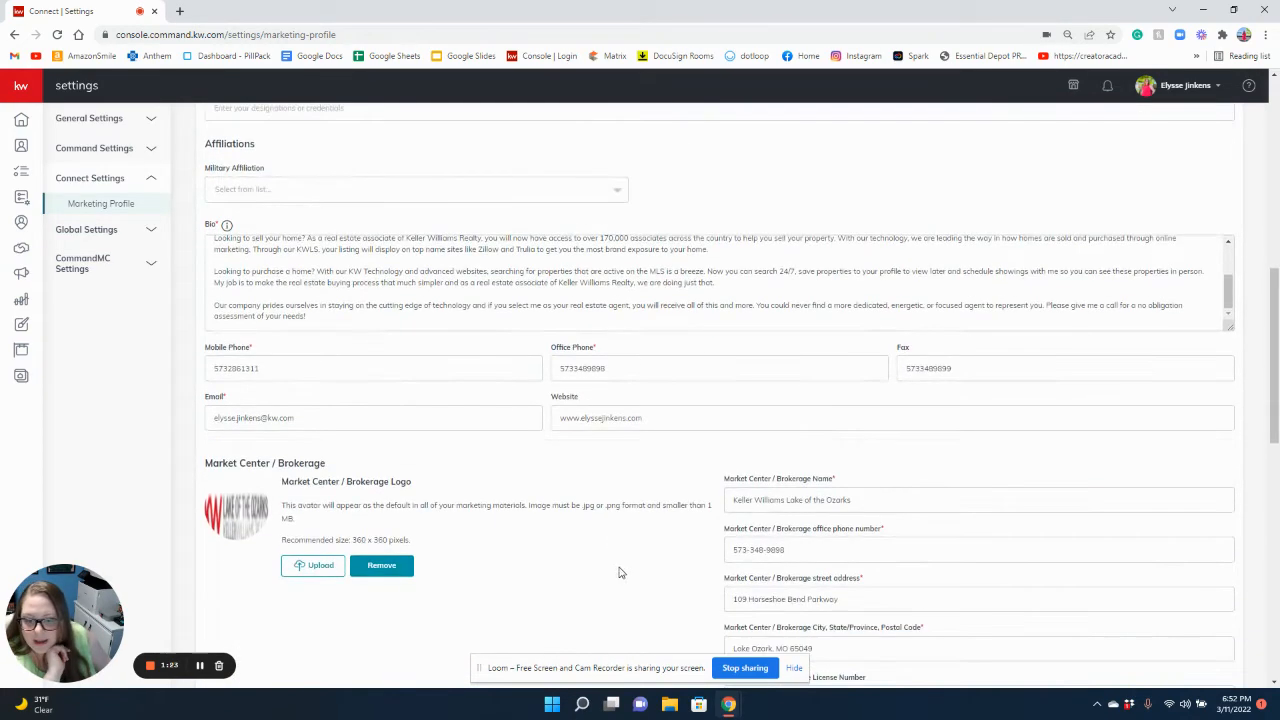
pyautogui.scroll(-3)
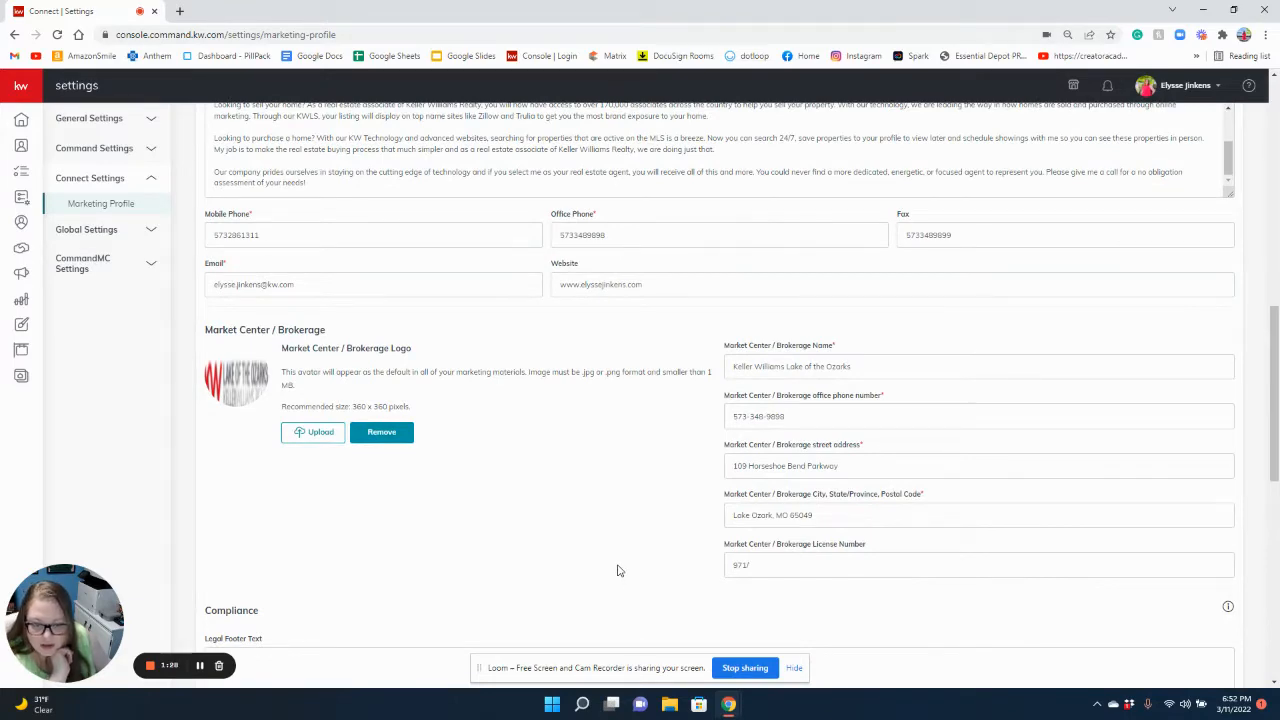
pyautogui.scroll(-3)
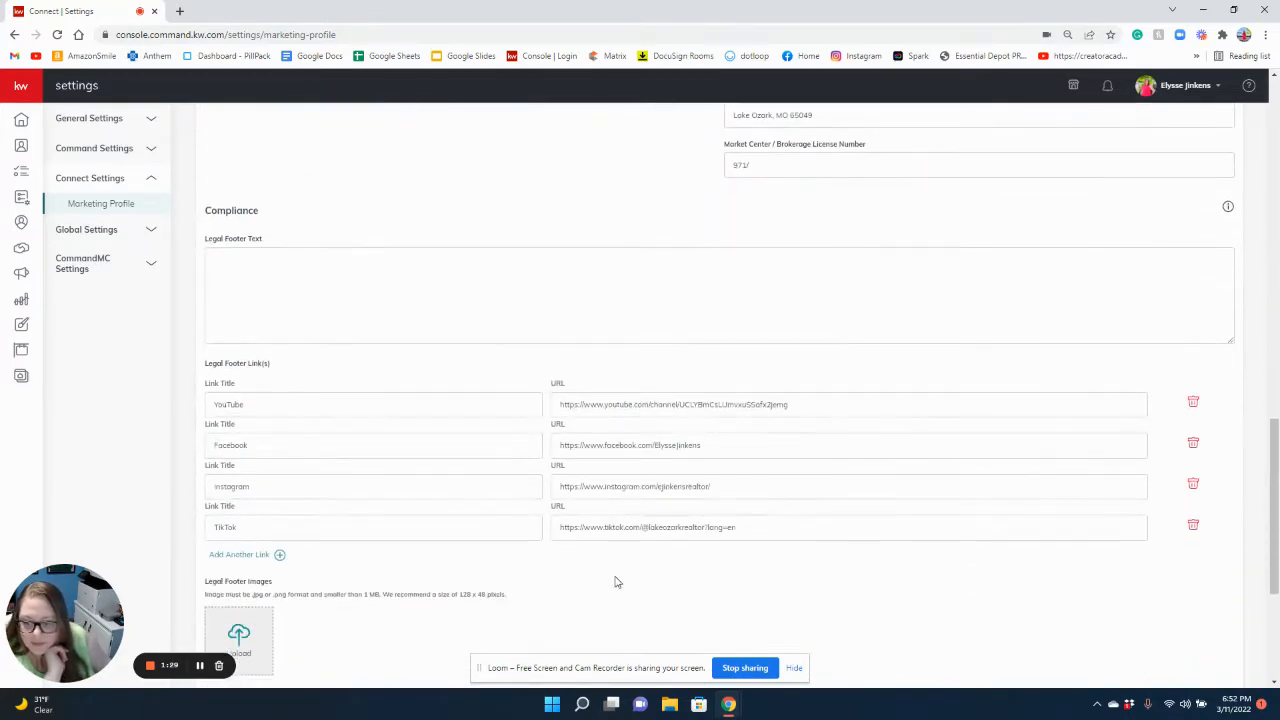
pyautogui.scroll(-3)
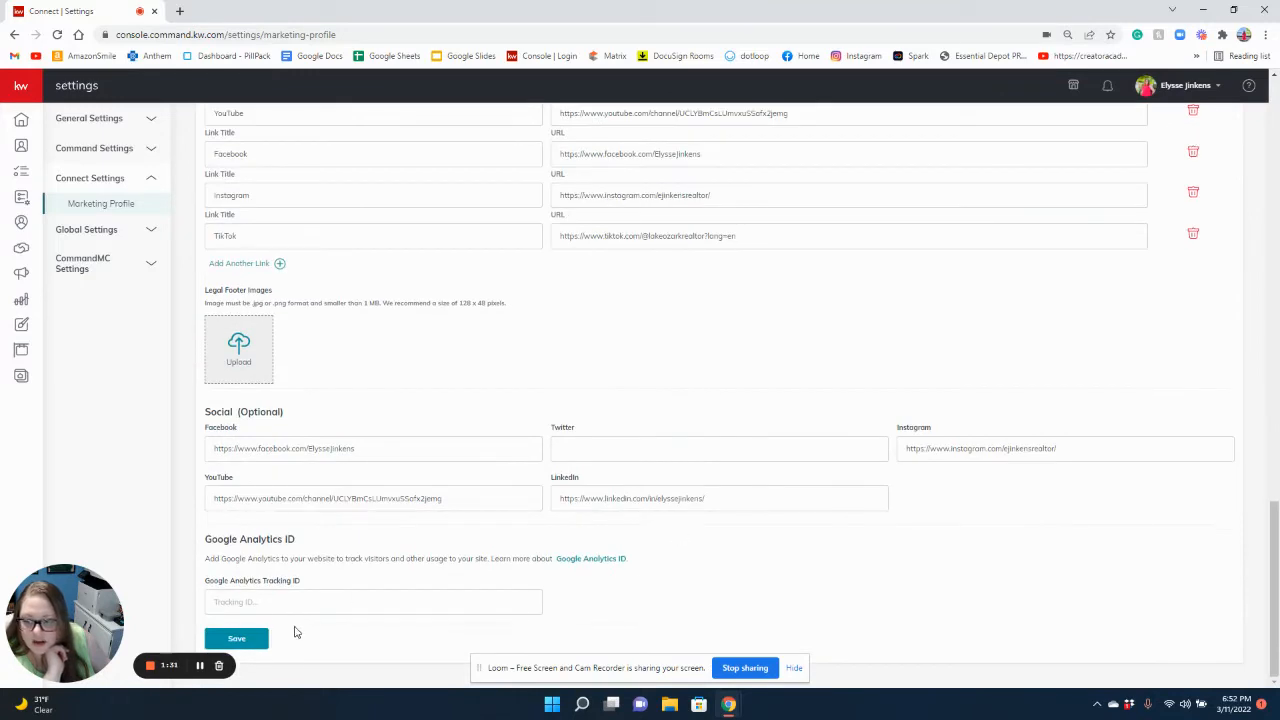
pyautogui.scroll(3)
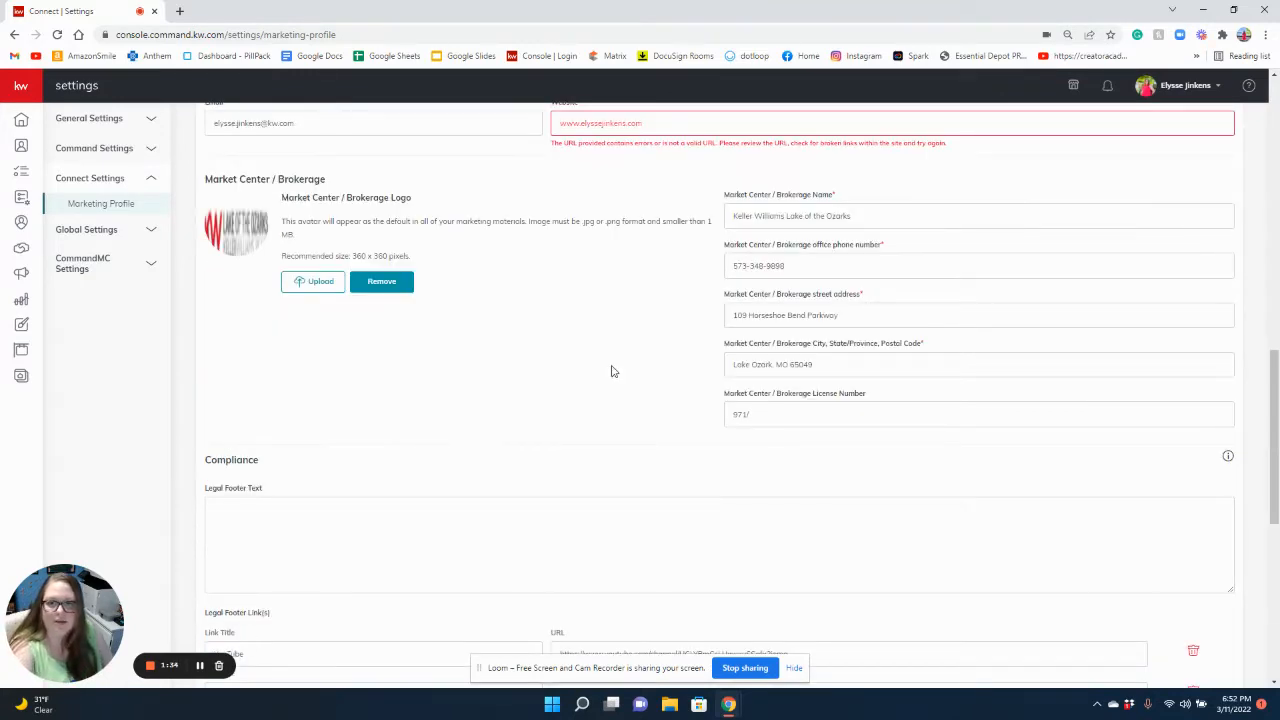
pyautogui.scroll(3)
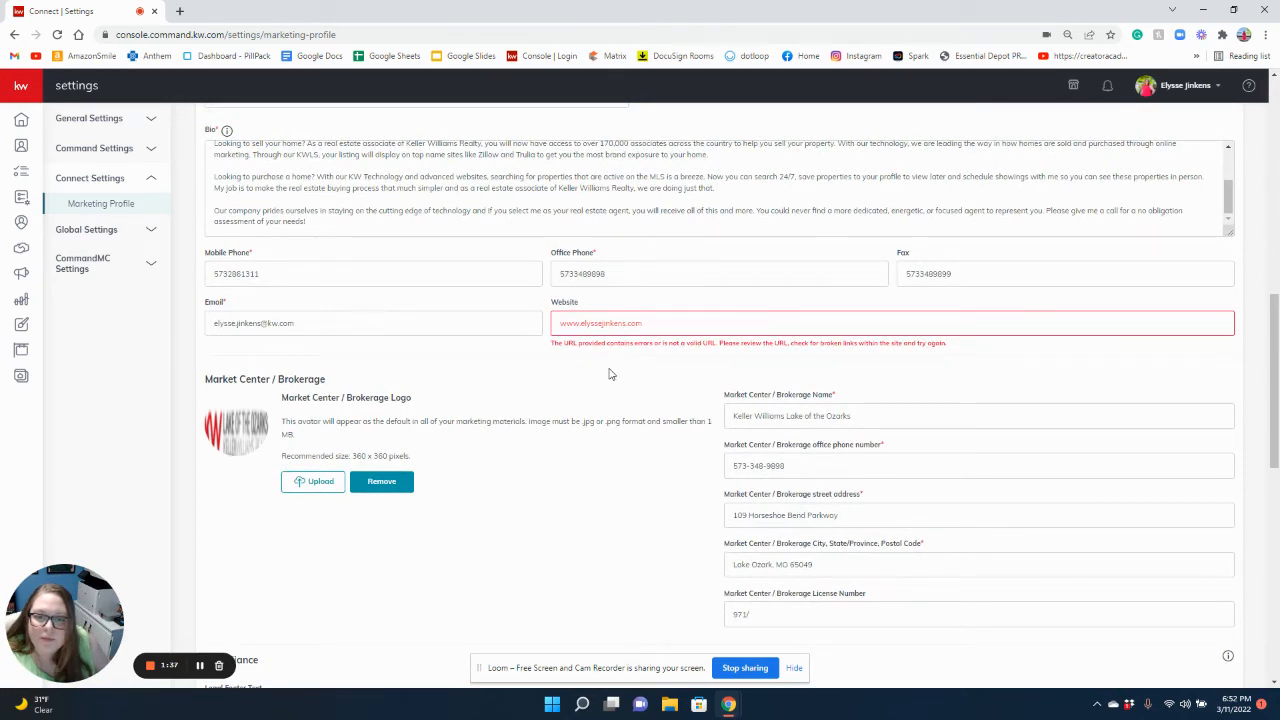
pyautogui.click(890, 322)
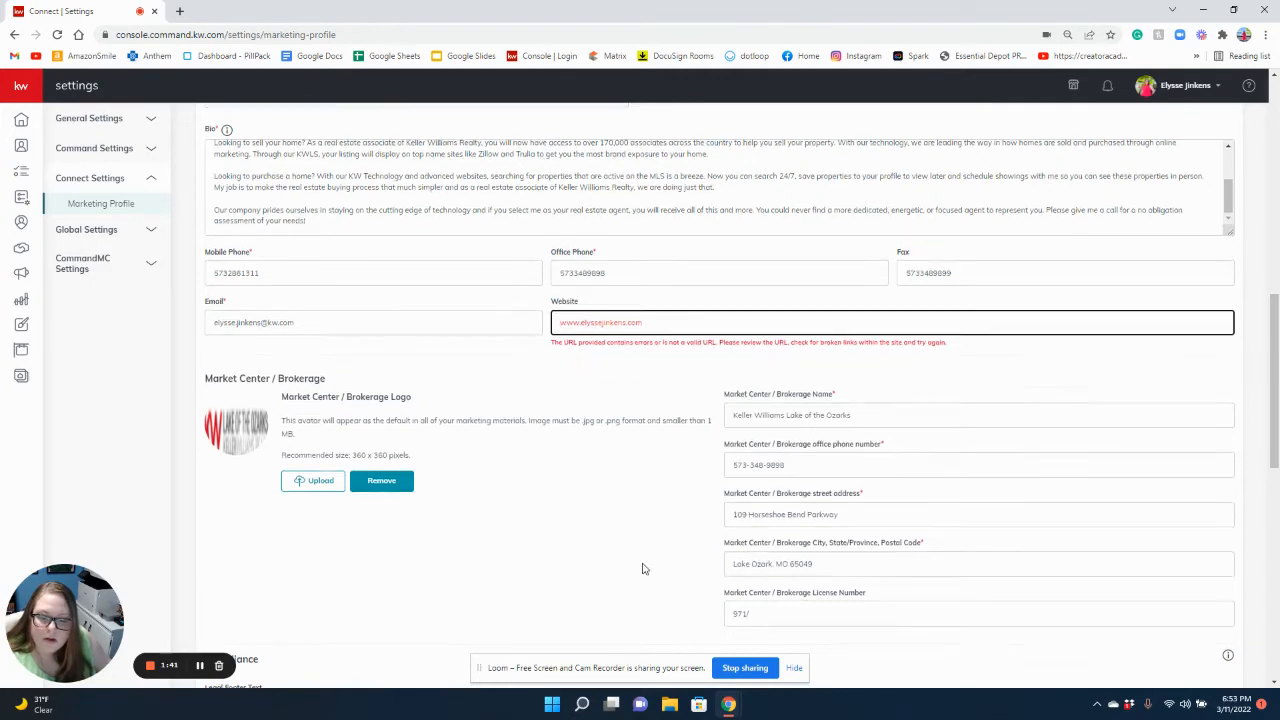
pyautogui.scroll(-3)
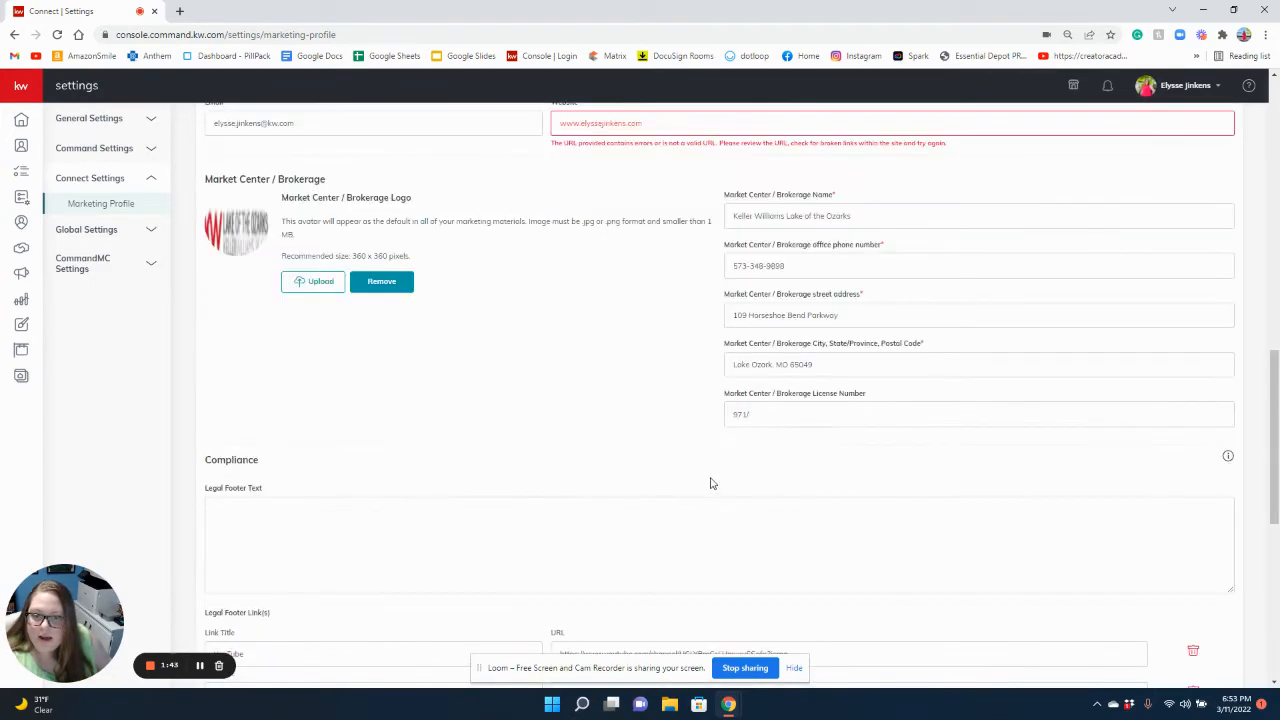
pyautogui.scroll(3)
pyautogui.write('http://')
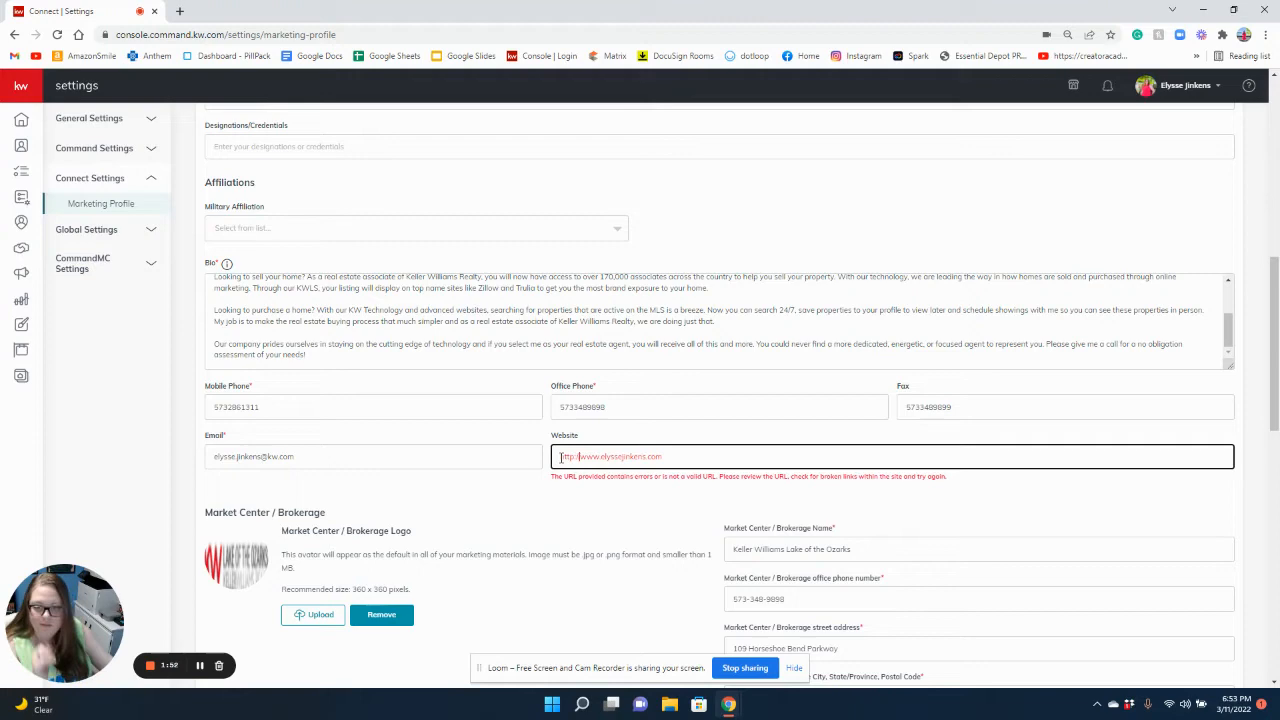
pyautogui.scroll(-3)
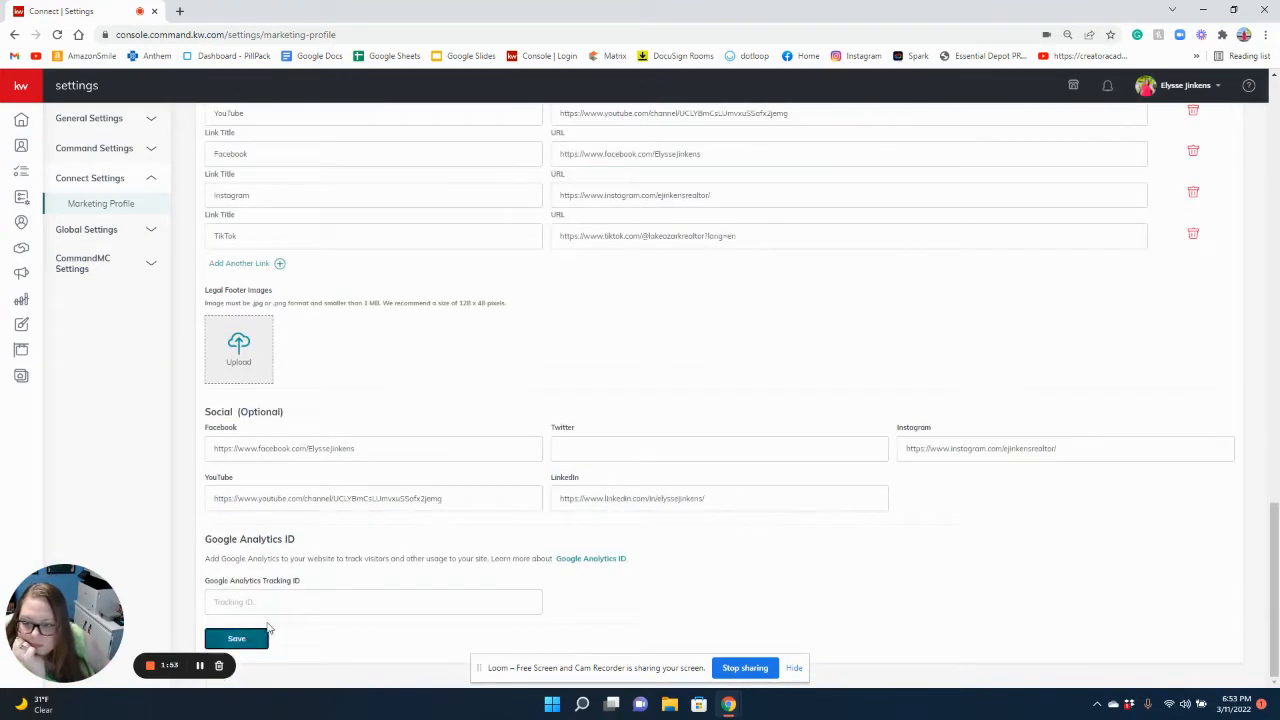
pyautogui.click(236, 638)
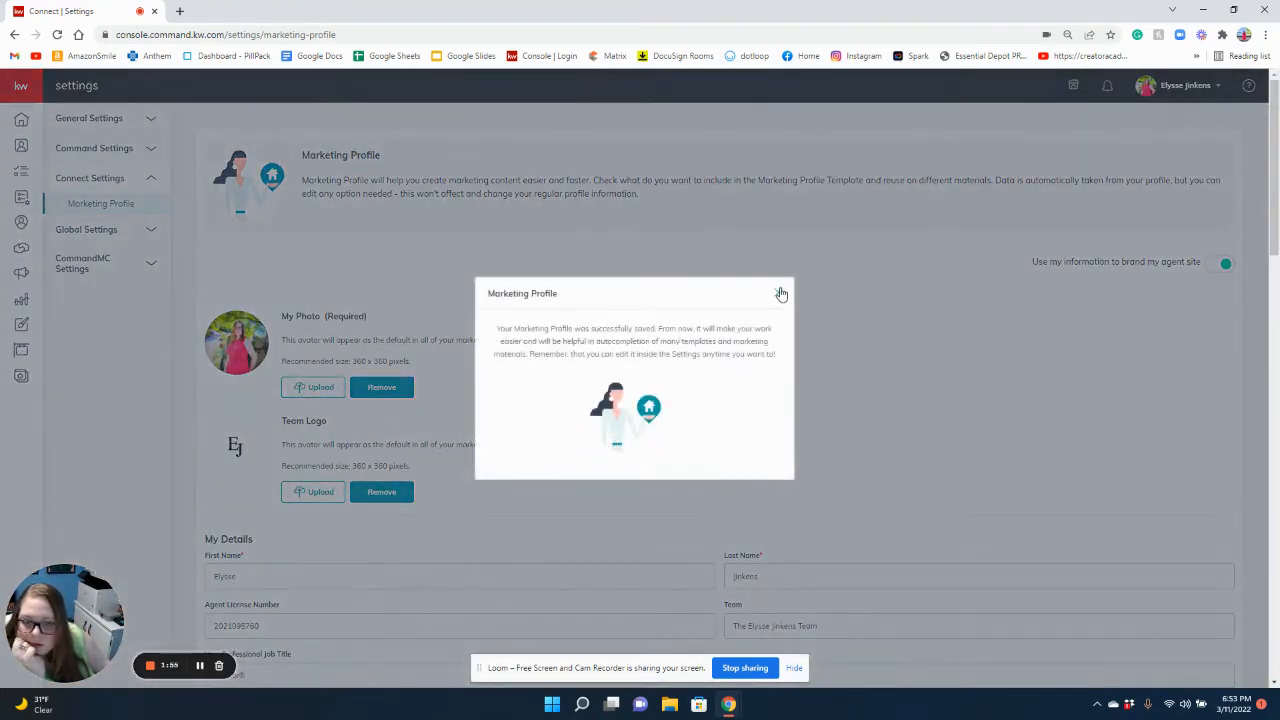
pyautogui.click(780, 292)
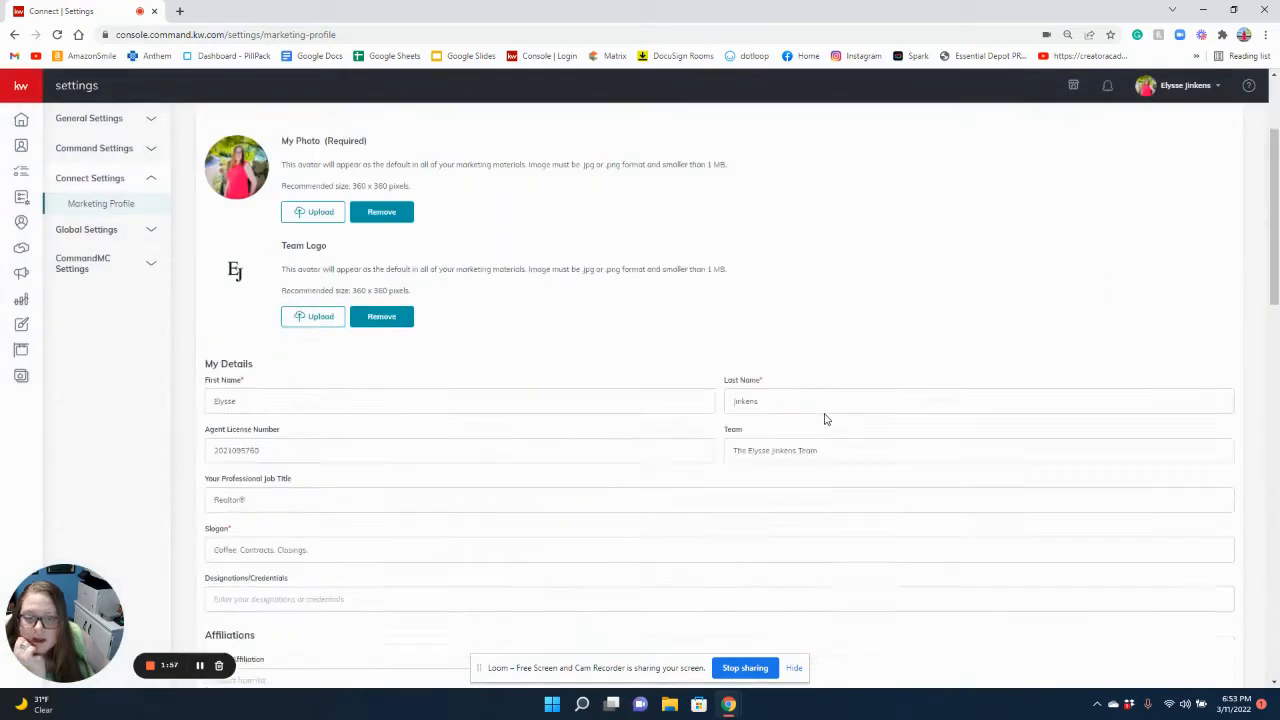
pyautogui.scroll(-3)
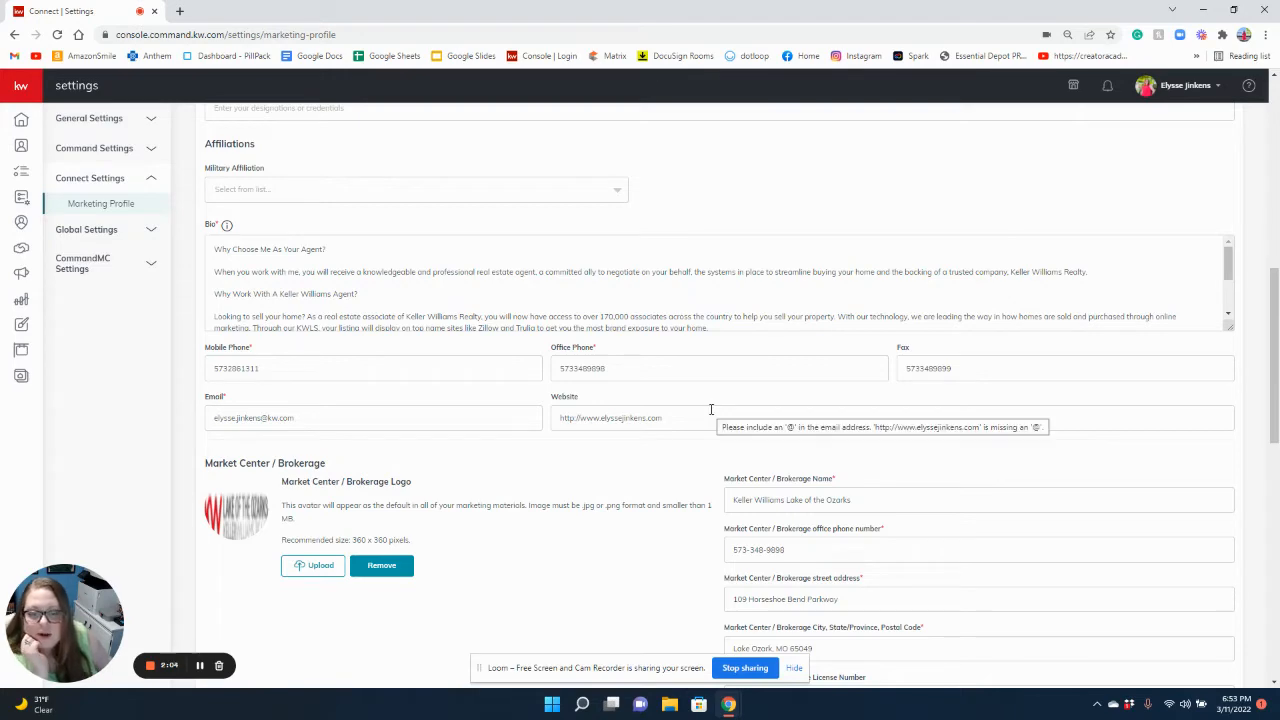
pyautogui.scroll(3)
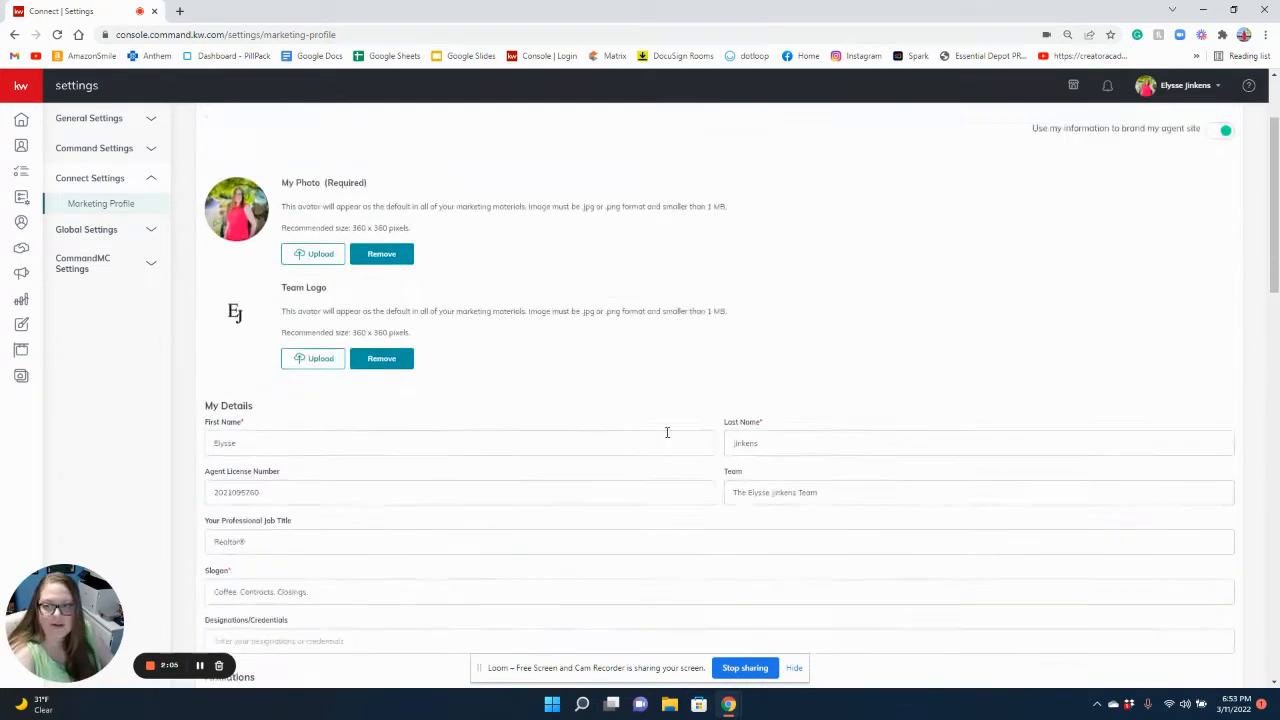
pyautogui.scroll(3)
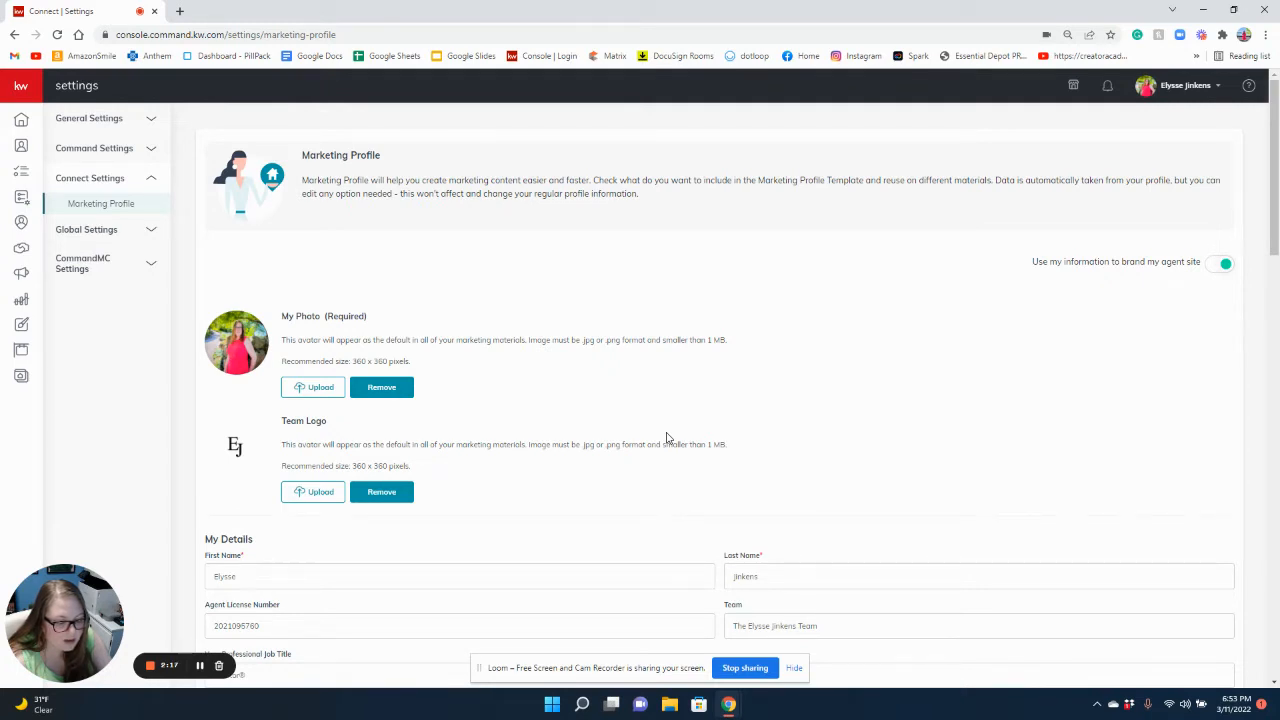
pyautogui.moveTo(658, 436)
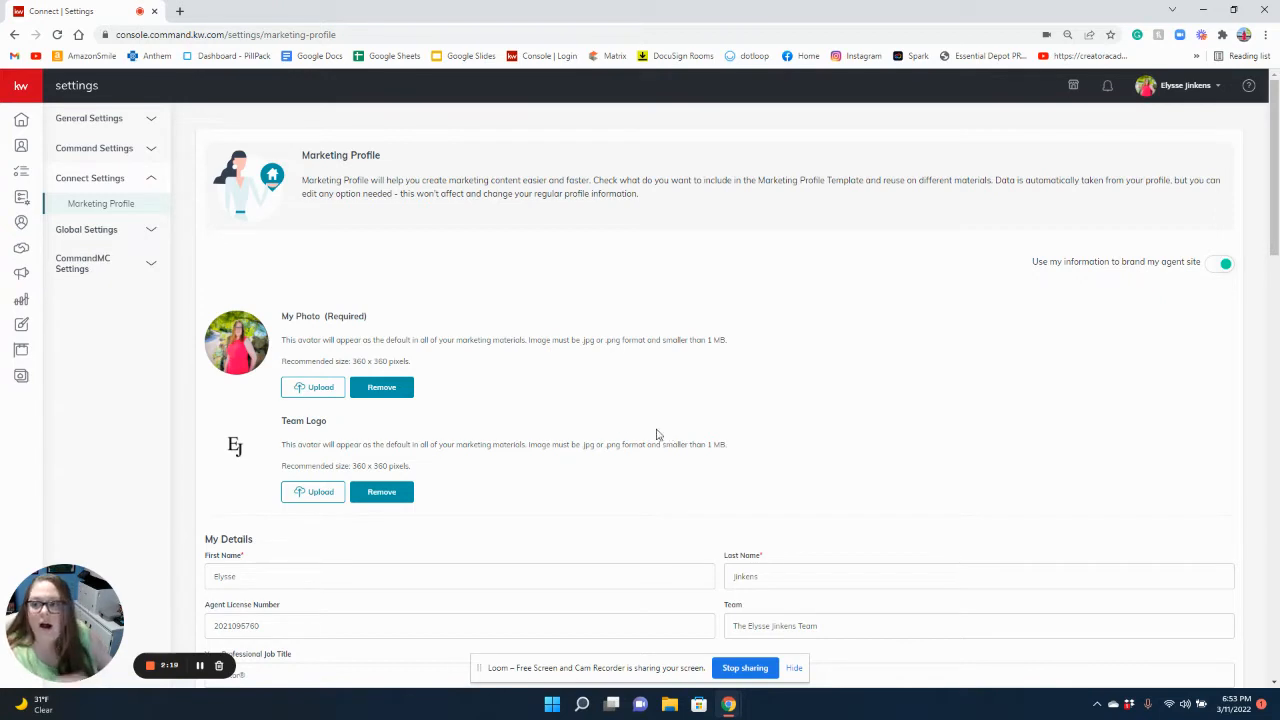
pyautogui.moveTo(906, 424)
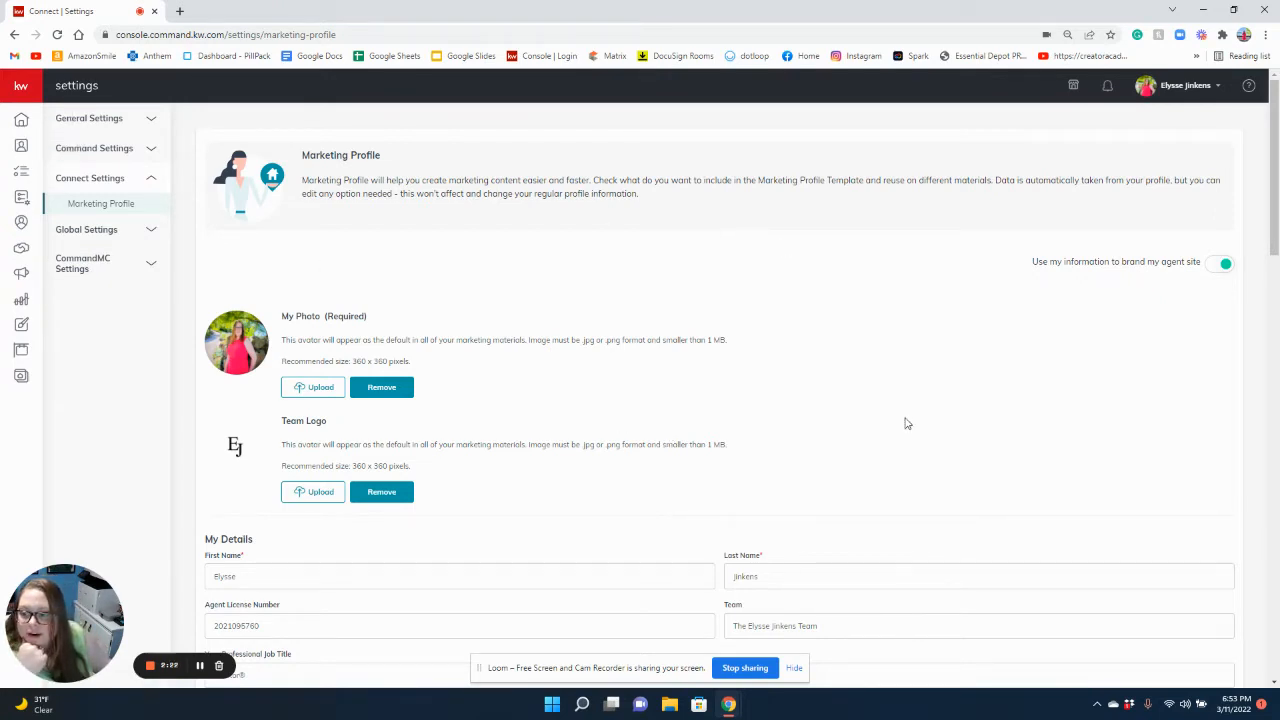
pyautogui.moveTo(20, 120)
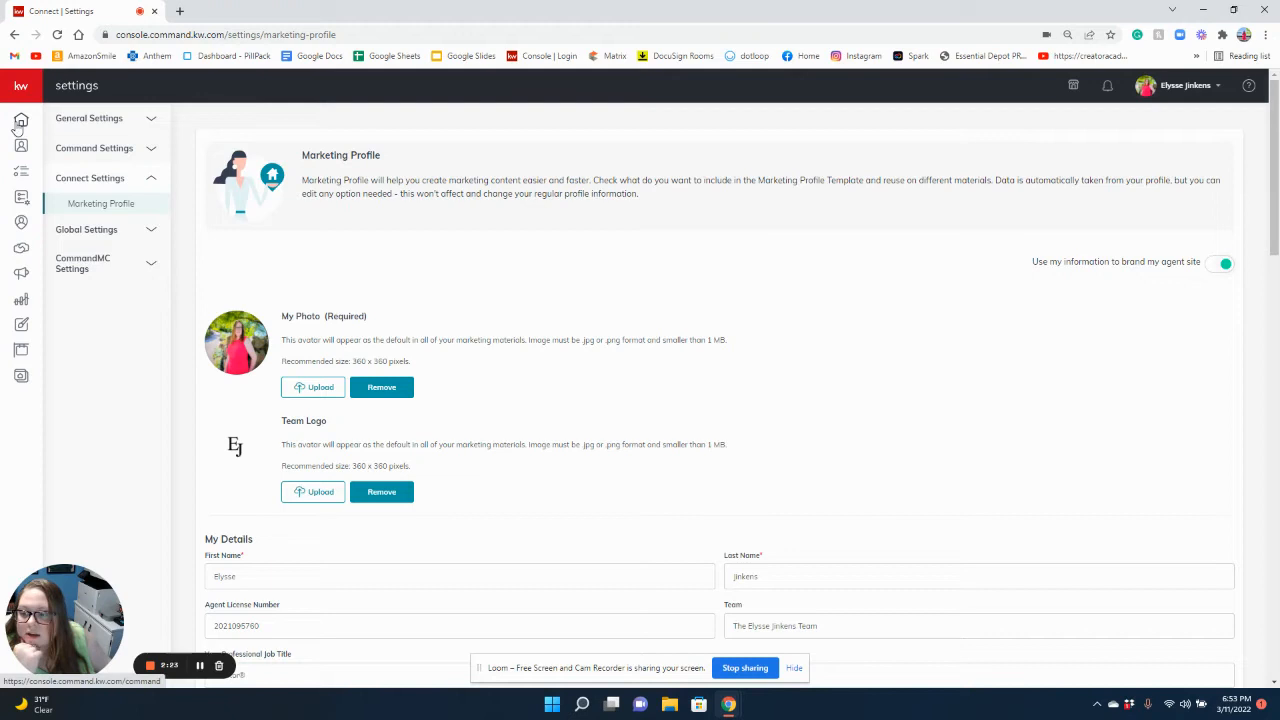
pyautogui.moveTo(176, 504)
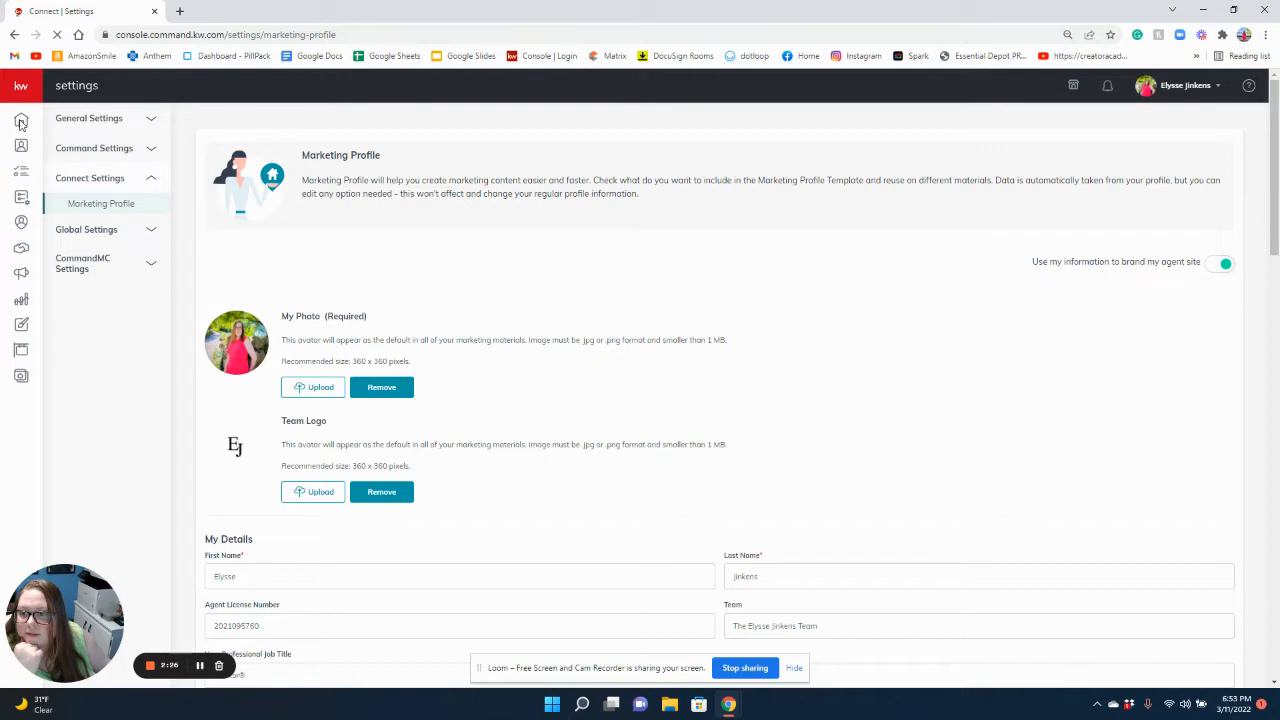
# - Sign in again through Keller Cloud and land on the Command home dashboard
pyautogui.click(696, 464)
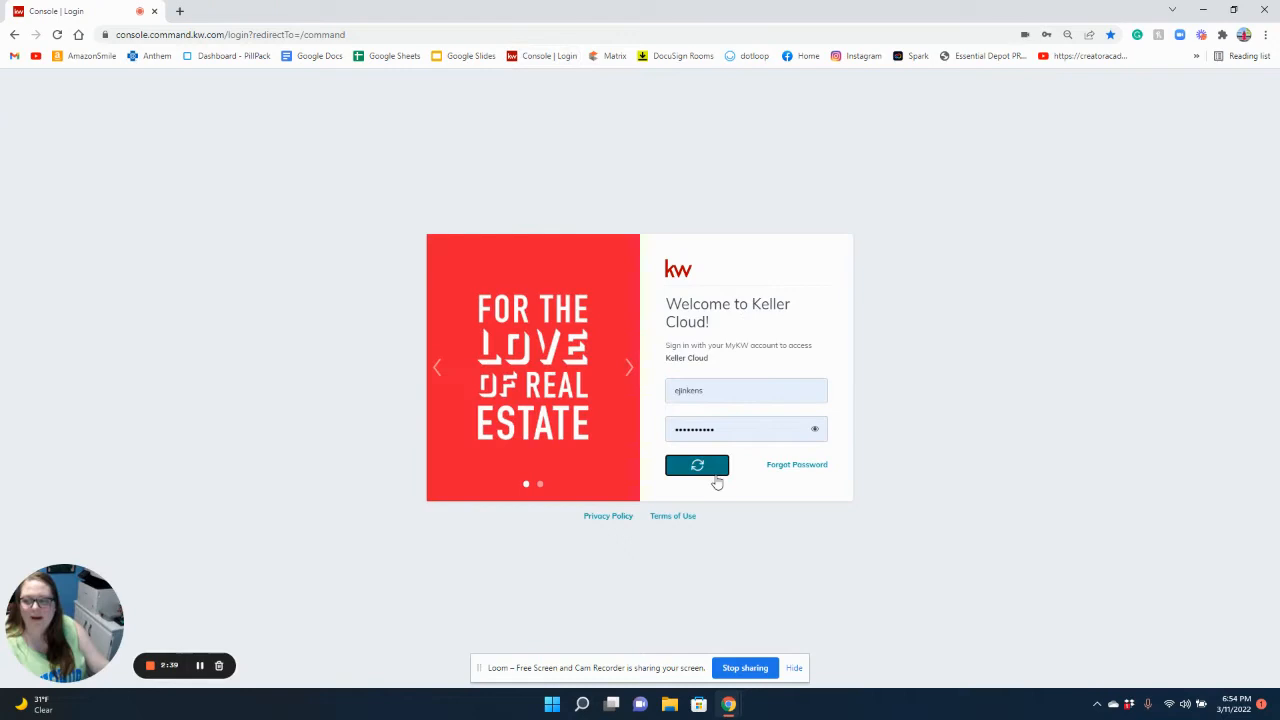
pyautogui.click(696, 464)
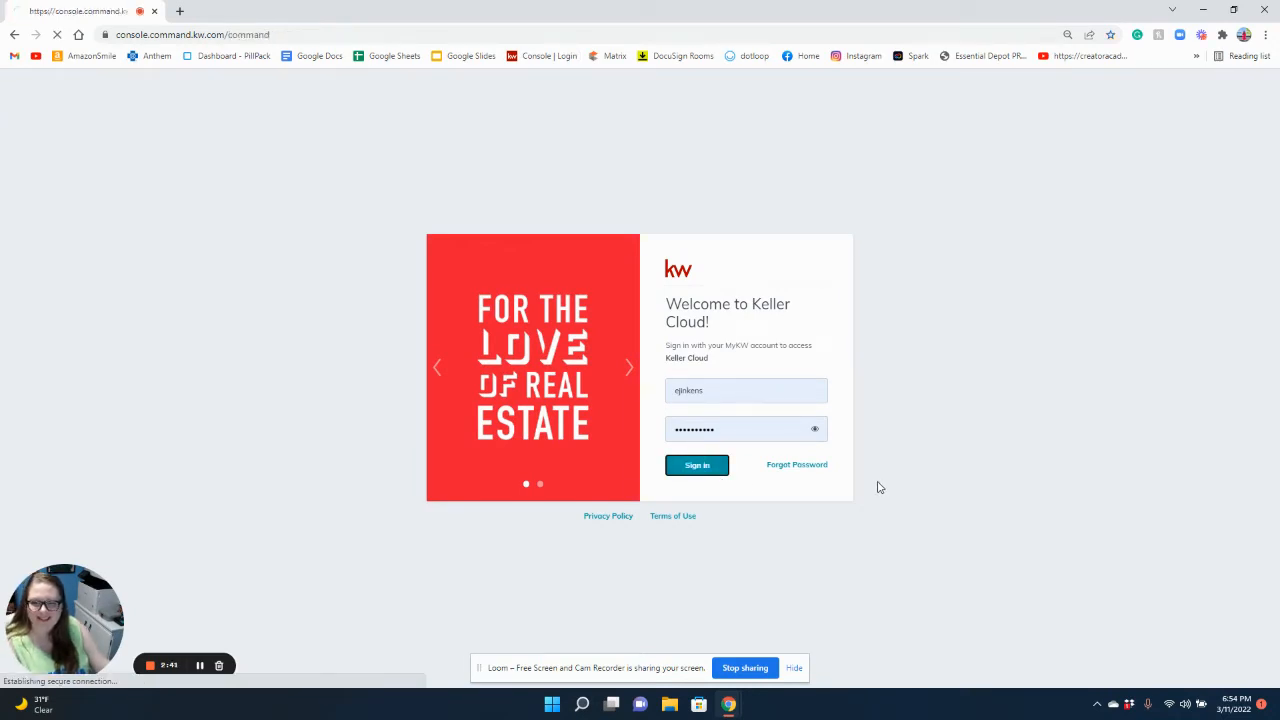
pyautogui.click(696, 464)
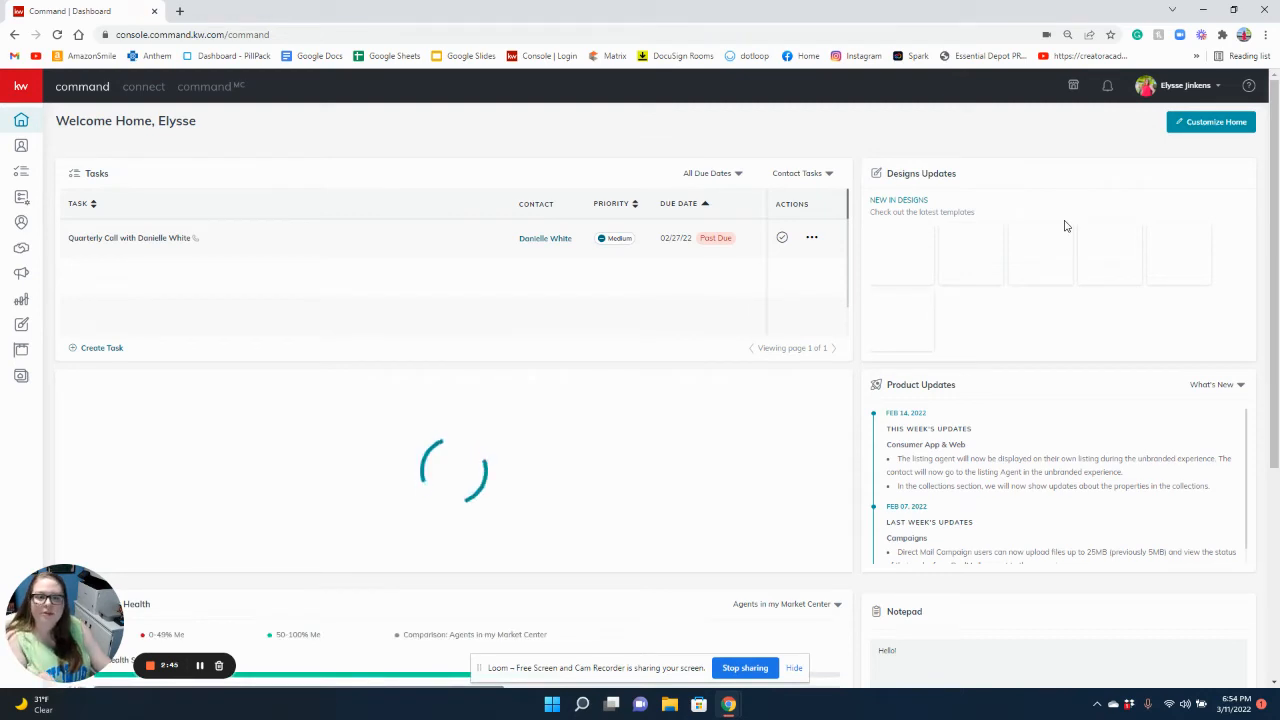
# - Use Customize Home to add the Team Activity panel to the dashboard
pyautogui.scroll(-3)
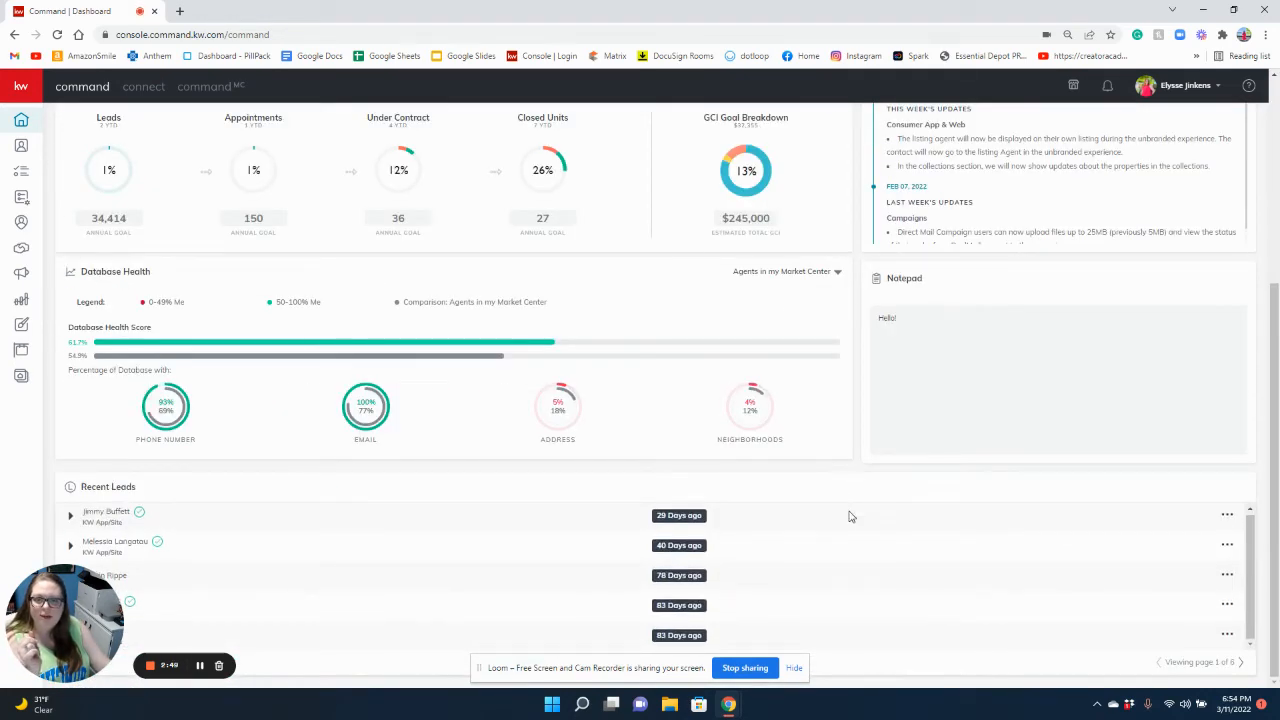
pyautogui.moveTo(848, 556)
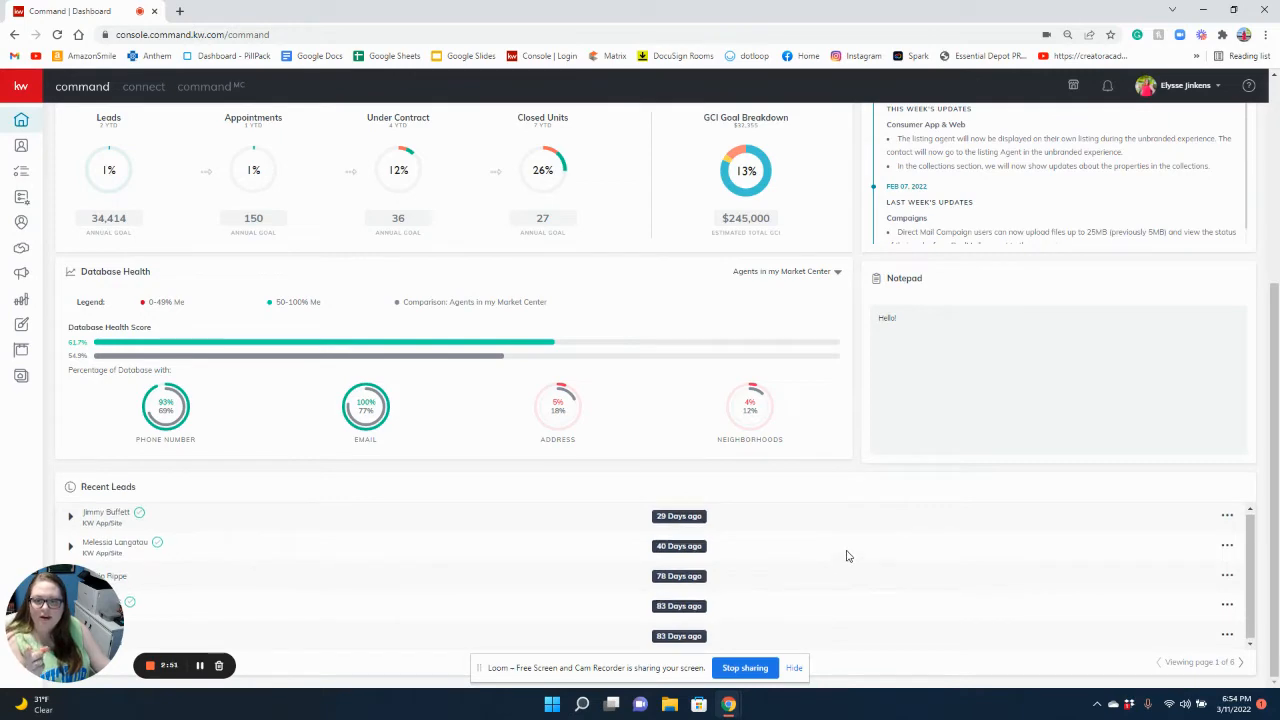
pyautogui.scroll(3)
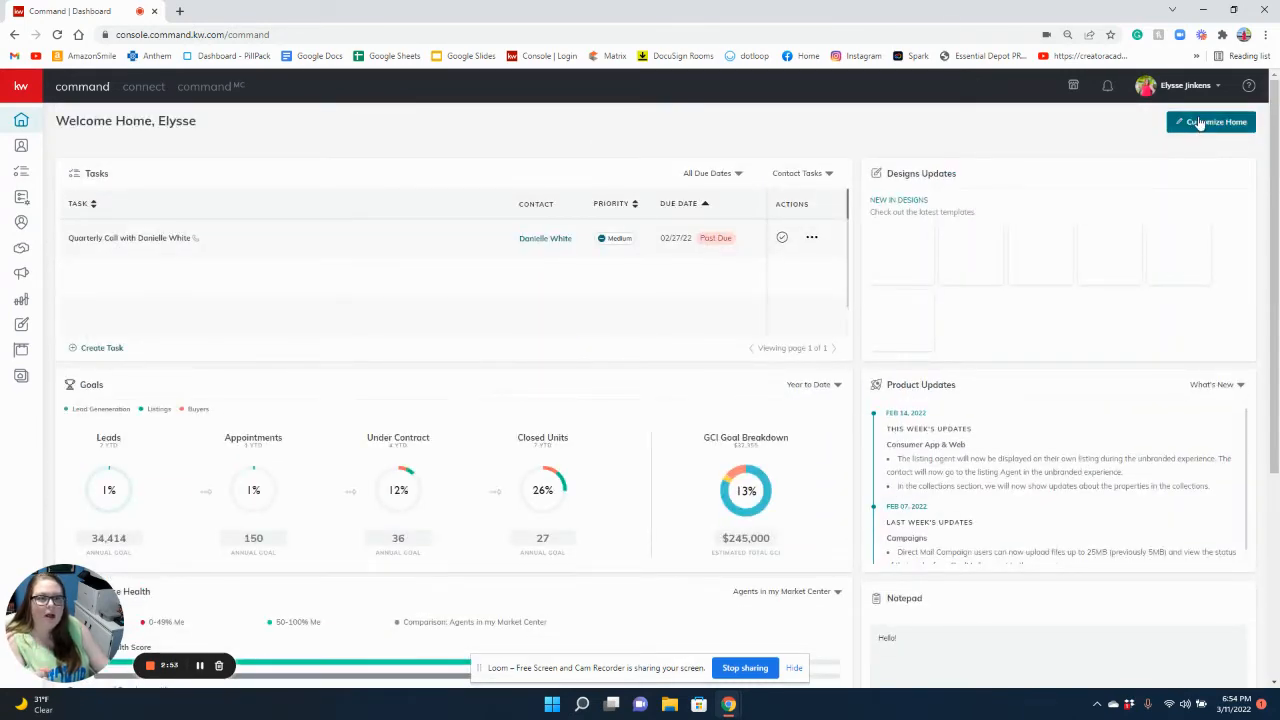
pyautogui.click(1210, 122)
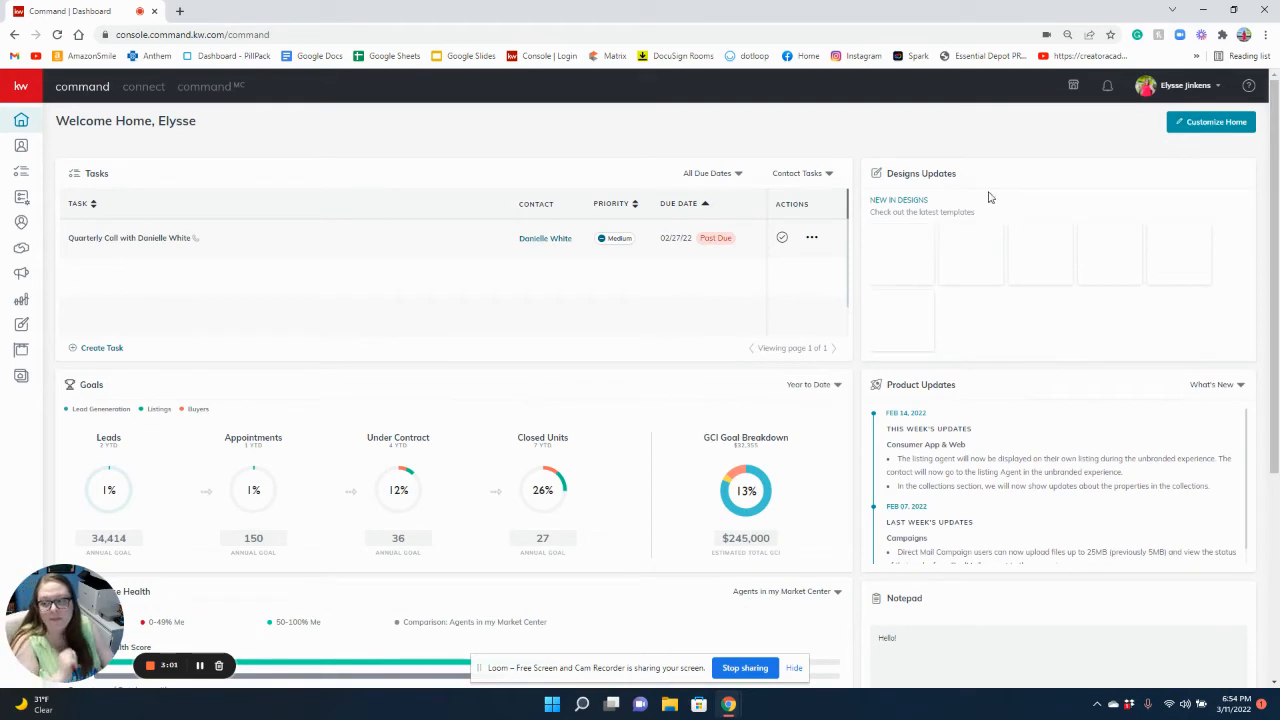
pyautogui.moveTo(1216, 90)
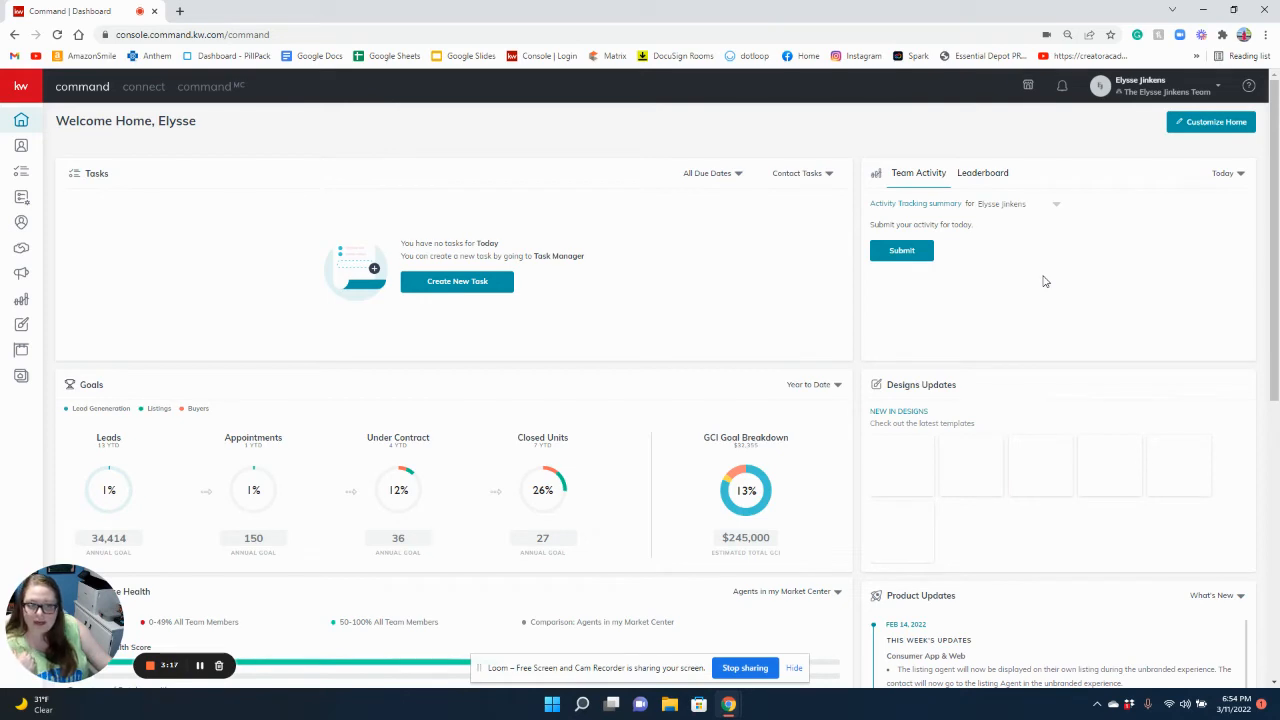
pyautogui.moveTo(1024, 308)
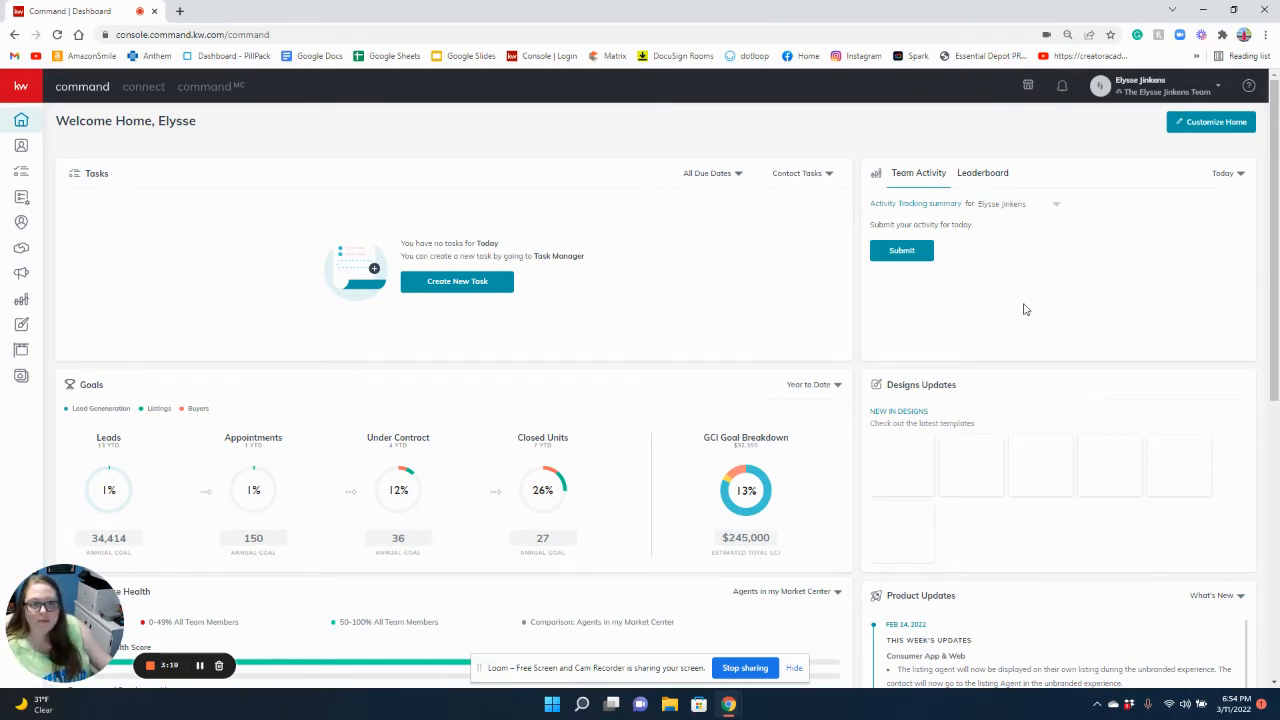
pyautogui.moveTo(964, 328)
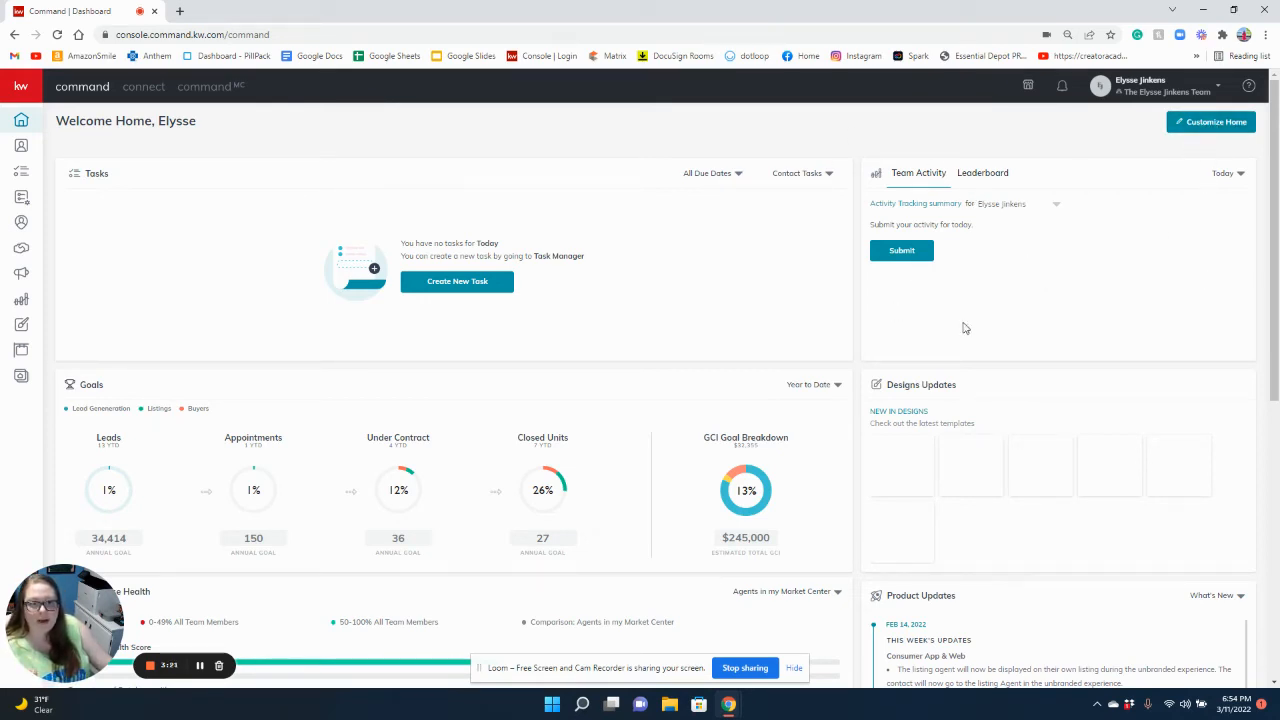
pyautogui.moveTo(940, 264)
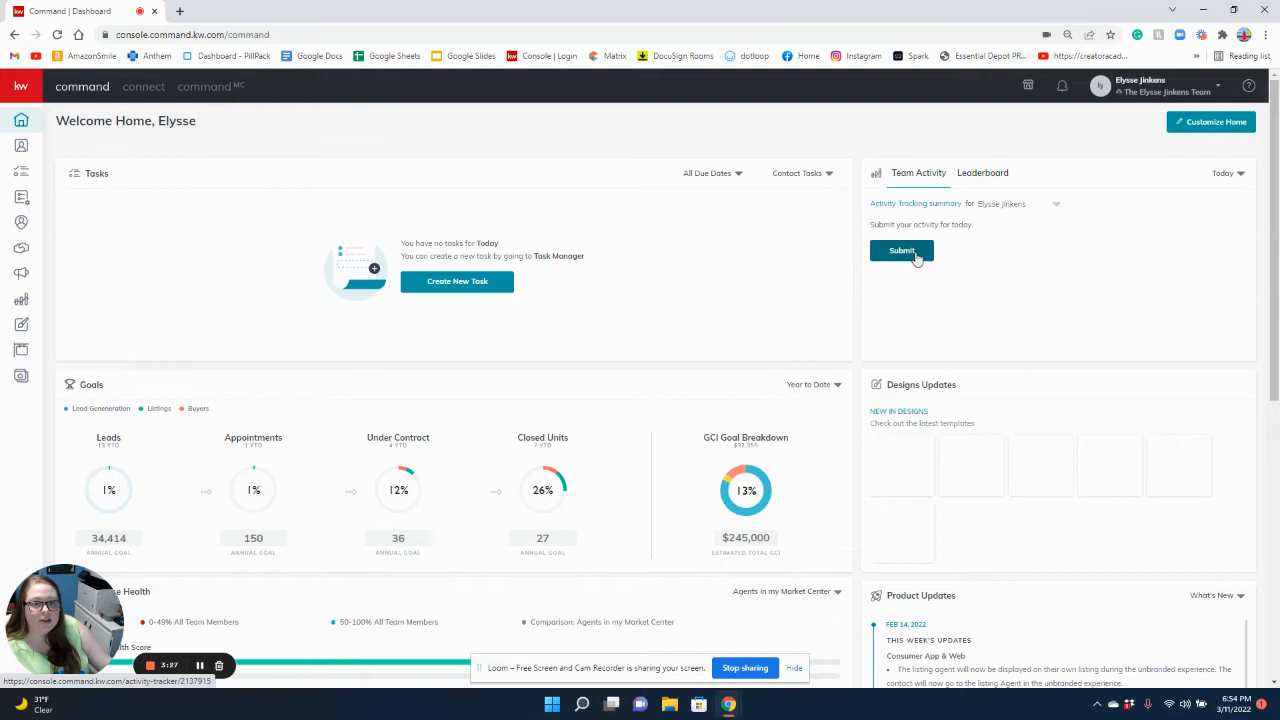
# - Start today's activity form: pick the date, mark it a good day and check Circle Prospecting
pyautogui.click(900, 252)
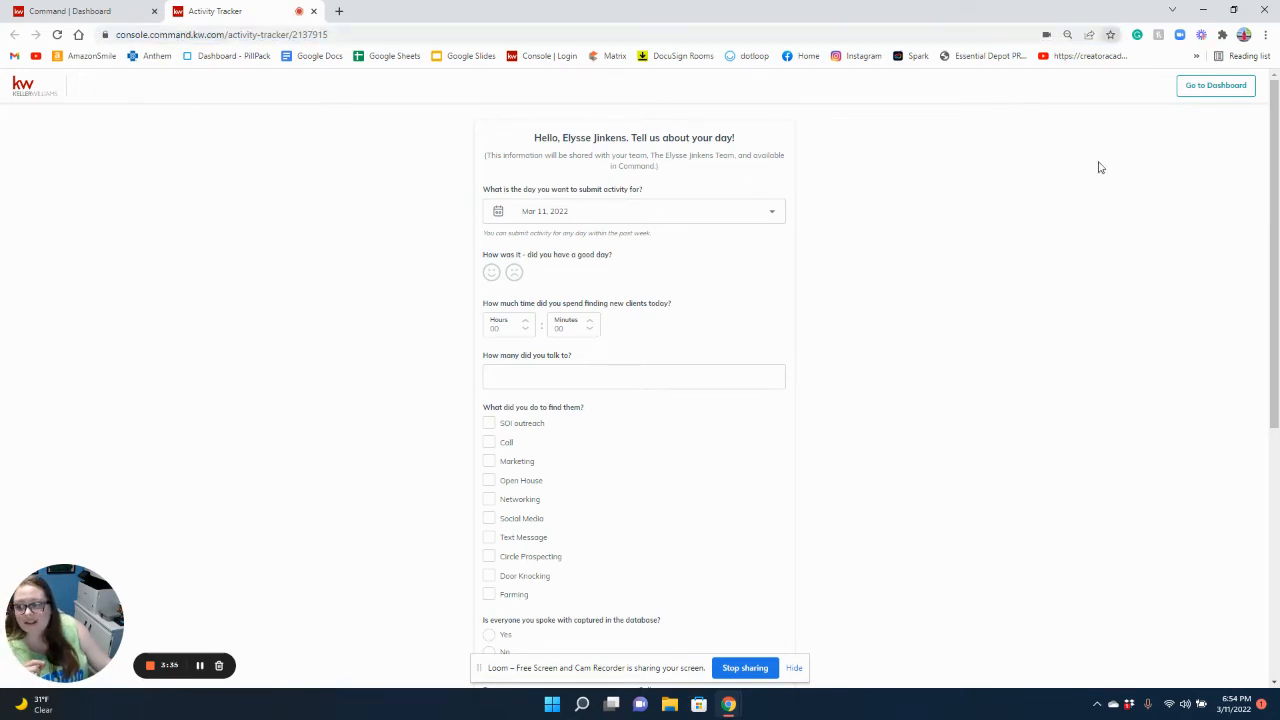
pyautogui.moveTo(1088, 184)
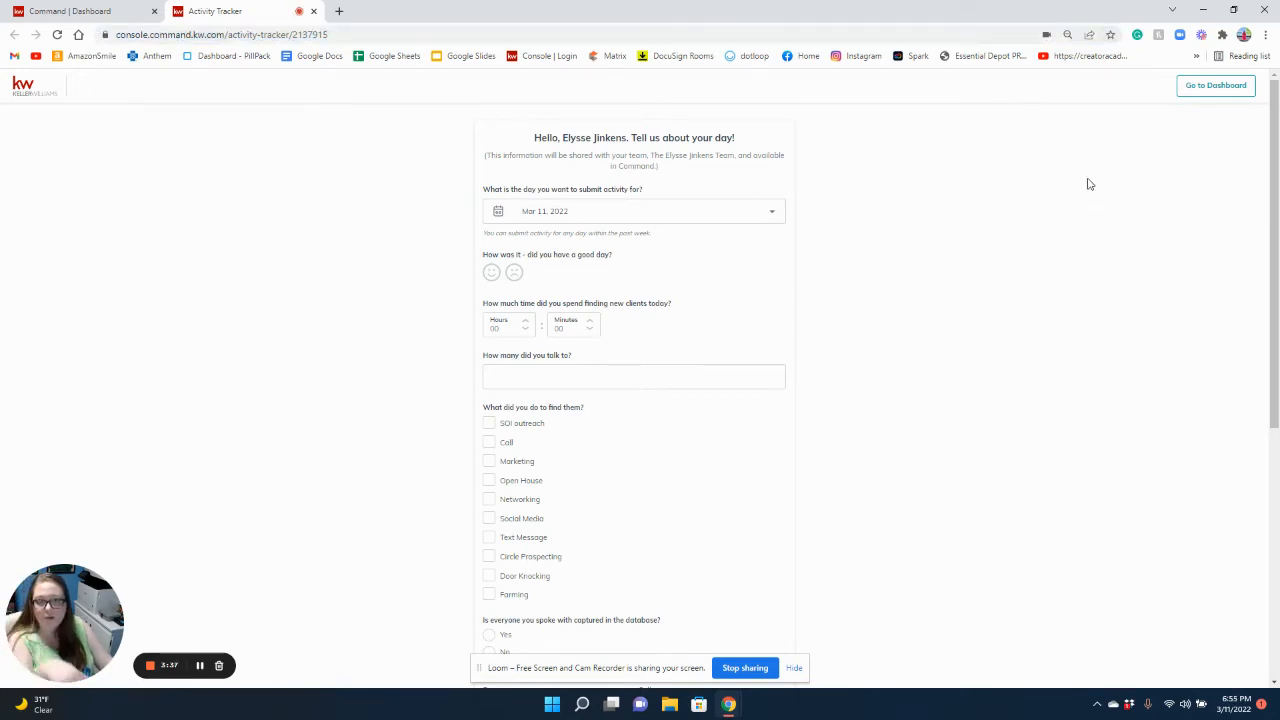
pyautogui.moveTo(1104, 184)
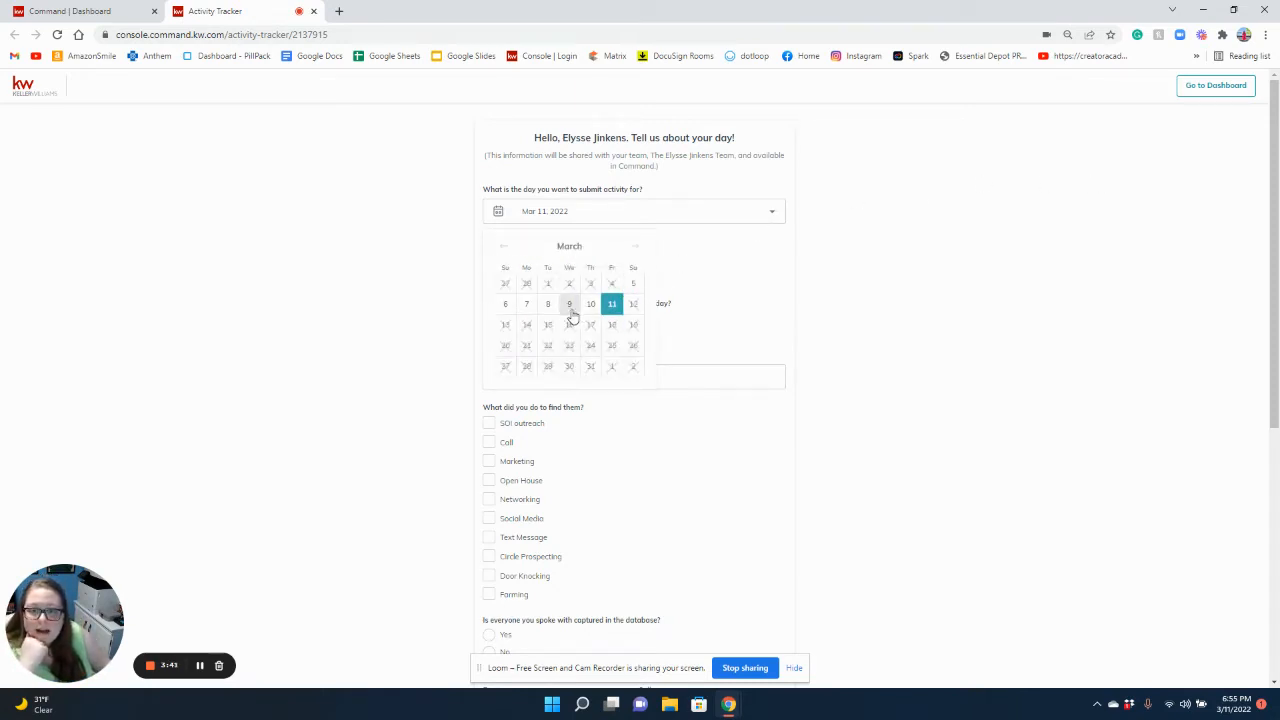
pyautogui.click(612, 304)
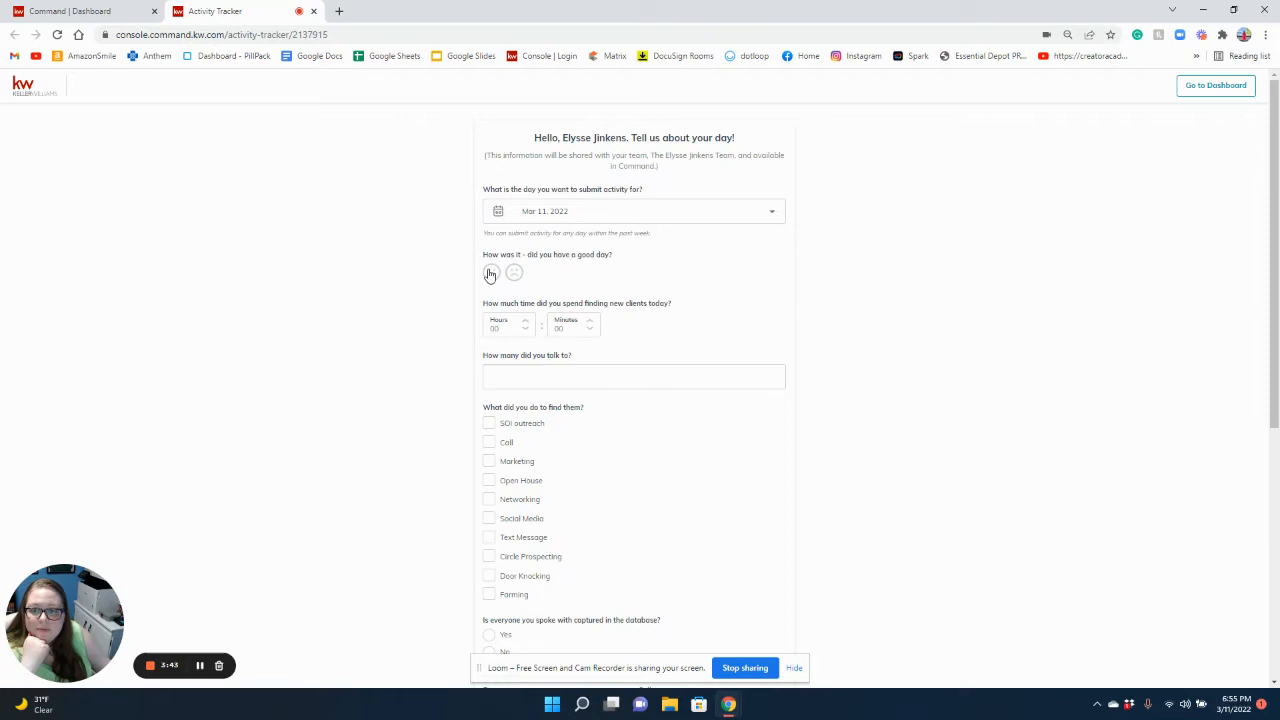
pyautogui.click(492, 272)
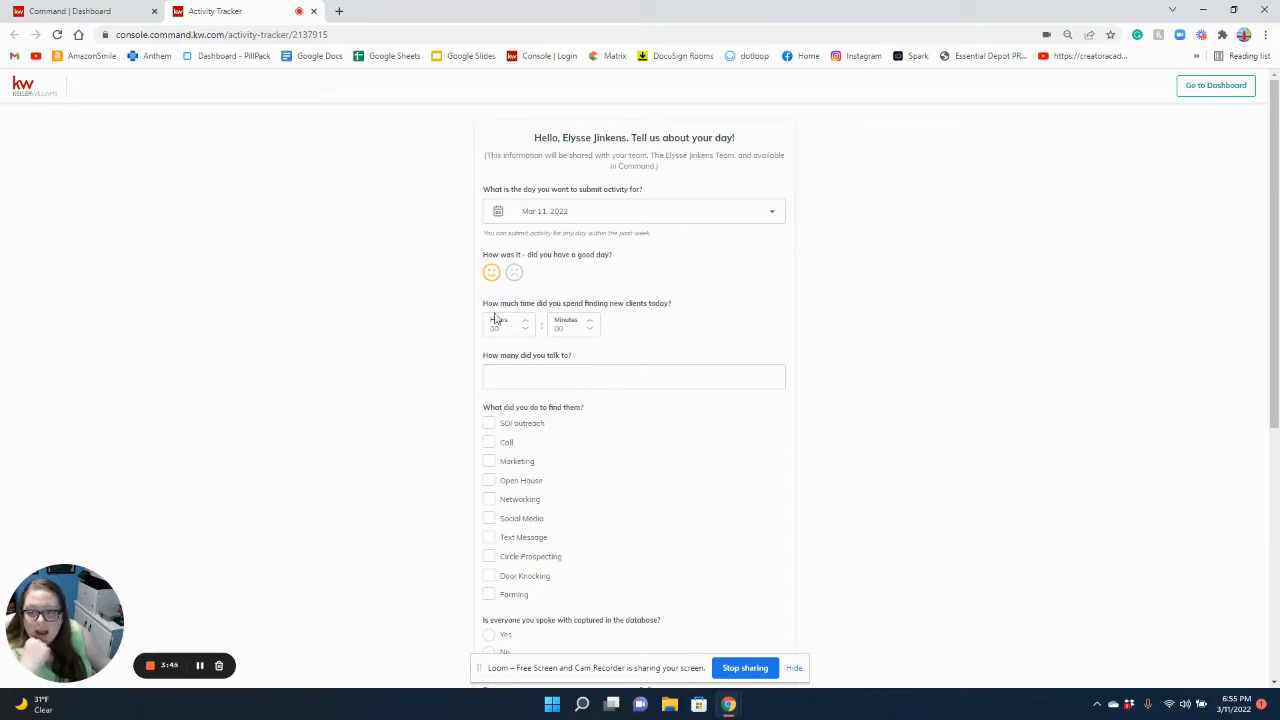
pyautogui.moveTo(986, 392)
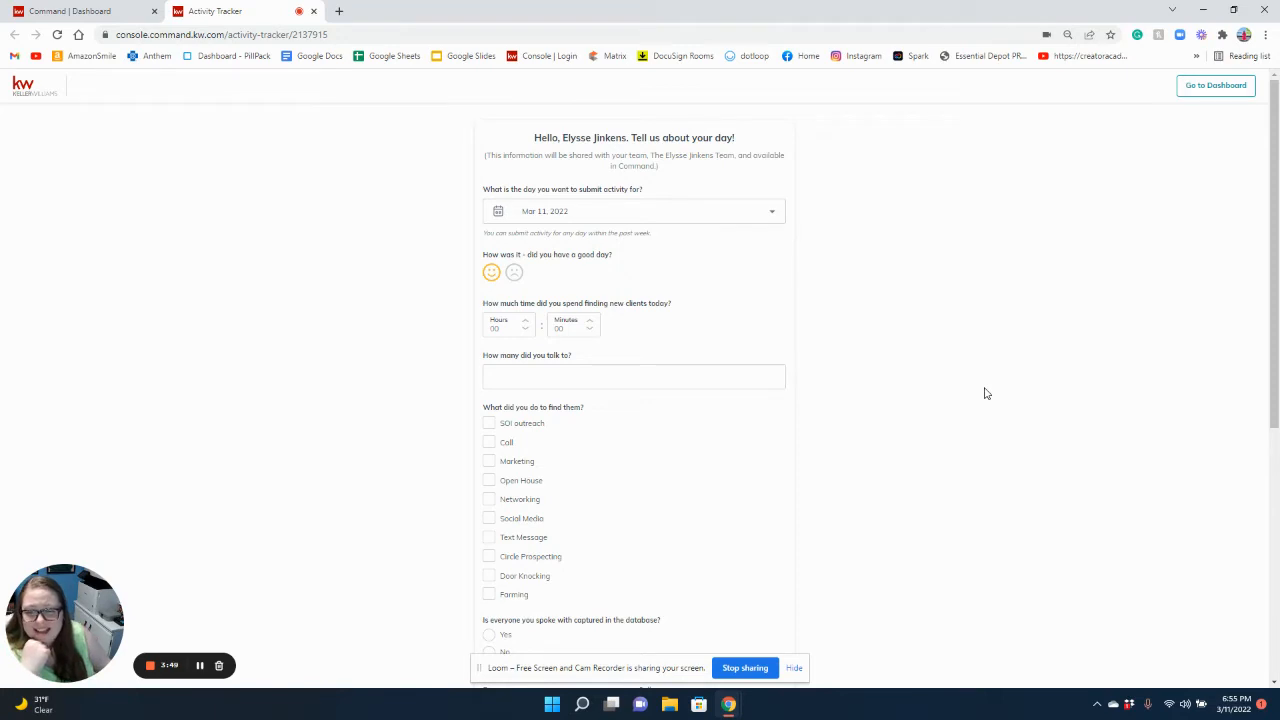
pyautogui.moveTo(784, 352)
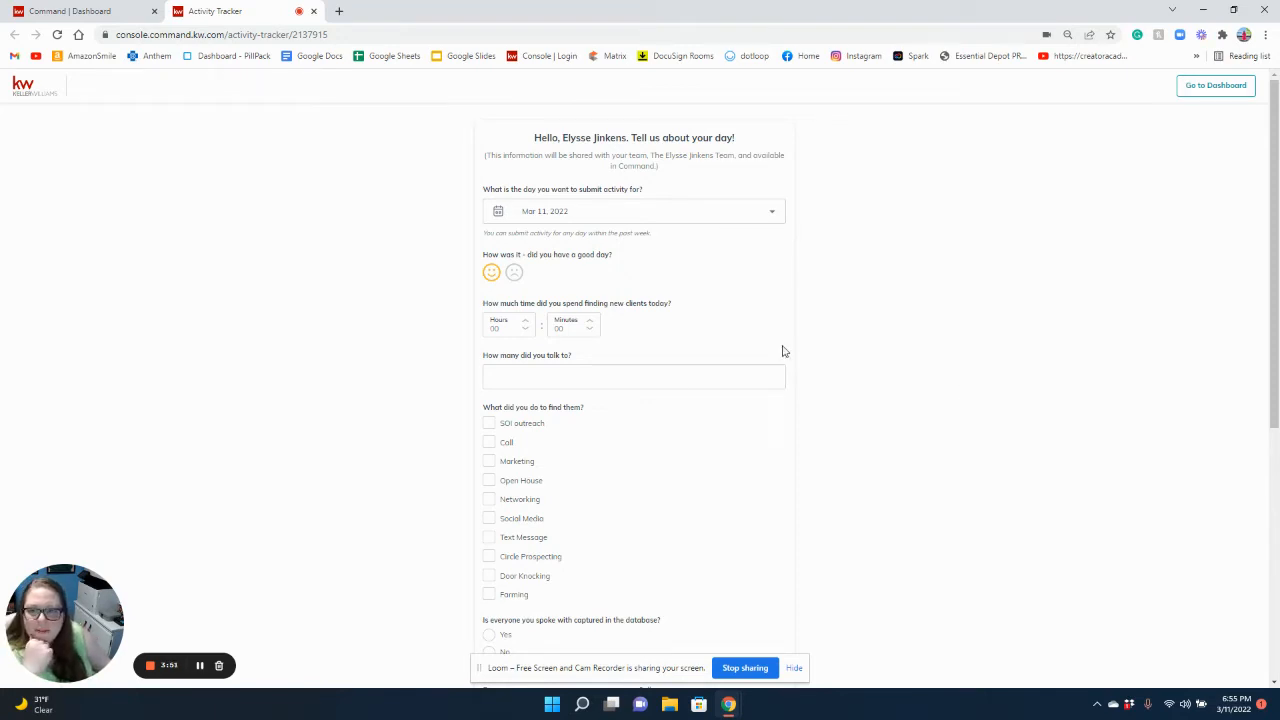
pyautogui.scroll(-3)
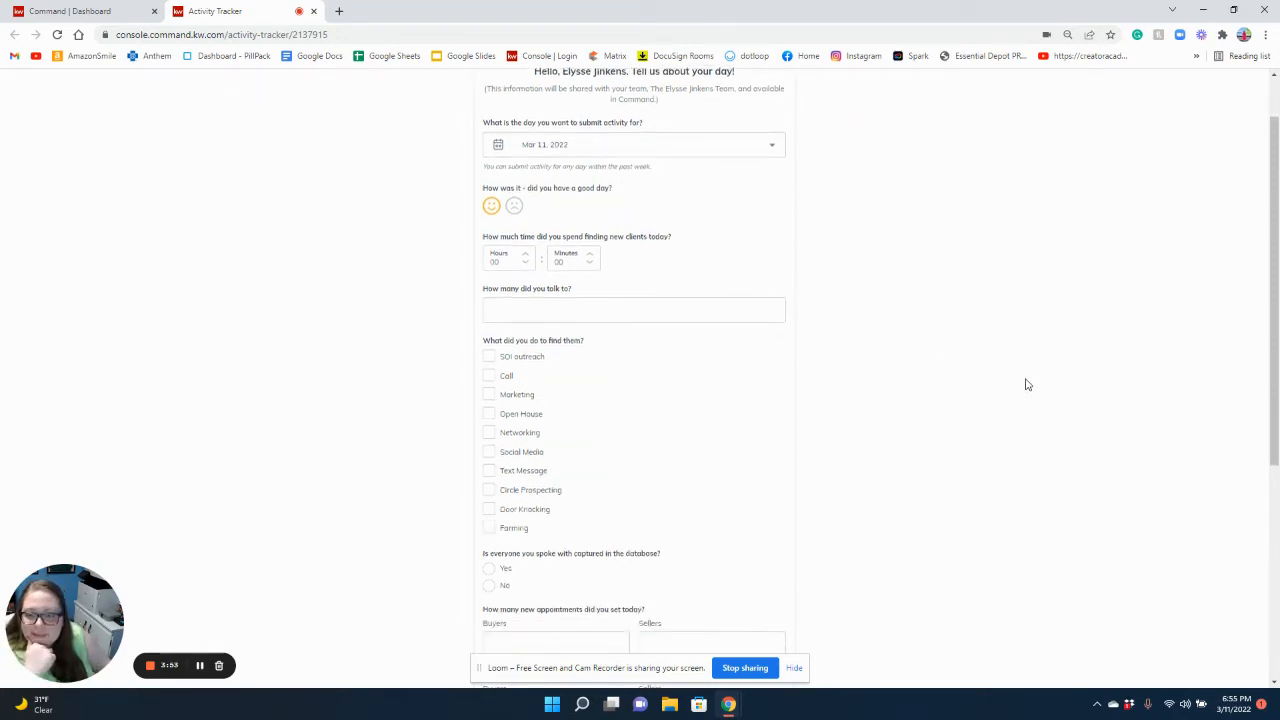
pyautogui.scroll(-3)
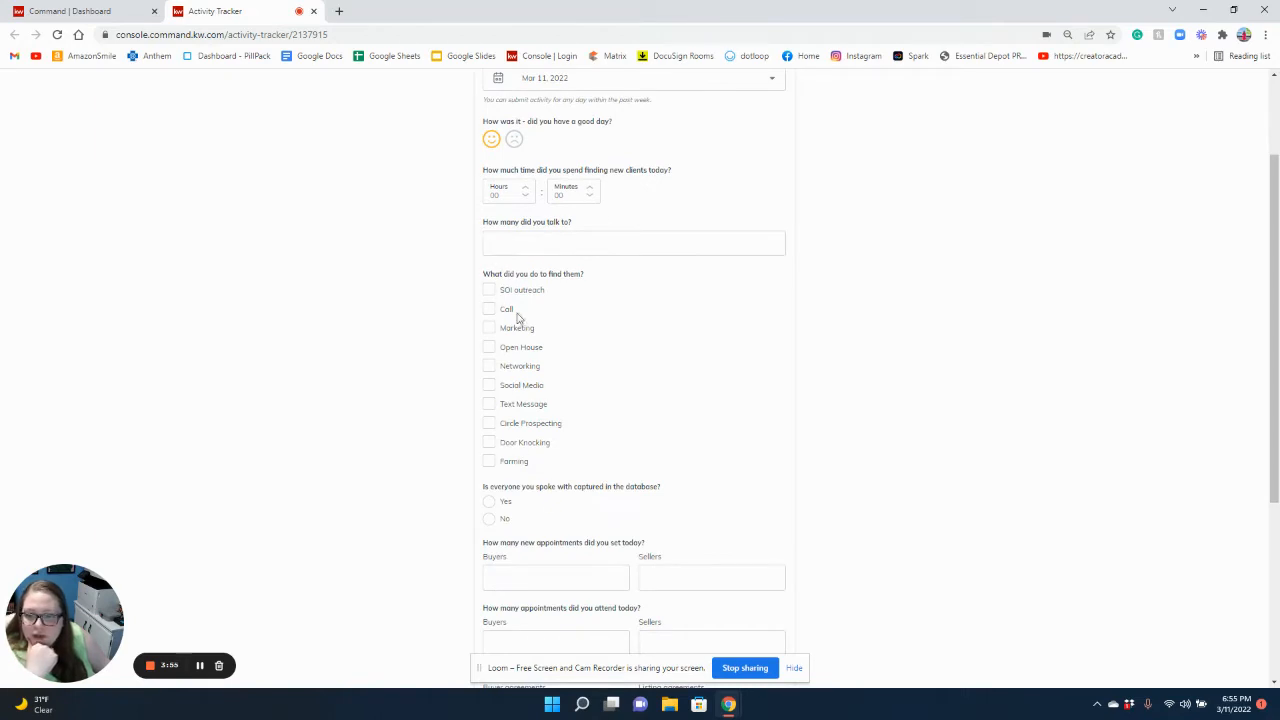
pyautogui.click(488, 424)
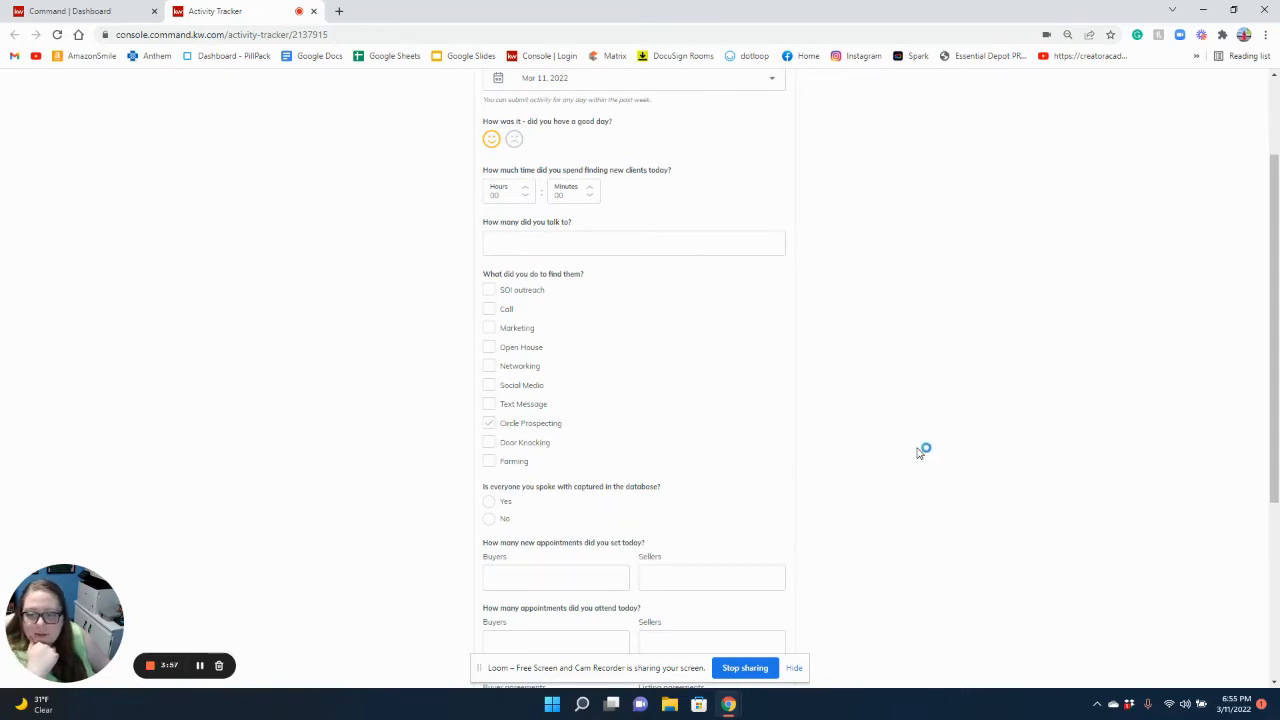
# - Fill the buyer/seller appointment, agreement, contract and closing counts
pyautogui.scroll(-3)
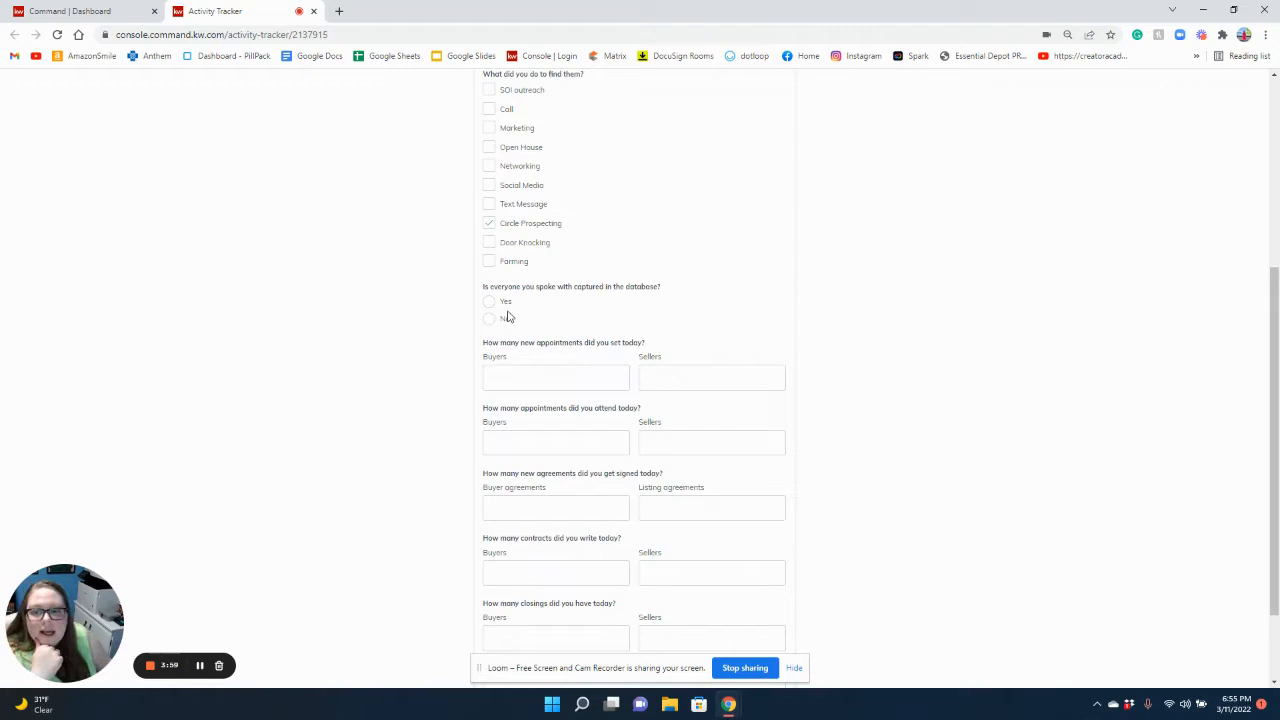
pyautogui.click(488, 300)
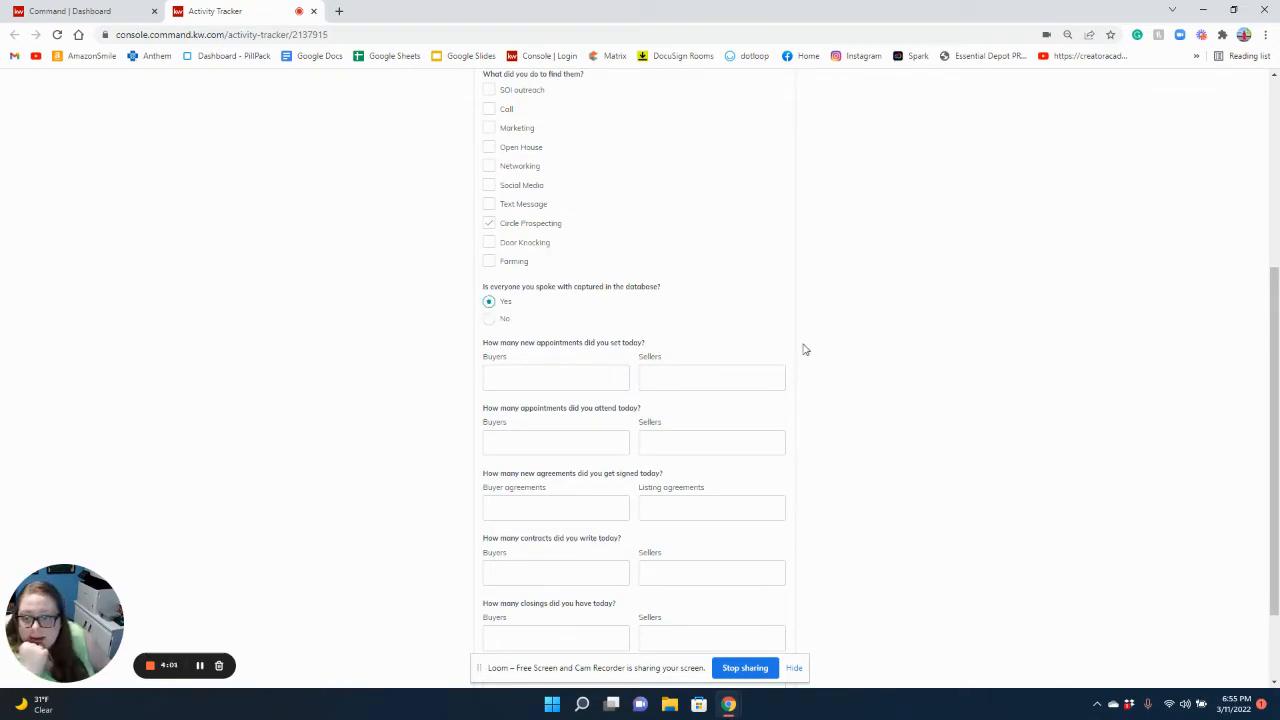
pyautogui.moveTo(636, 360)
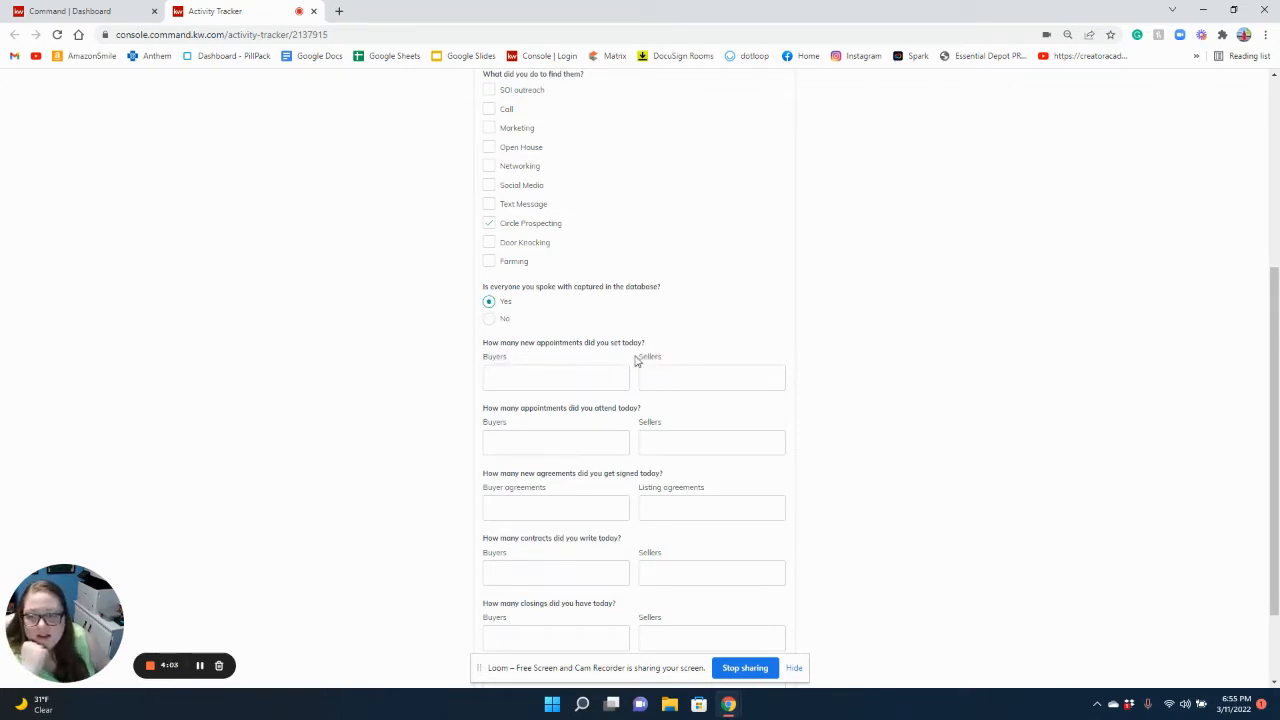
pyautogui.write('3')
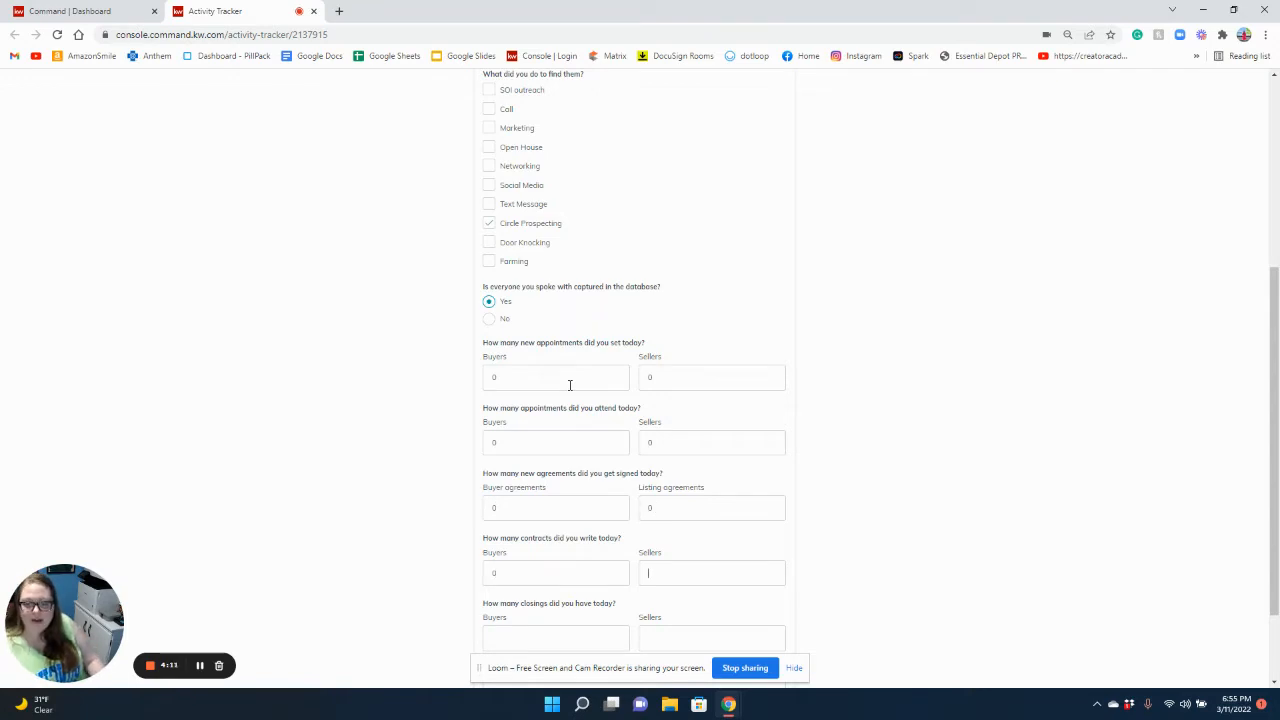
pyautogui.click(712, 638)
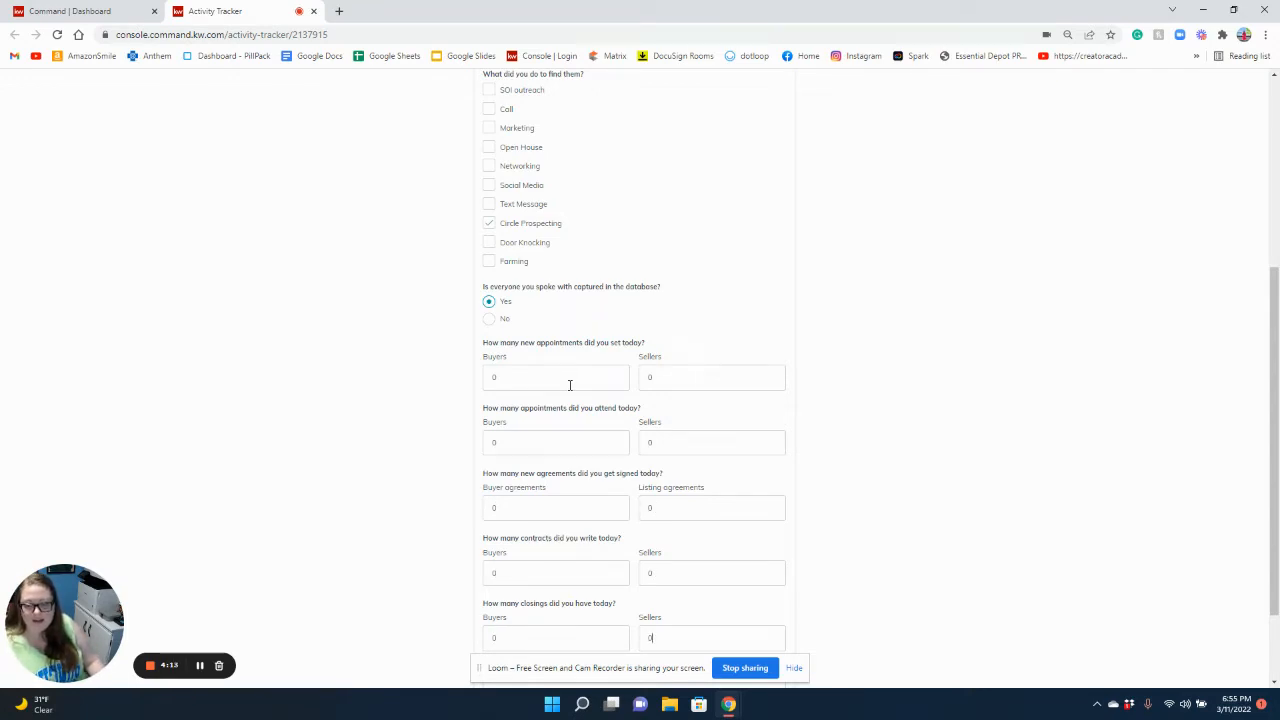
pyautogui.scroll(-3)
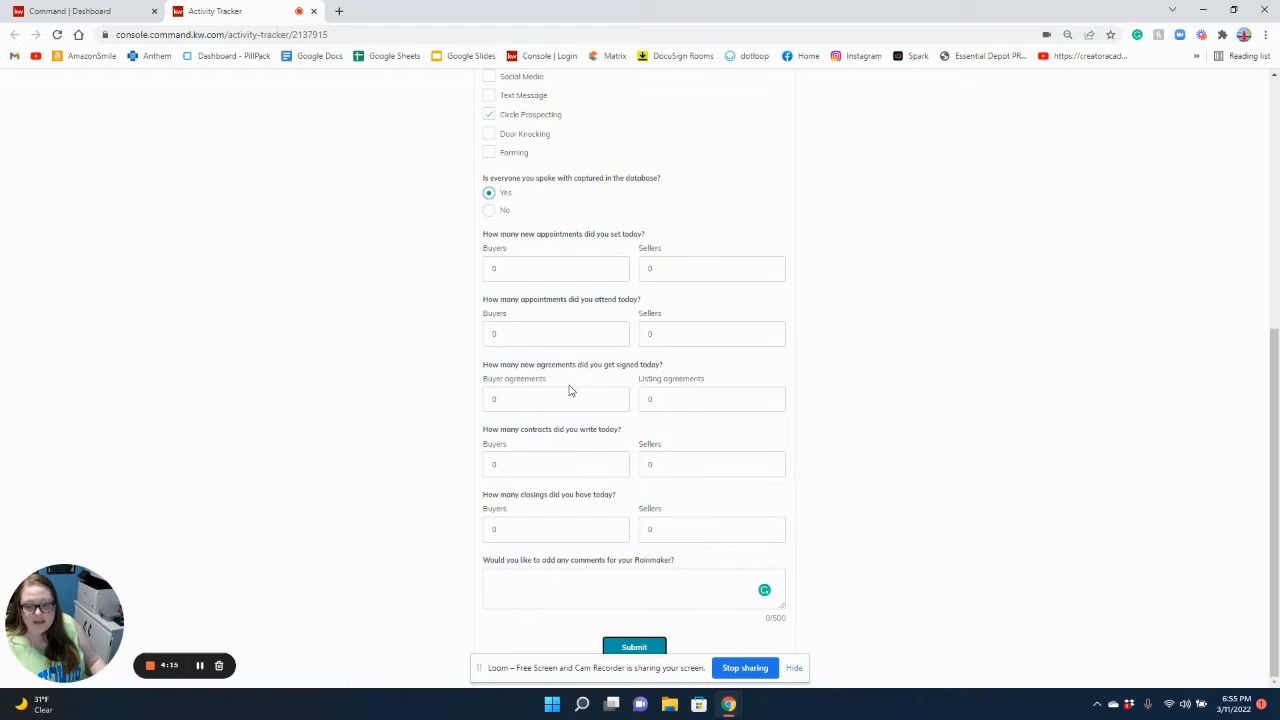
# - Comment 'Attended several meetings with regional staff' and submit the activity tracker
pyautogui.click(652, 588)
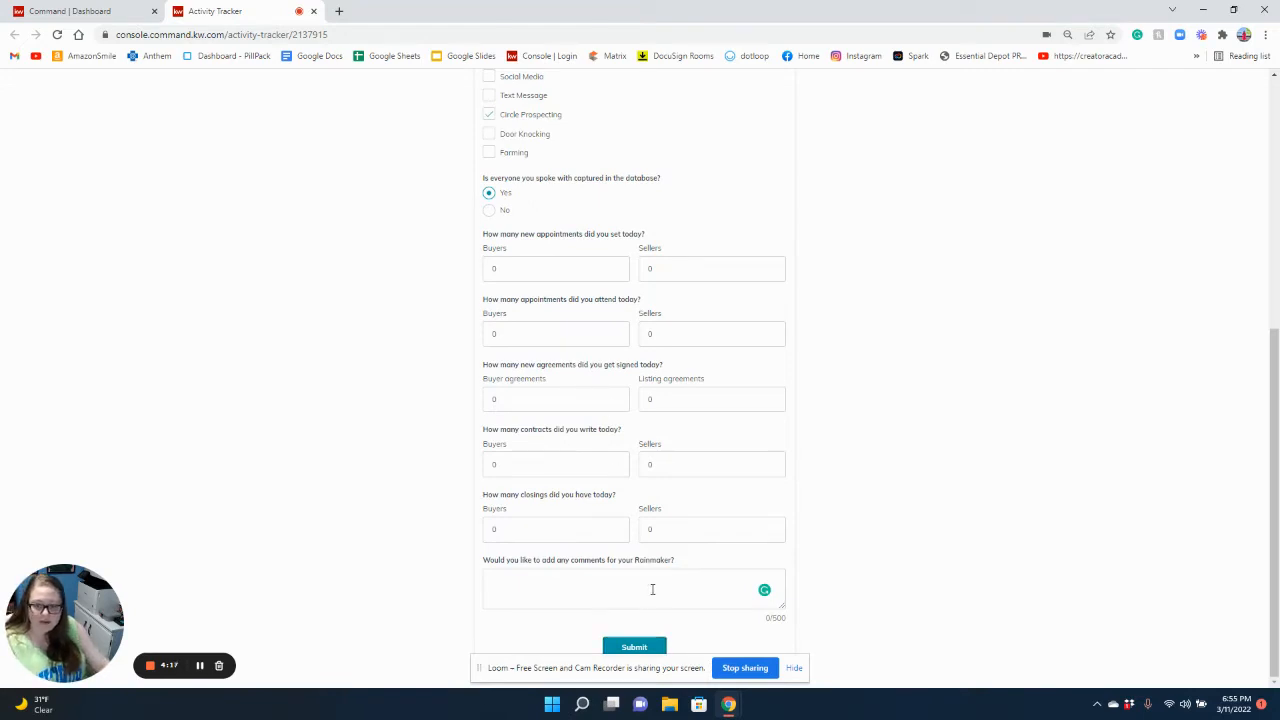
pyautogui.write('Attended several')
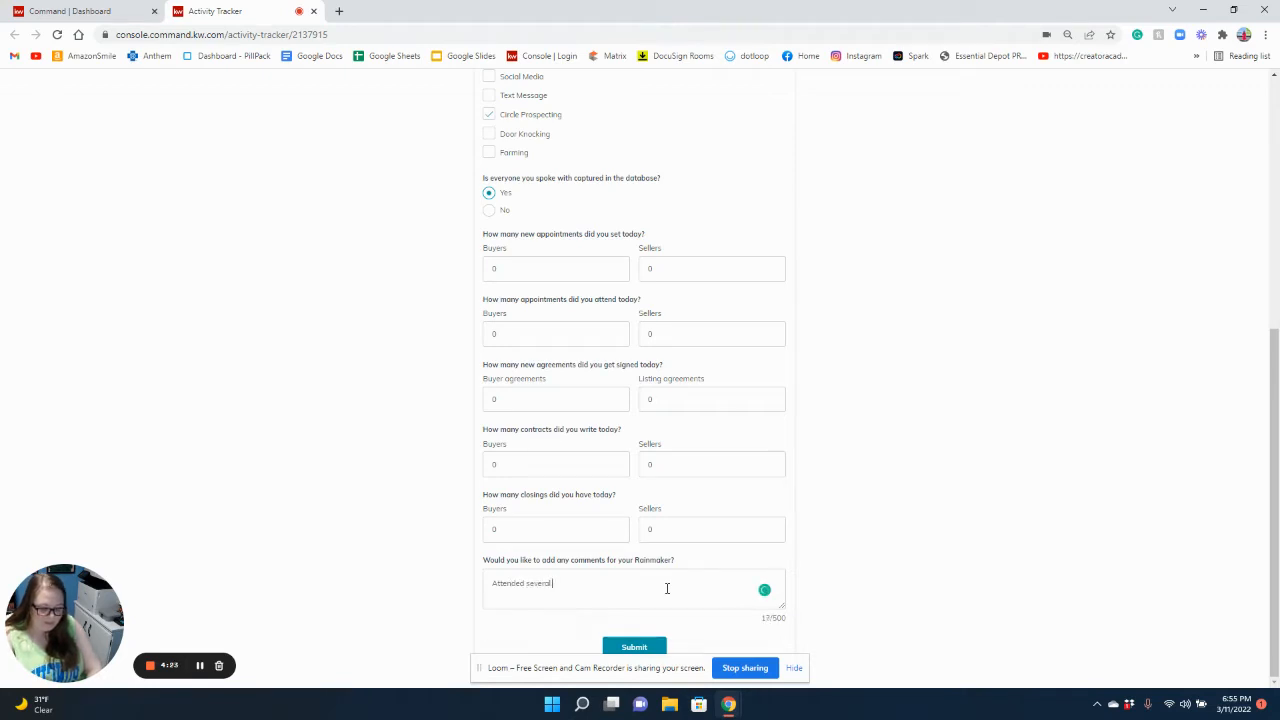
pyautogui.write('meetings with regional staff.')
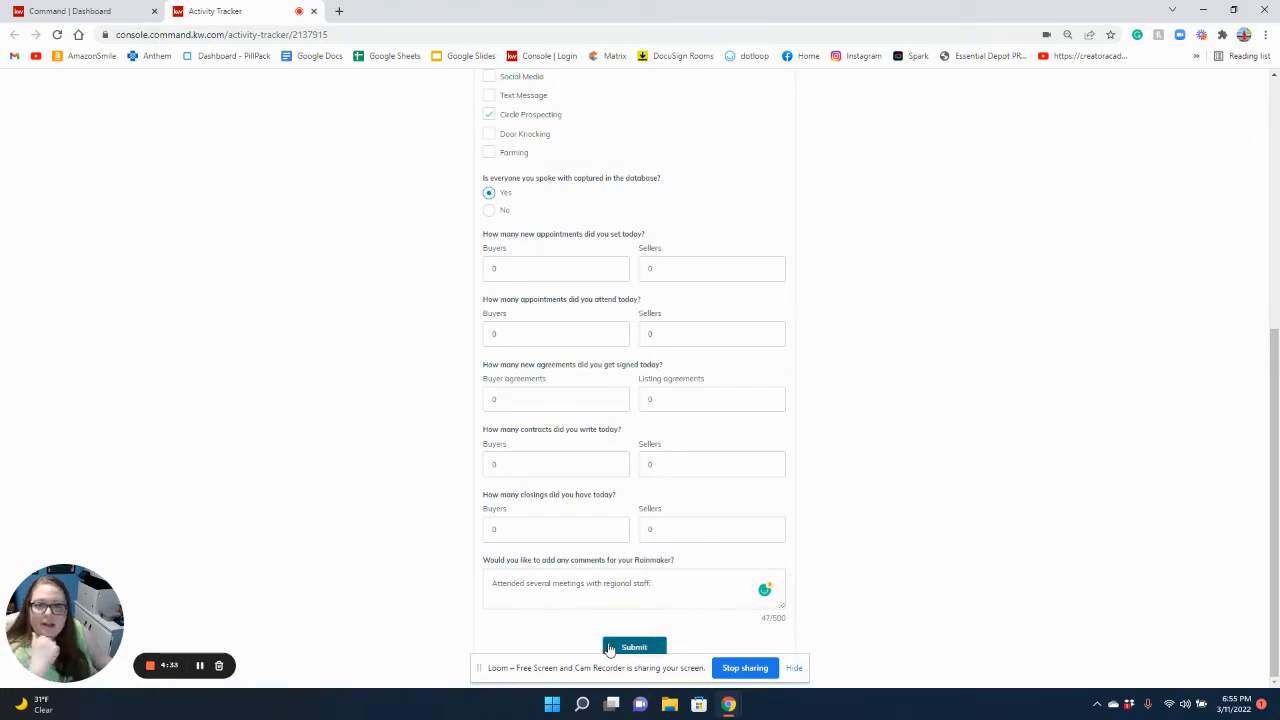
pyautogui.moveTo(816, 662)
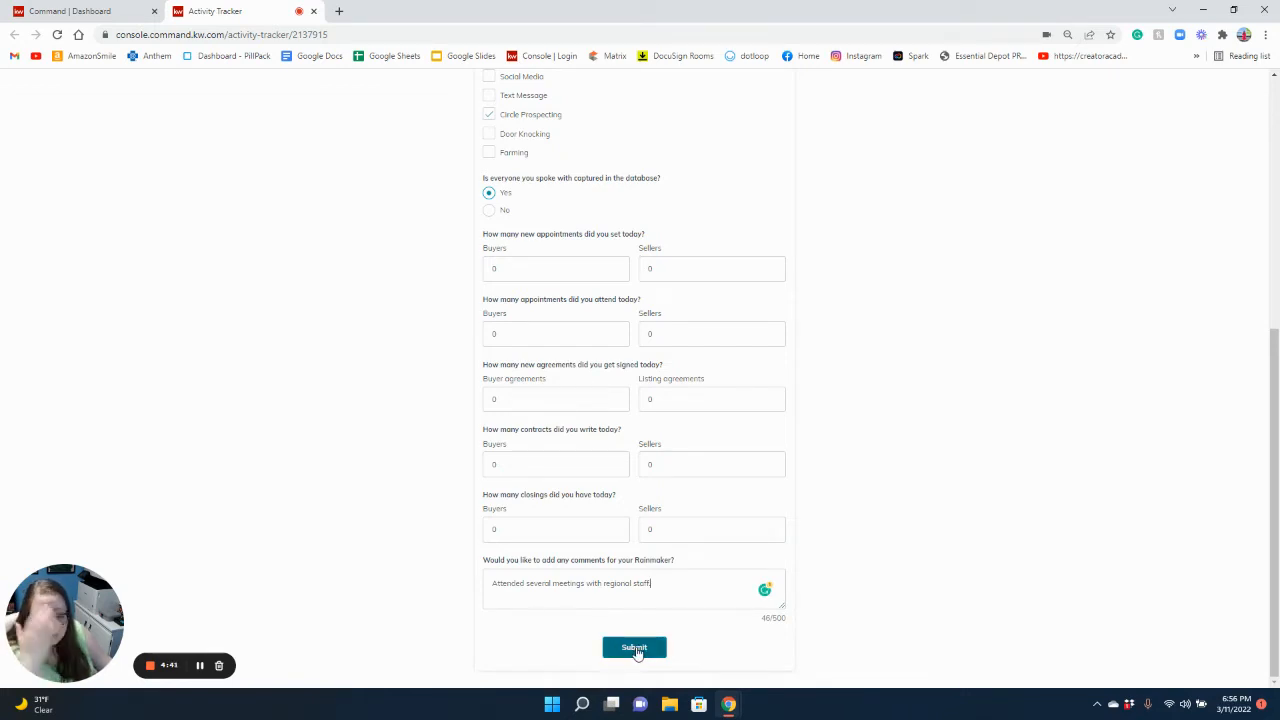
pyautogui.click(634, 648)
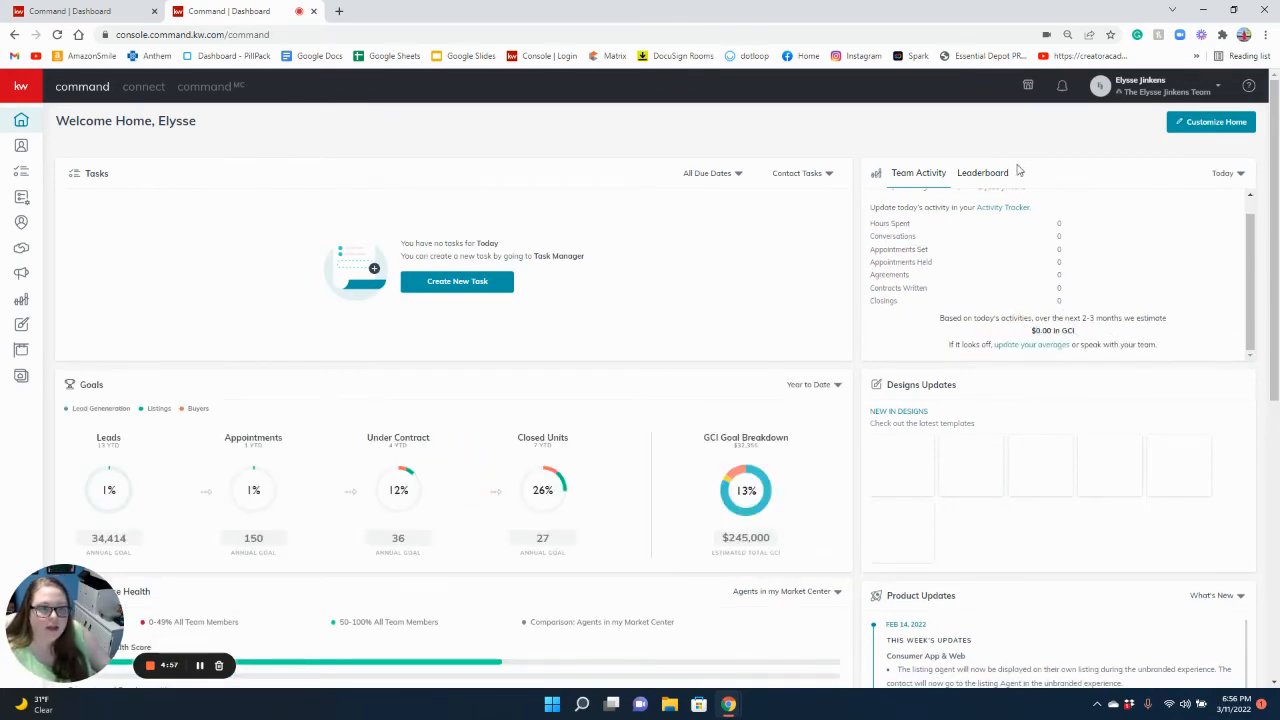
# - Switch the Team Activity summary from Today to This week, glancing at the Leaderboard
pyautogui.click(1224, 172)
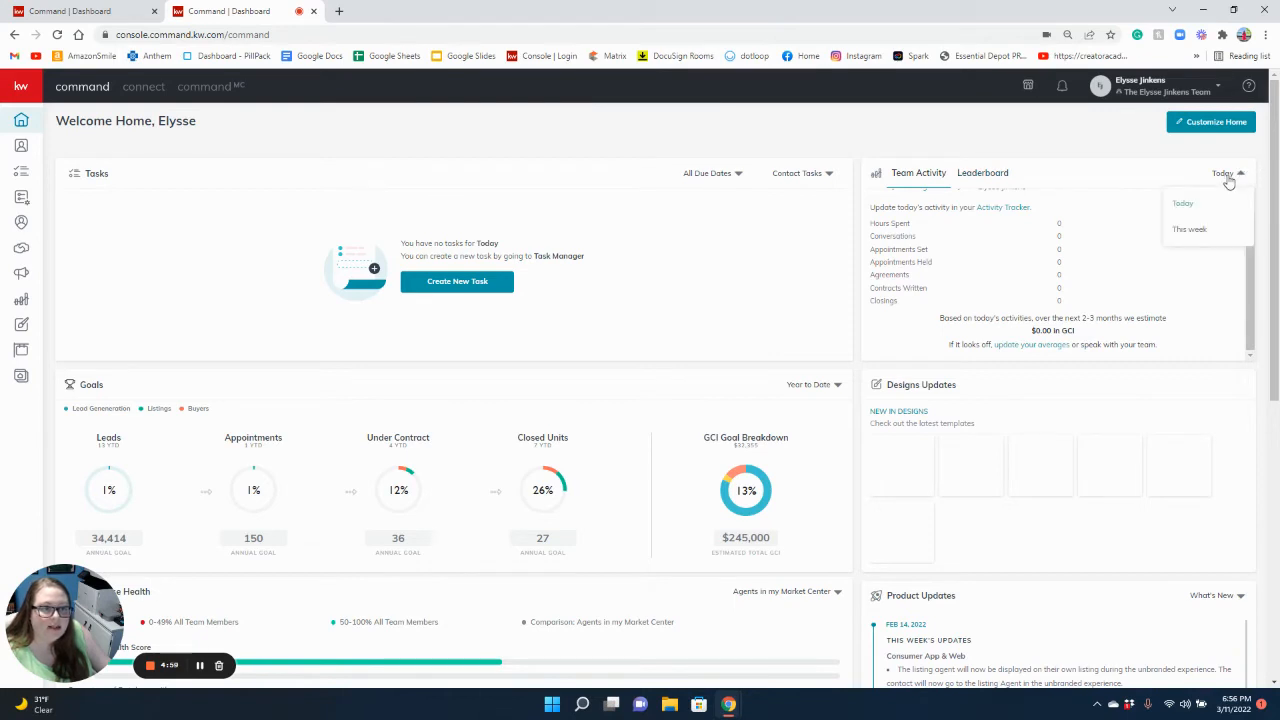
pyautogui.click(1188, 228)
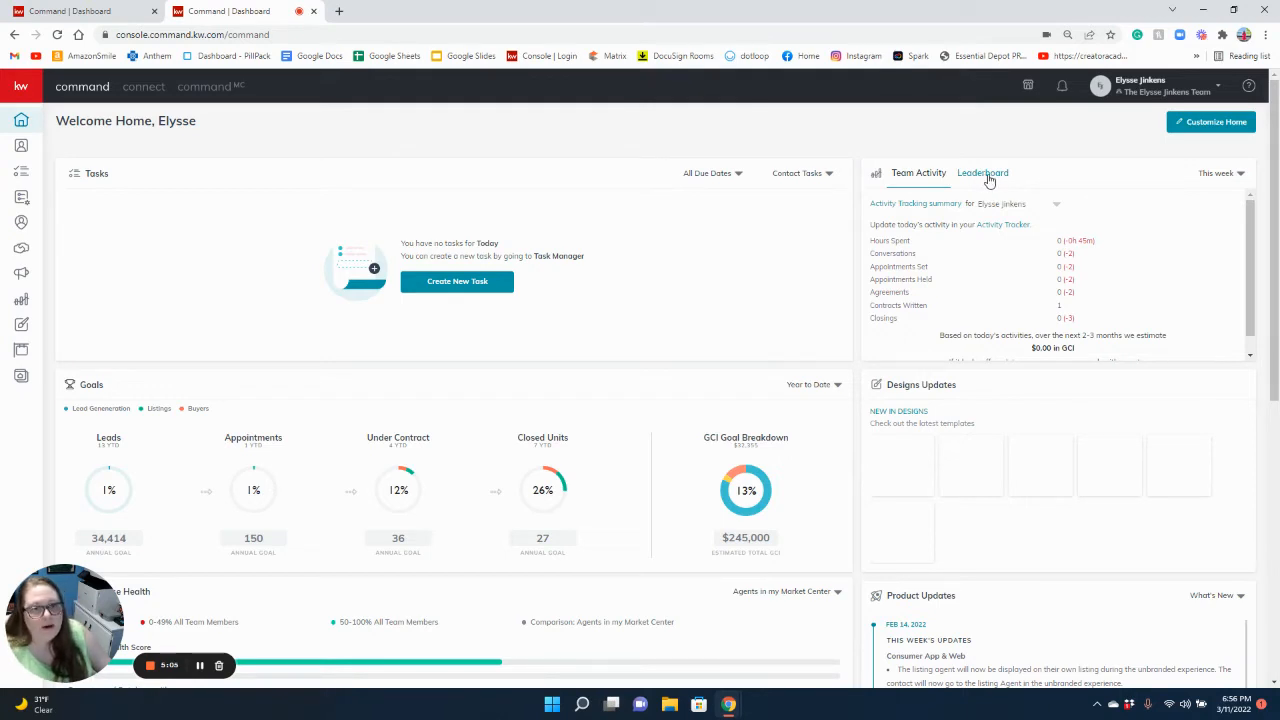
pyautogui.click(982, 172)
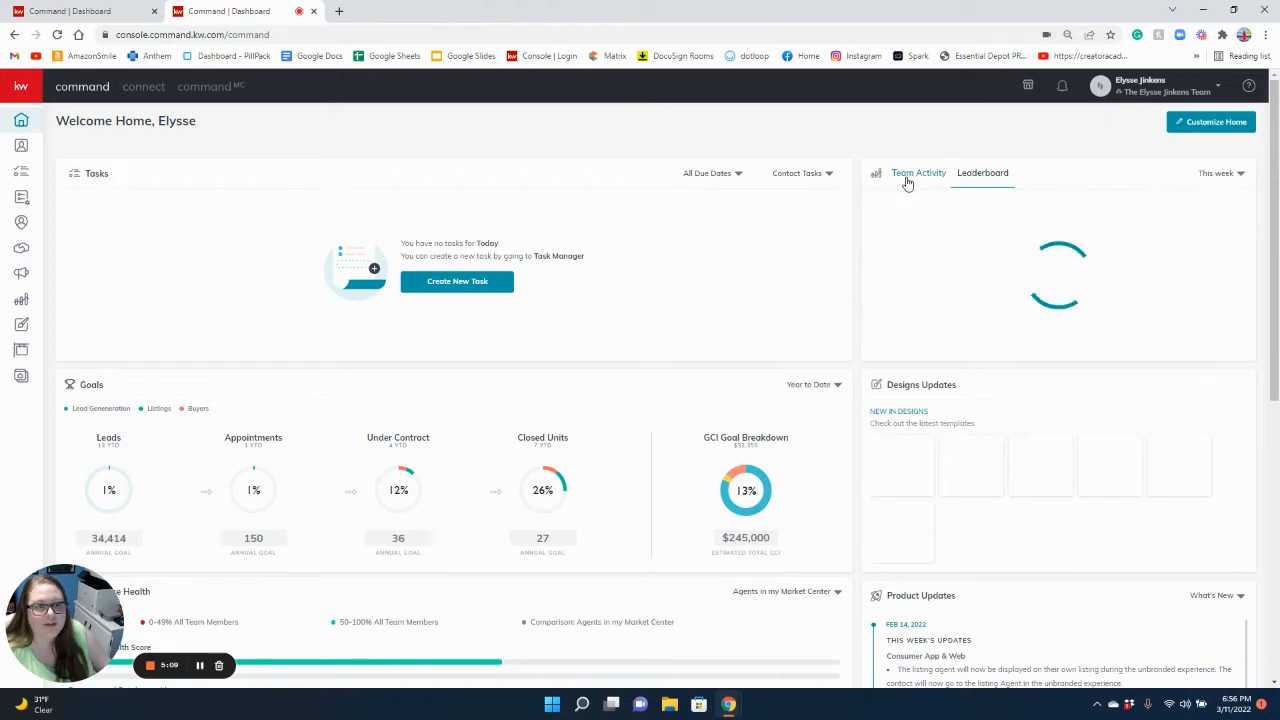
pyautogui.click(918, 172)
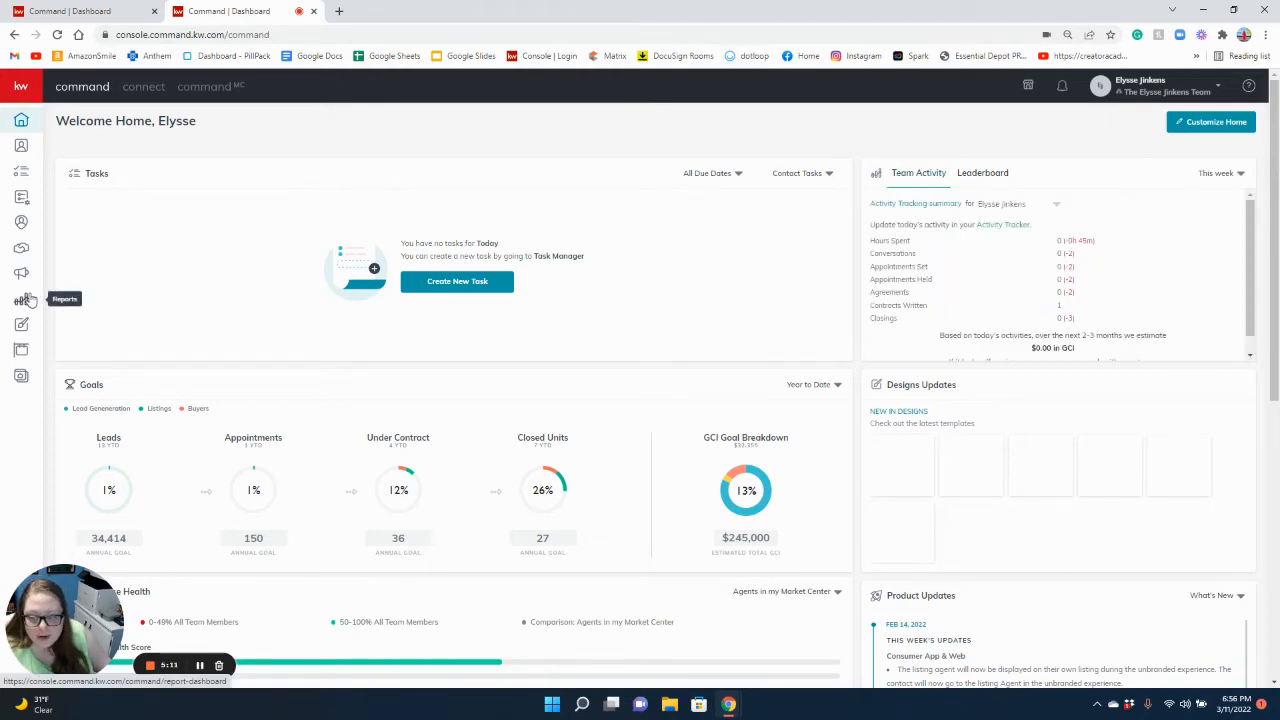
pyautogui.click(20, 300)
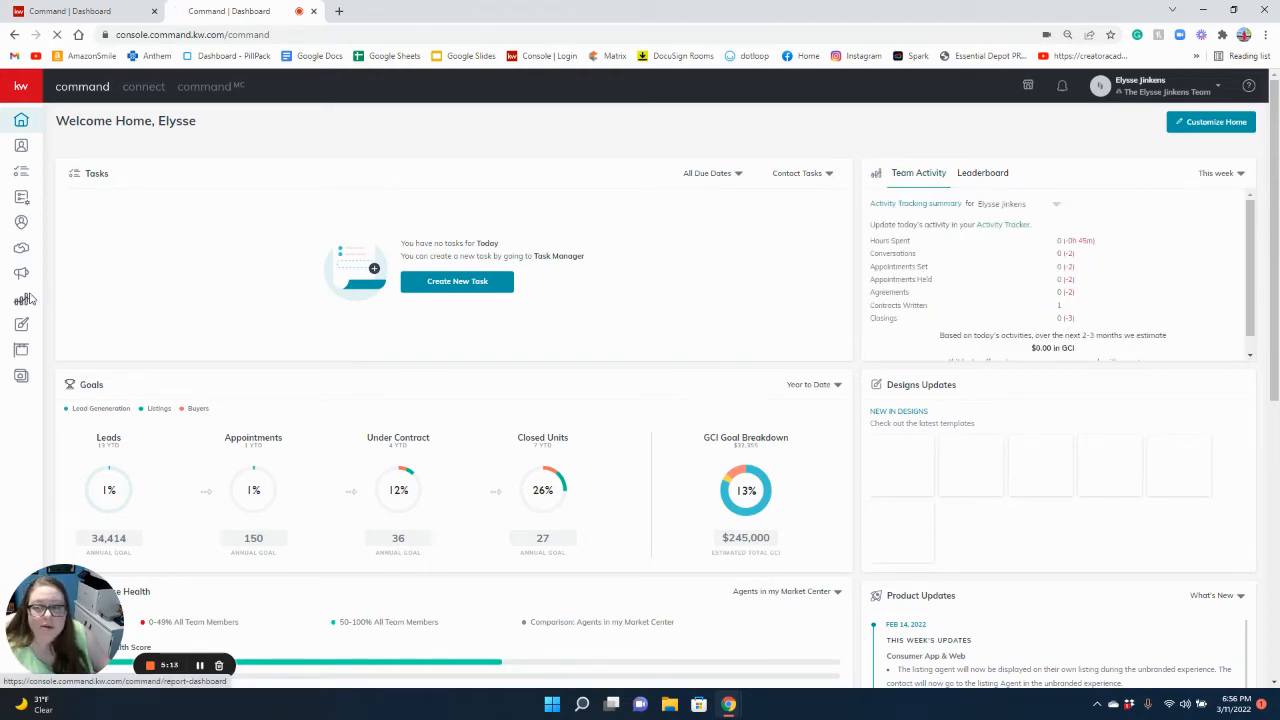
# - View the Team Activity report for March 06–March 12 in the Reports section
pyautogui.click(20, 298)
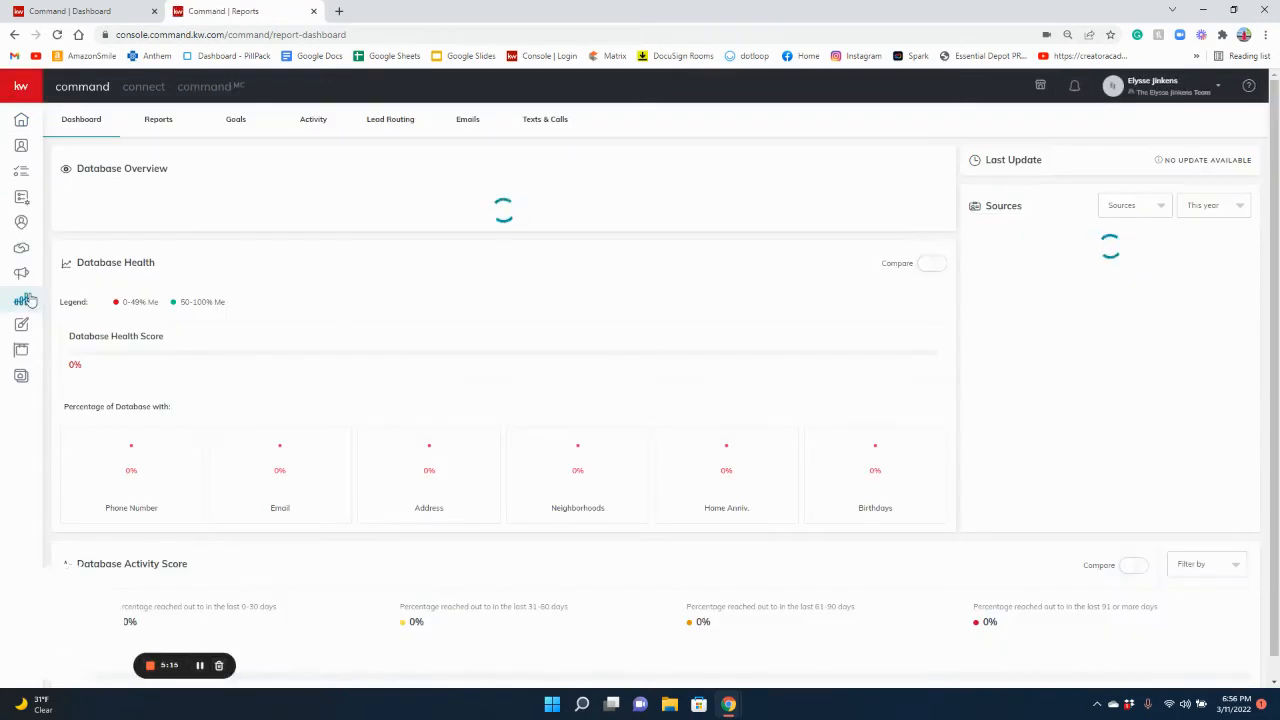
pyautogui.click(312, 120)
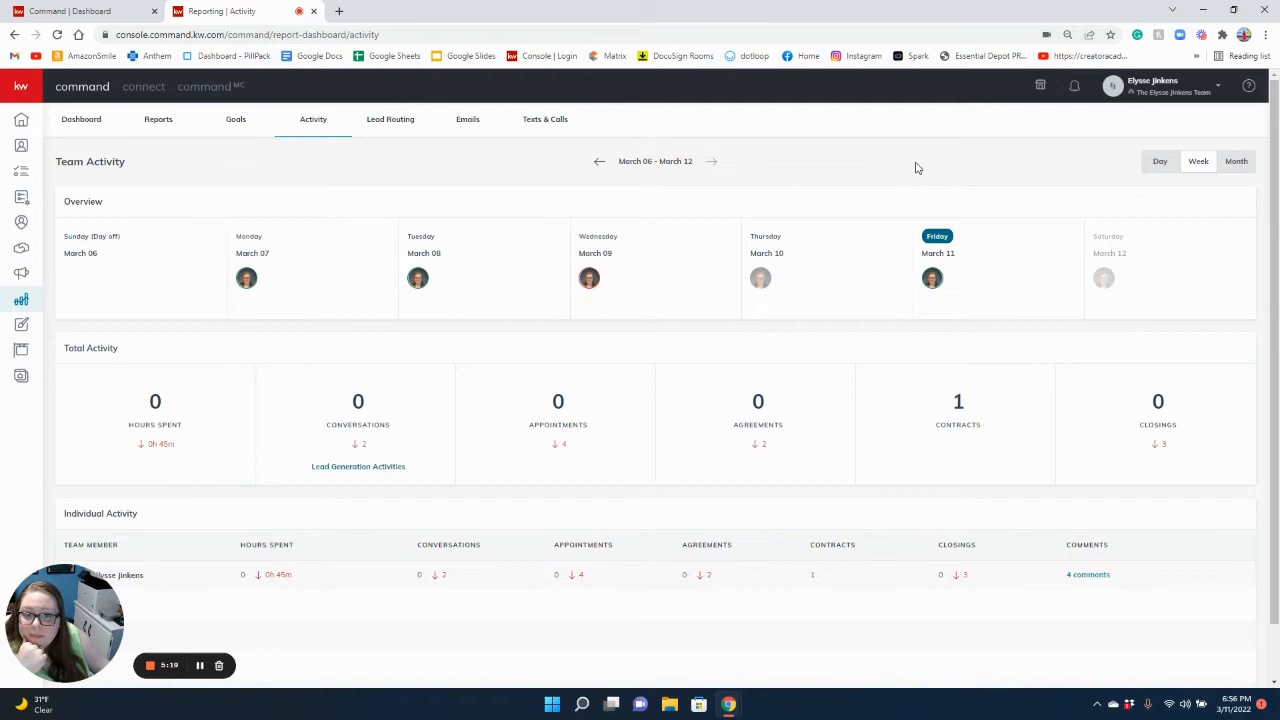
pyautogui.scroll(-3)
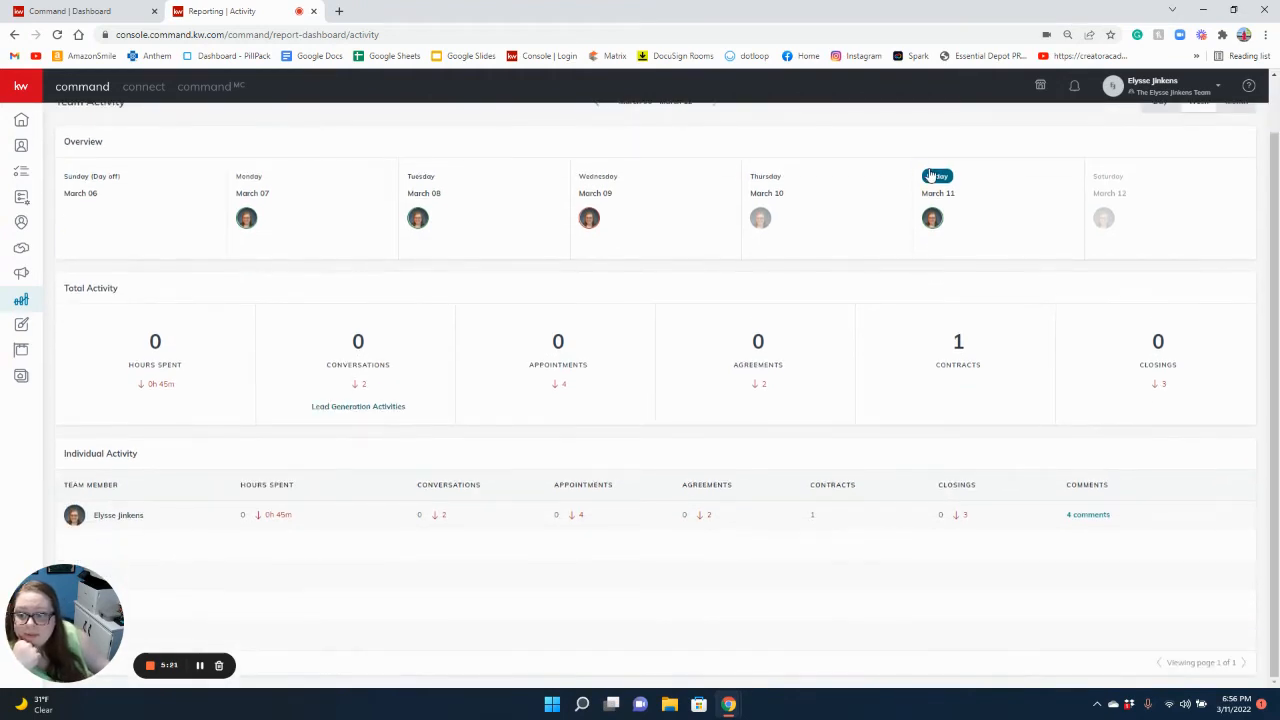
pyautogui.scroll(3)
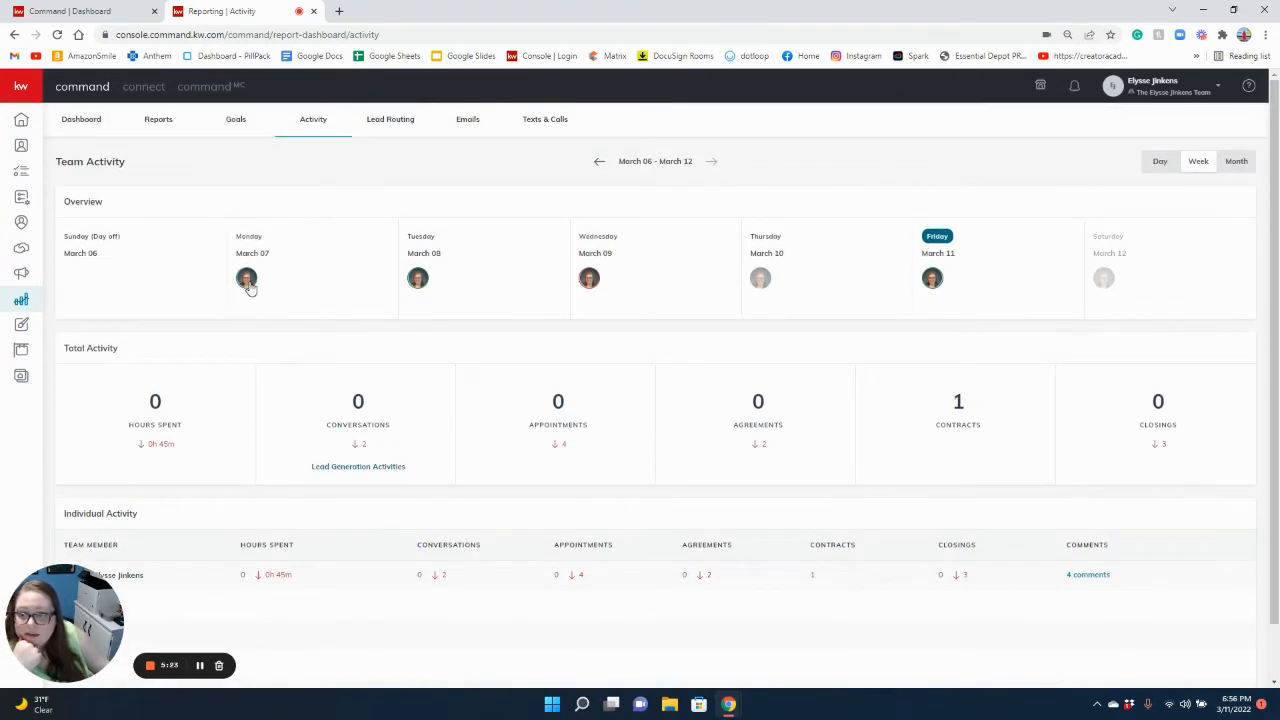
pyautogui.moveTo(1176, 112)
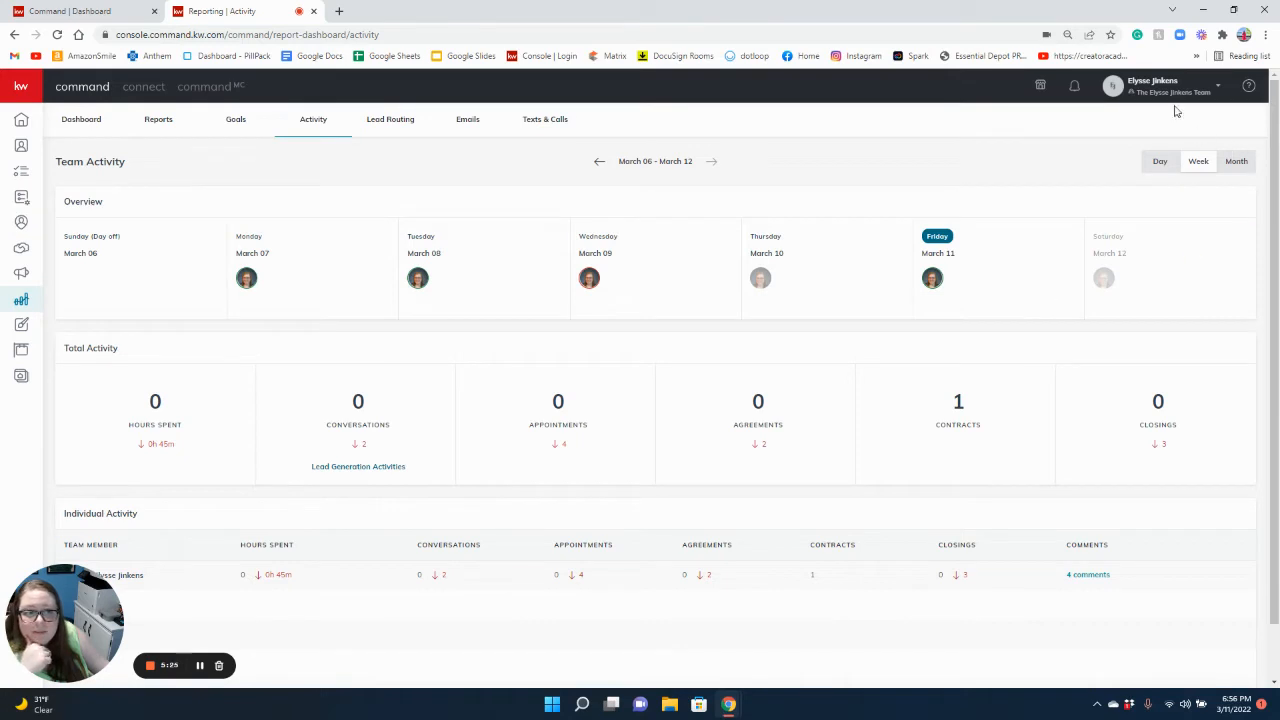
# - Close the old Dashboard browser tab and reach Settings from the profile menu
pyautogui.click(1180, 88)
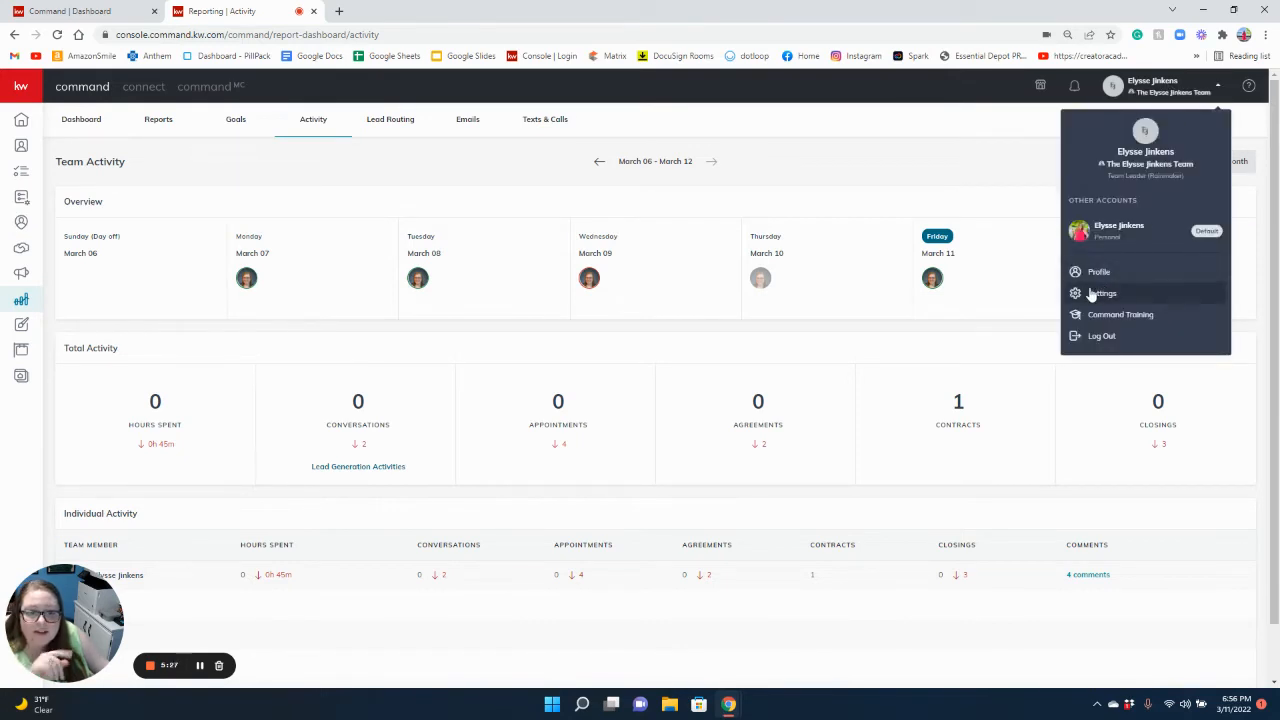
pyautogui.click(1104, 292)
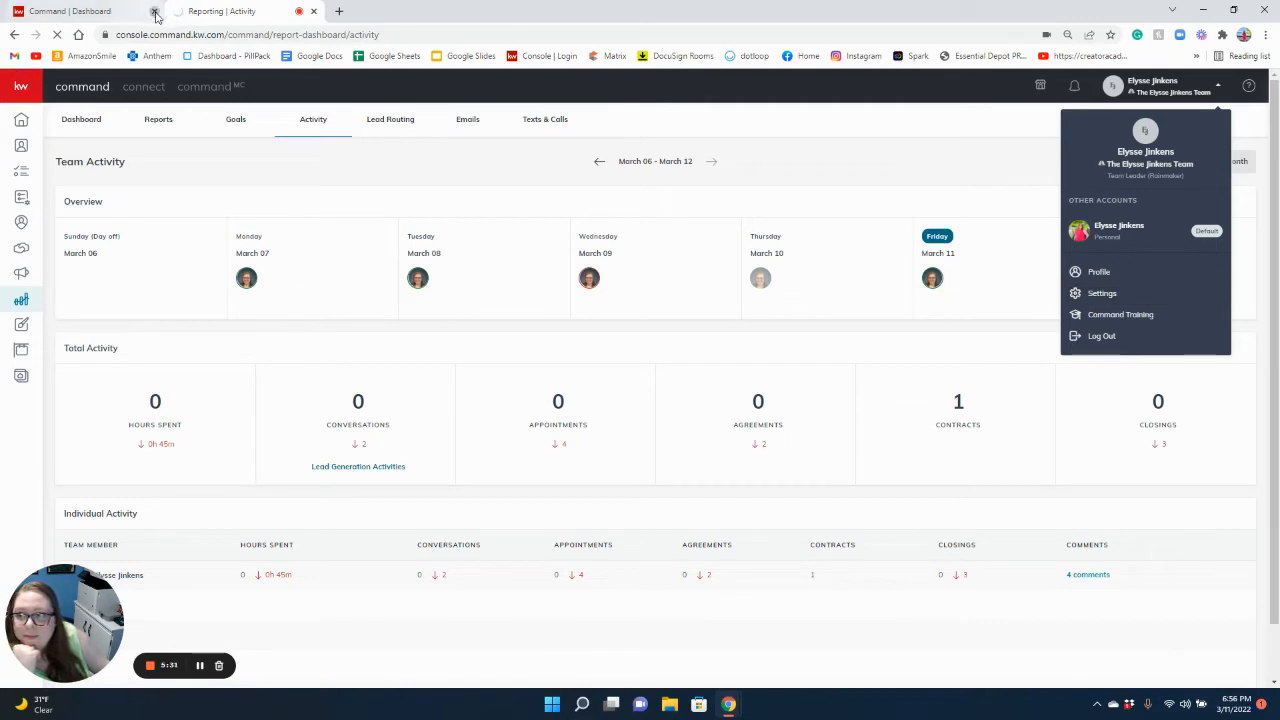
pyautogui.click(156, 12)
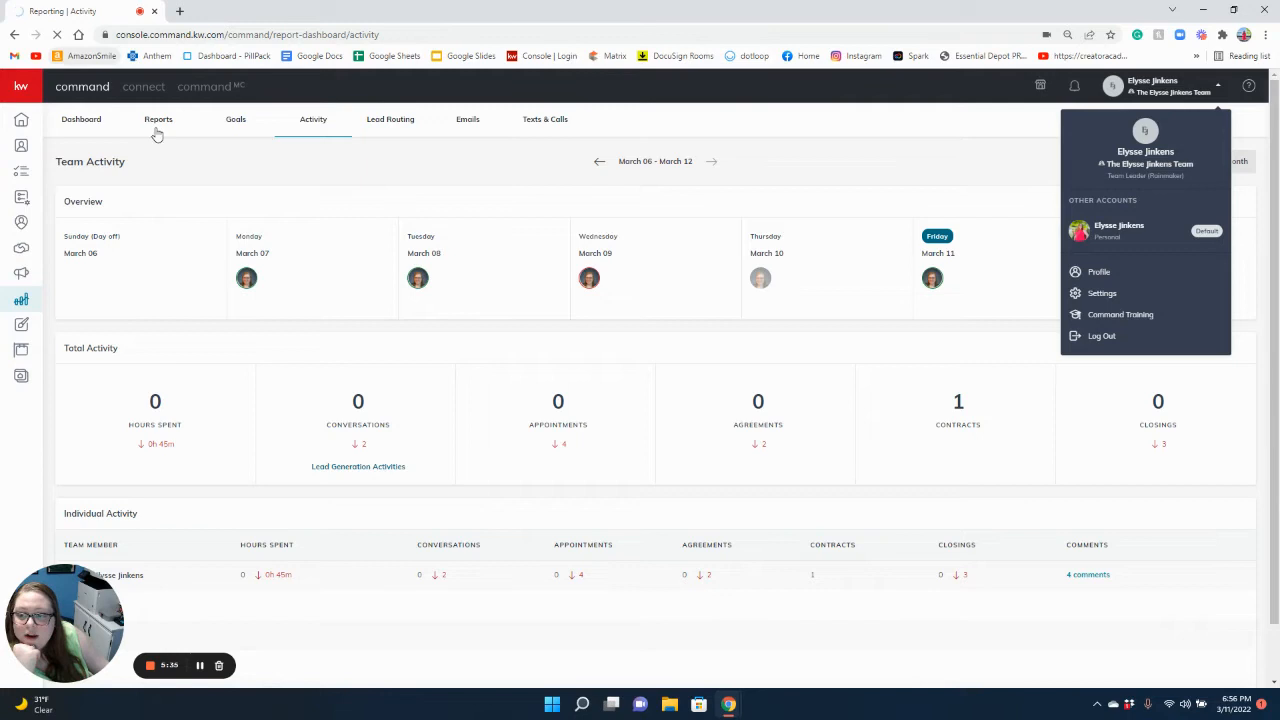
pyautogui.moveTo(416, 240)
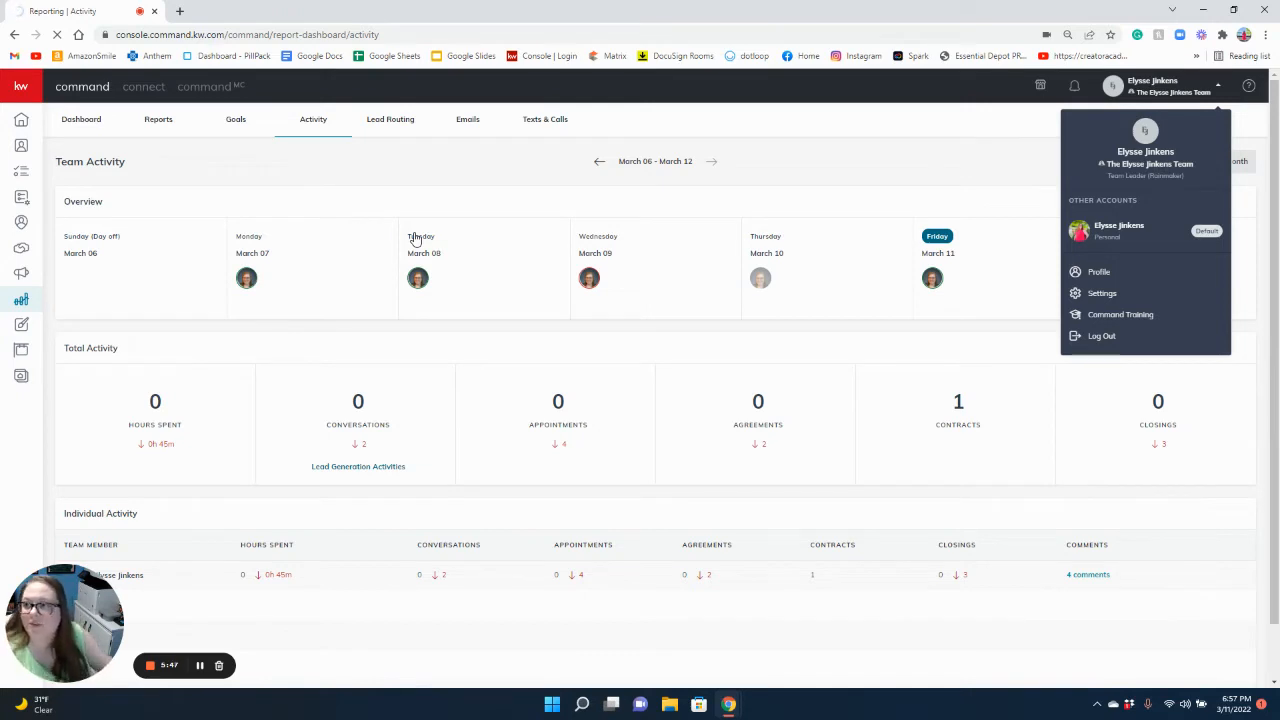
pyautogui.moveTo(288, 676)
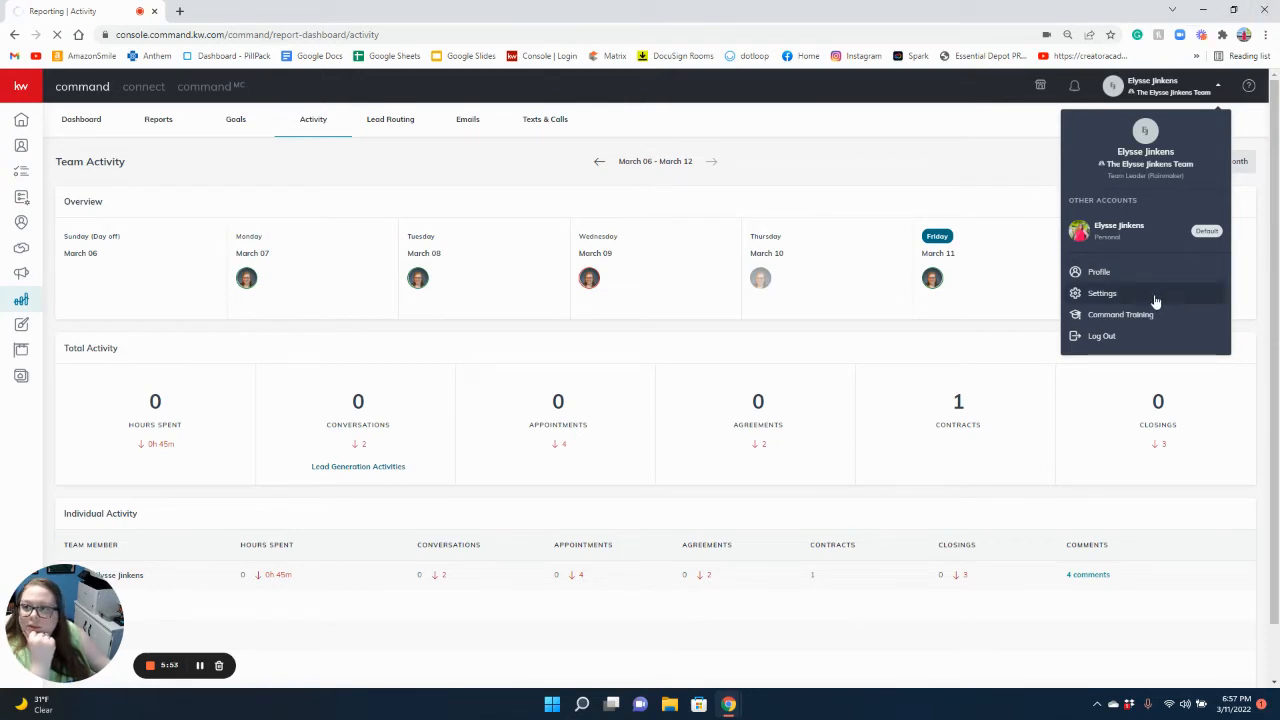
pyautogui.click(1100, 292)
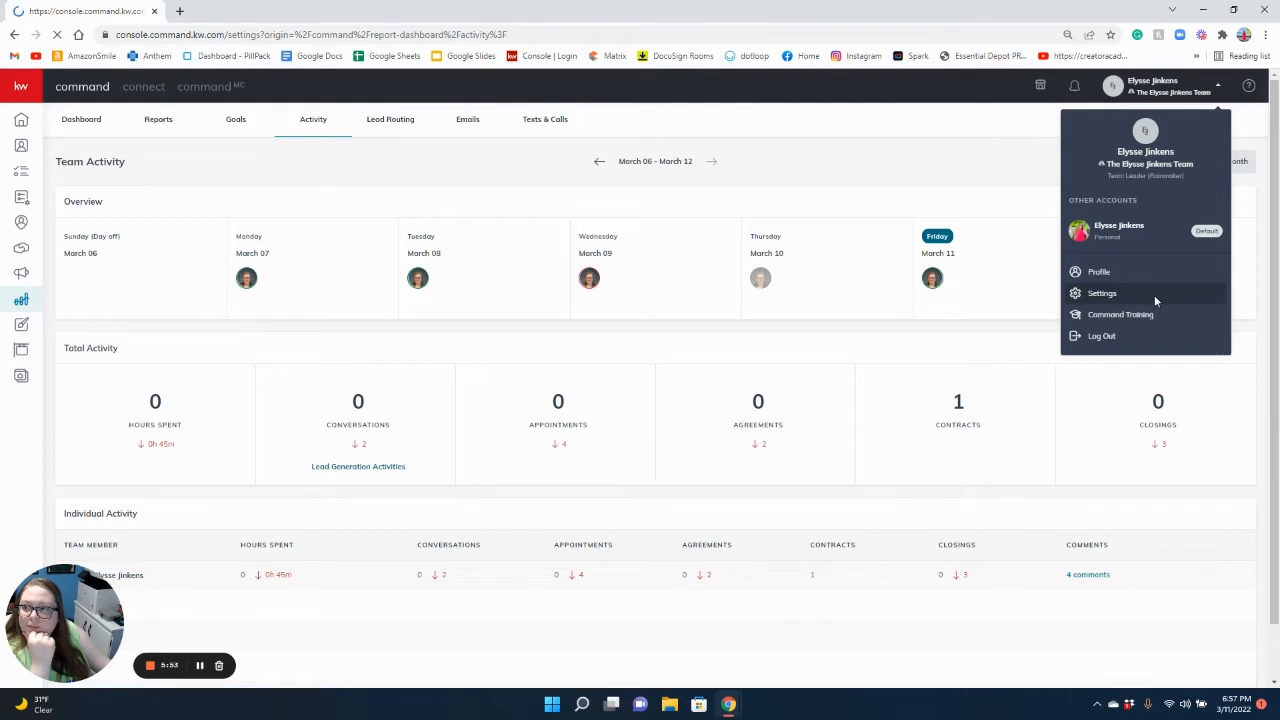
pyautogui.click(1100, 292)
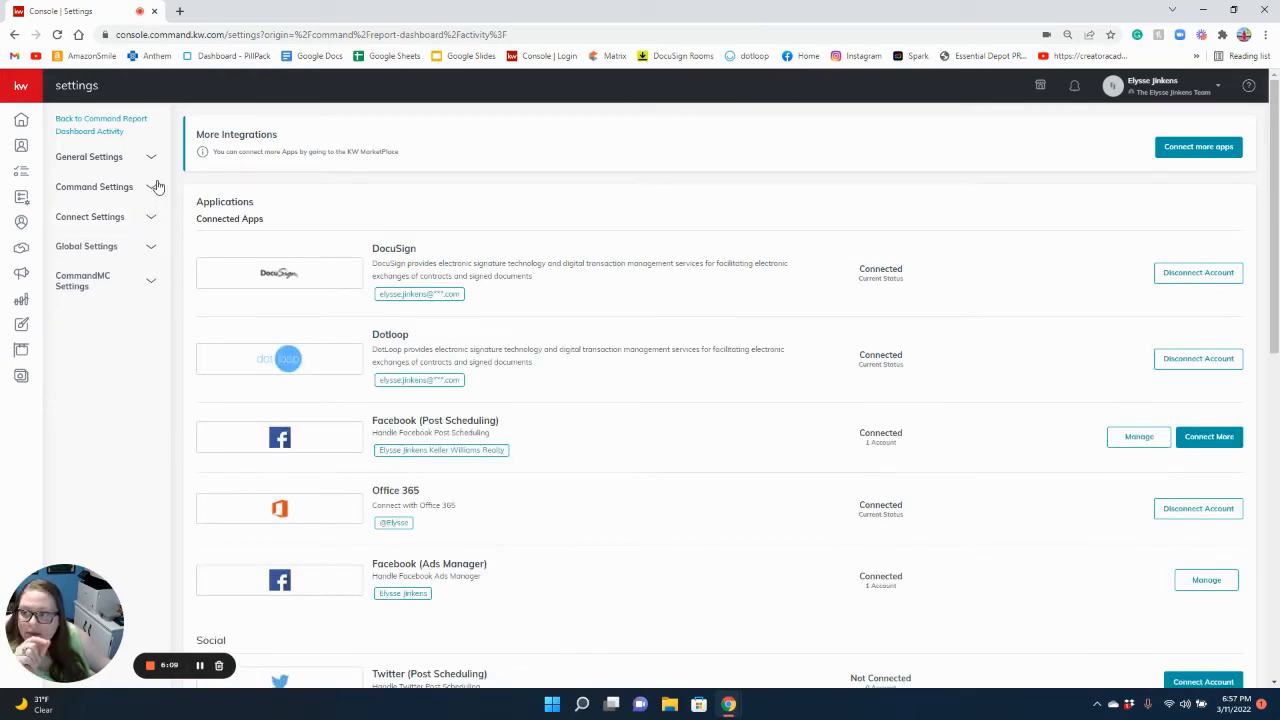
# - Expand Command Settings and its Reporting group to reveal Activity Tracking
pyautogui.click(94, 188)
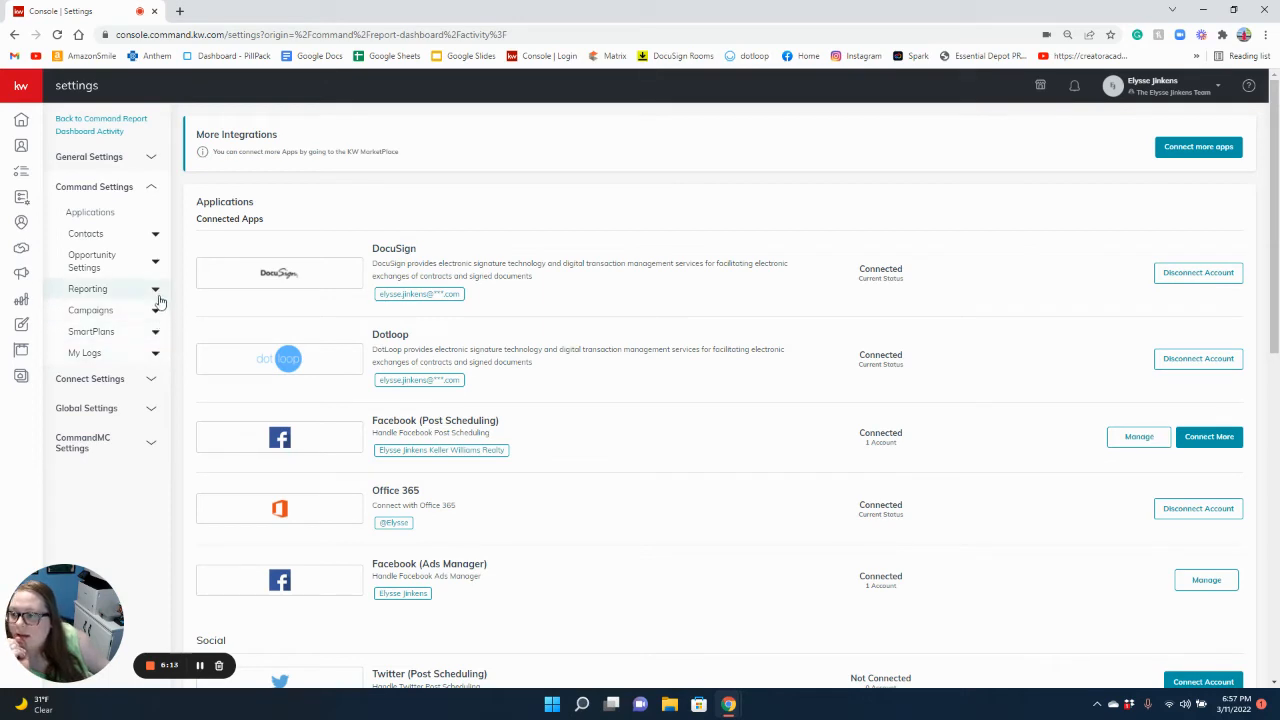
pyautogui.click(156, 260)
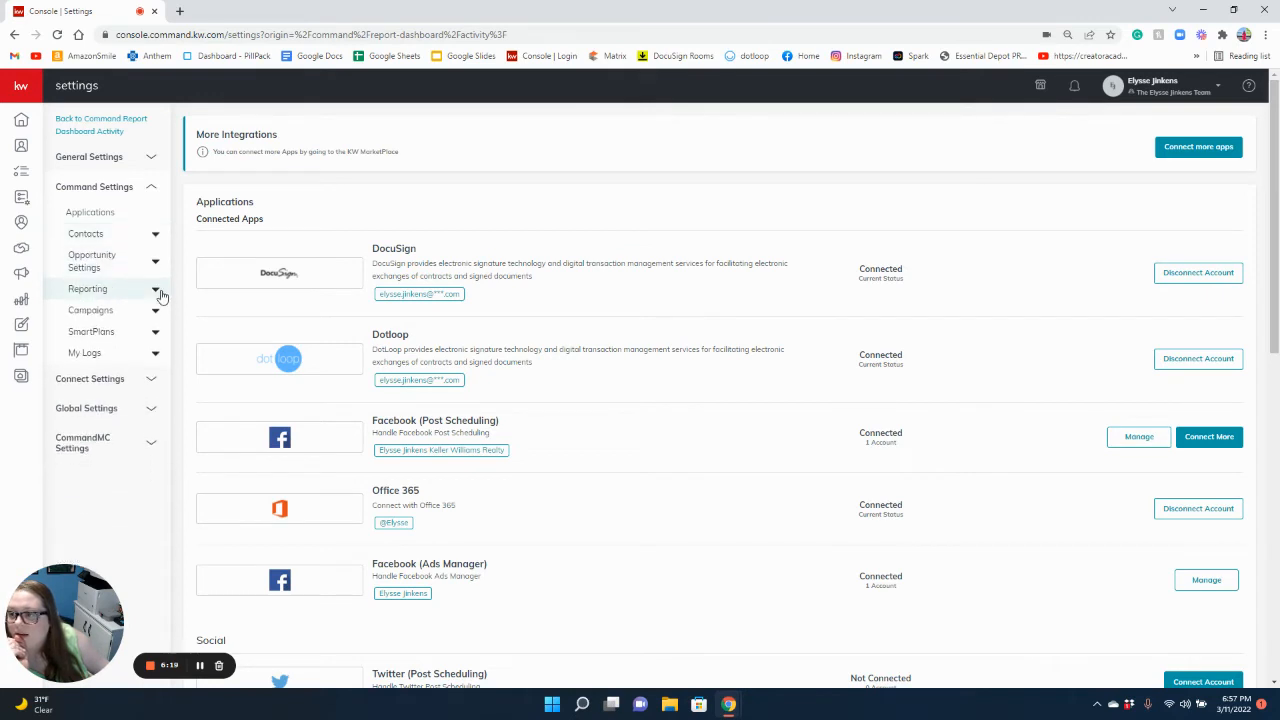
pyautogui.click(88, 288)
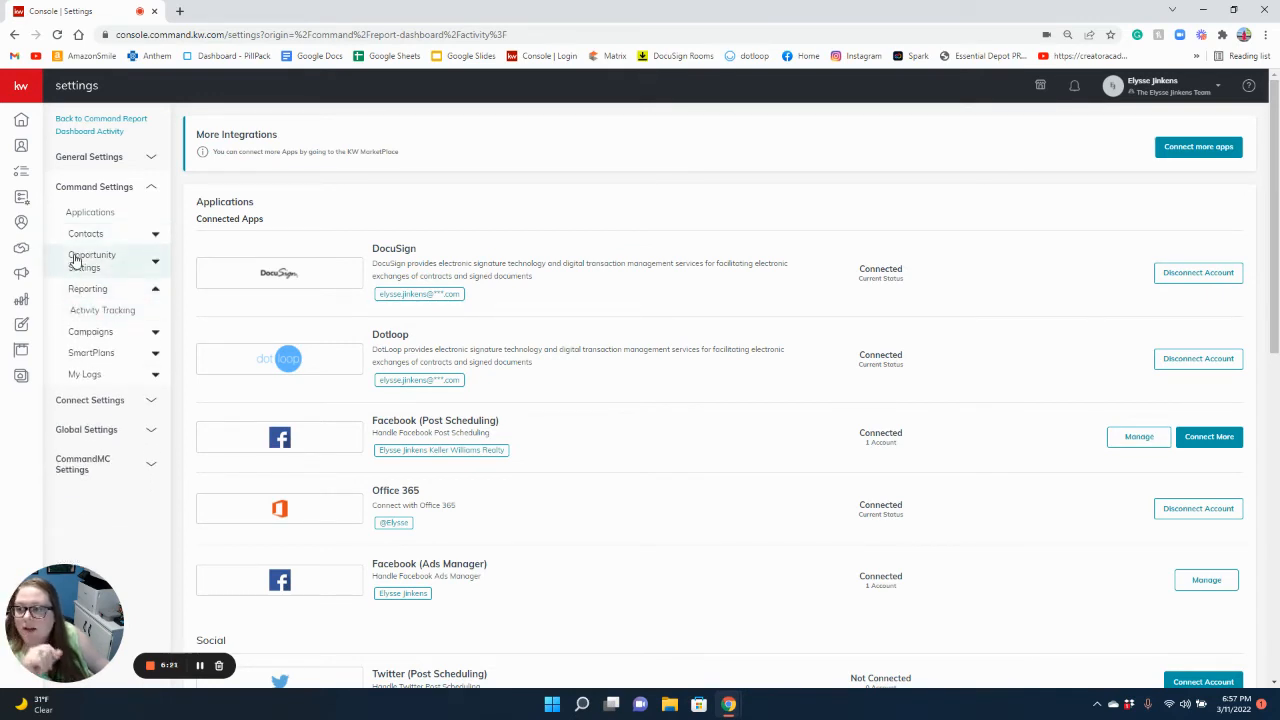
pyautogui.moveTo(100, 292)
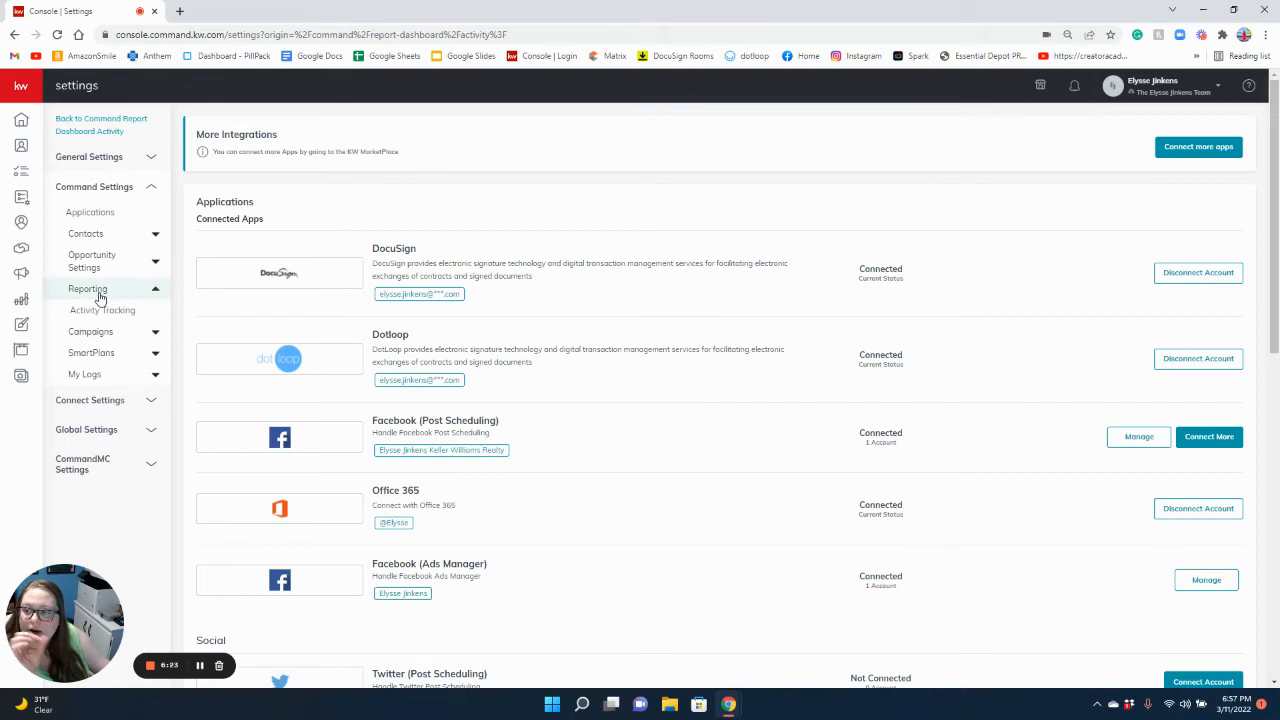
# - Set the Activity Tracking daily reminder and submission times to AM
pyautogui.click(102, 310)
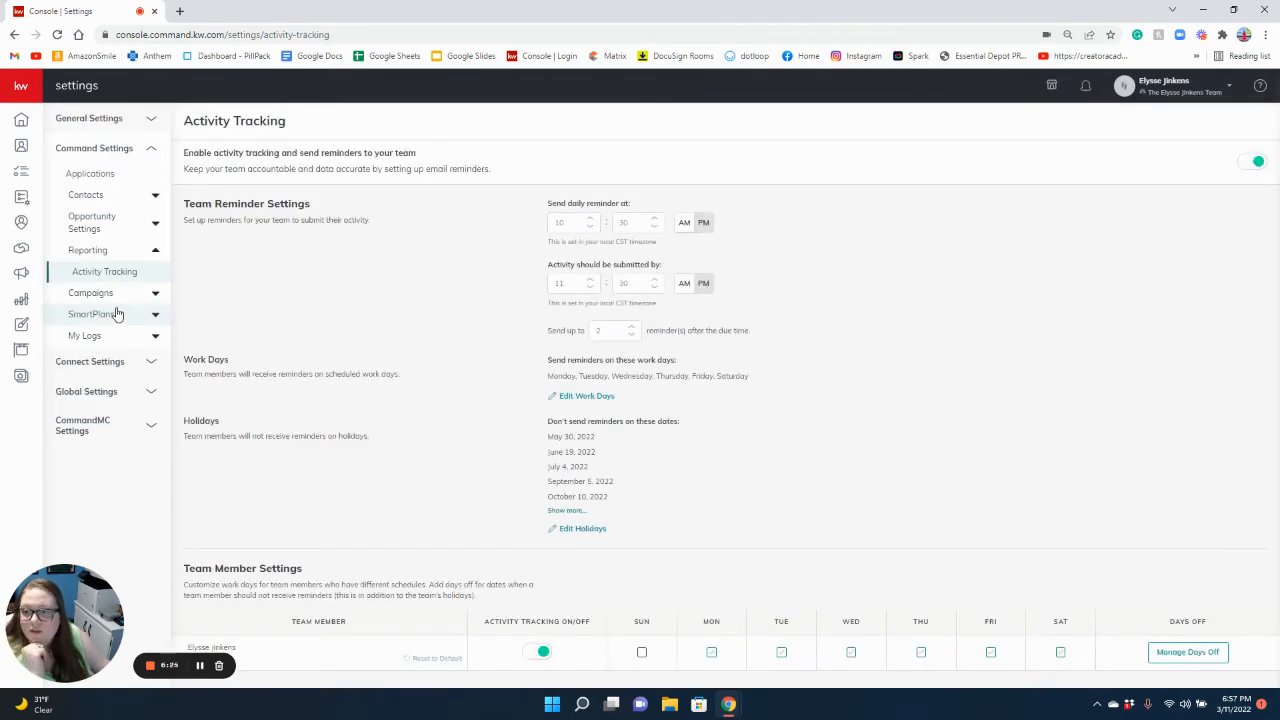
pyautogui.moveTo(864, 378)
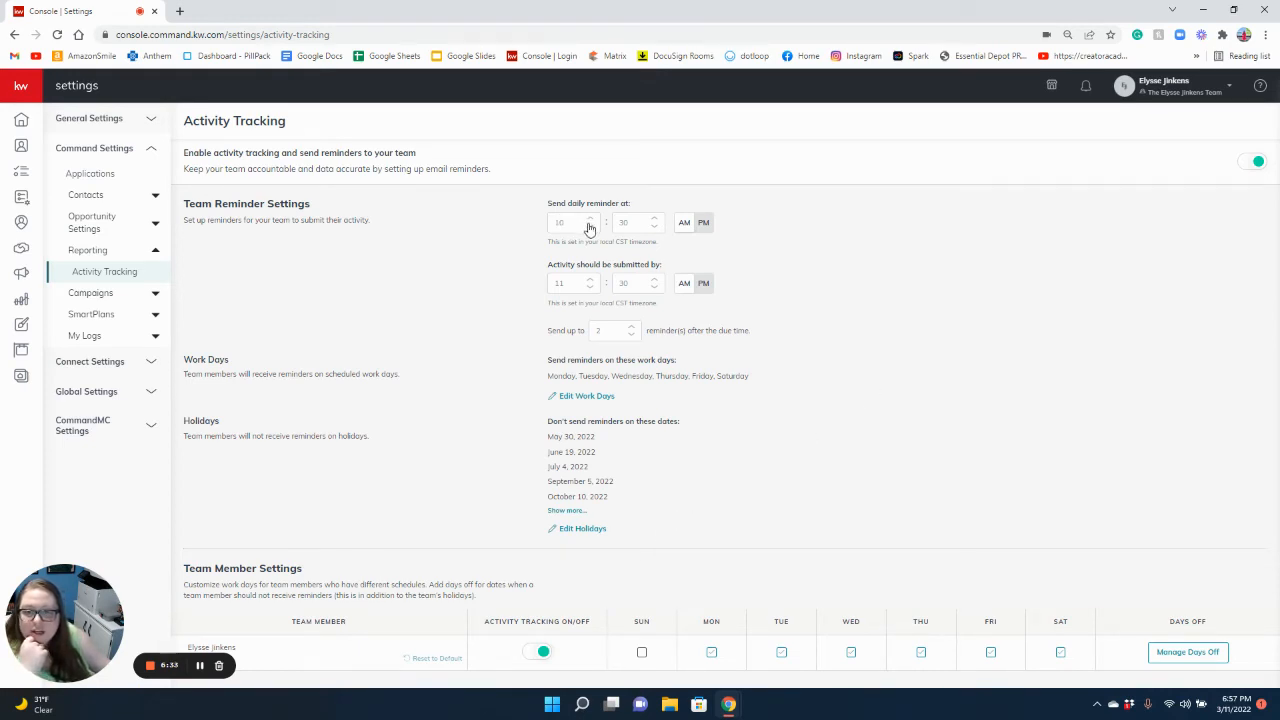
pyautogui.moveTo(630, 222)
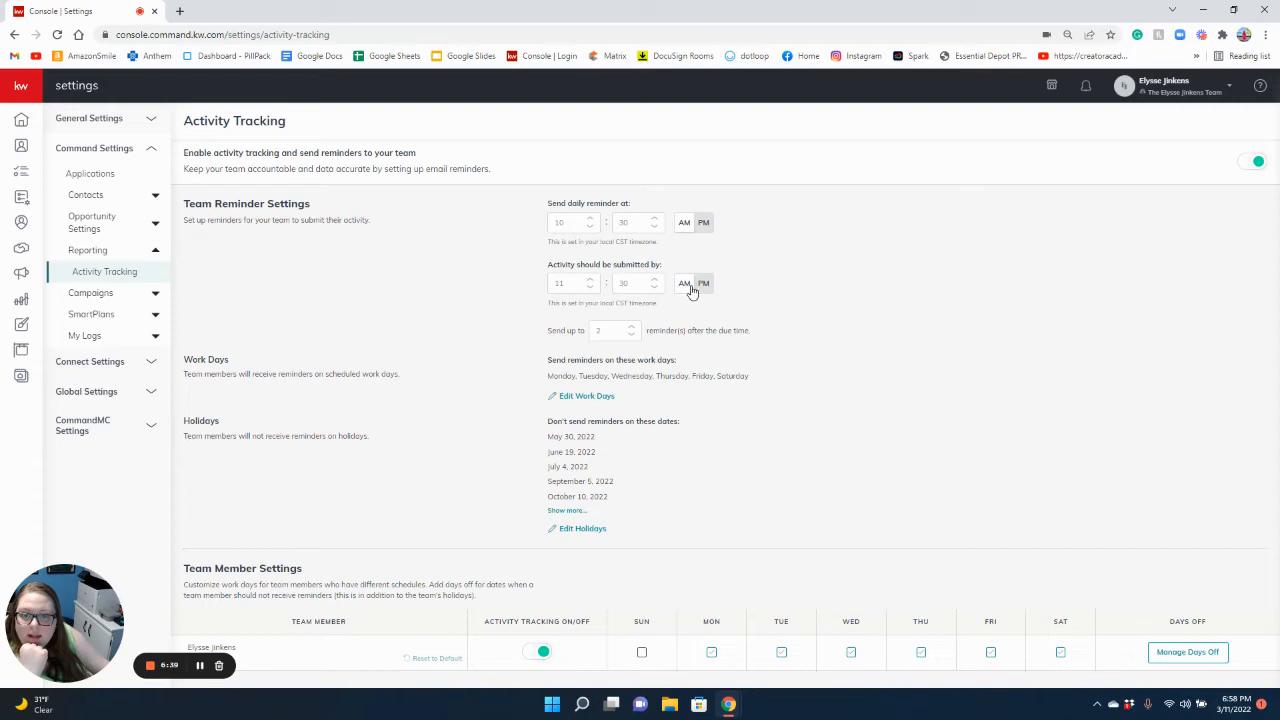
pyautogui.moveTo(584, 304)
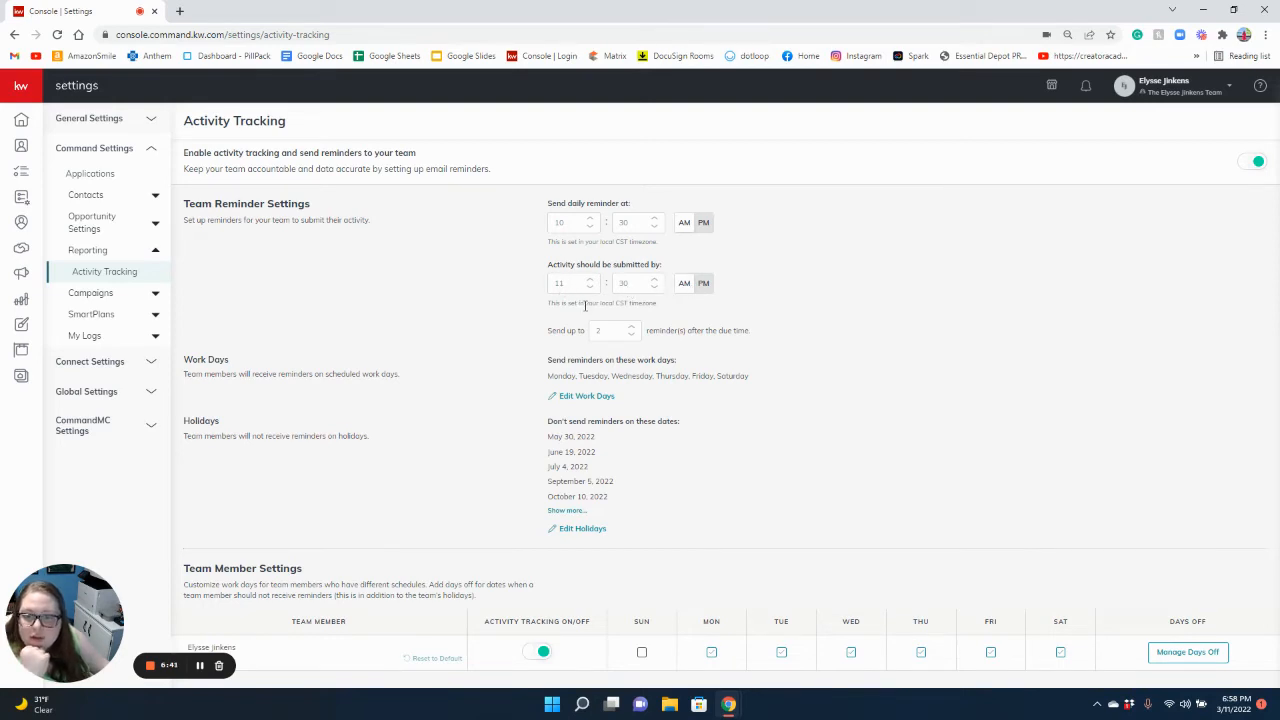
pyautogui.moveTo(588, 234)
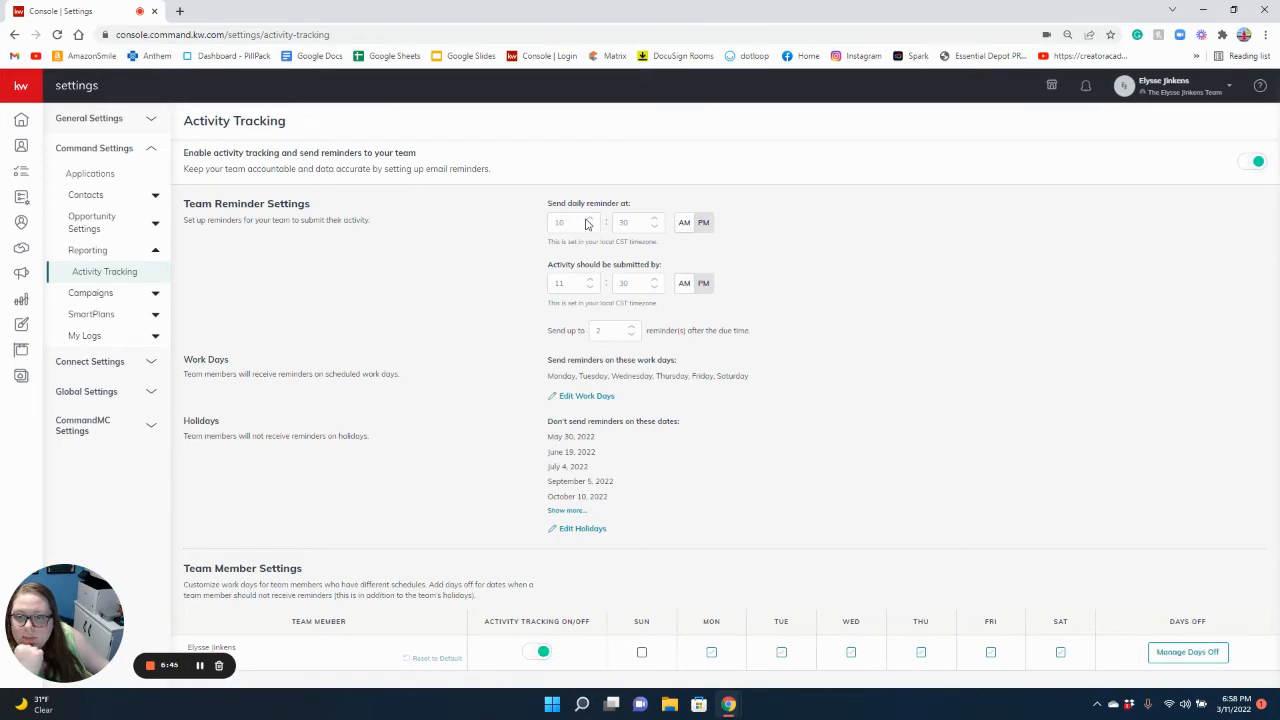
pyautogui.click(588, 218)
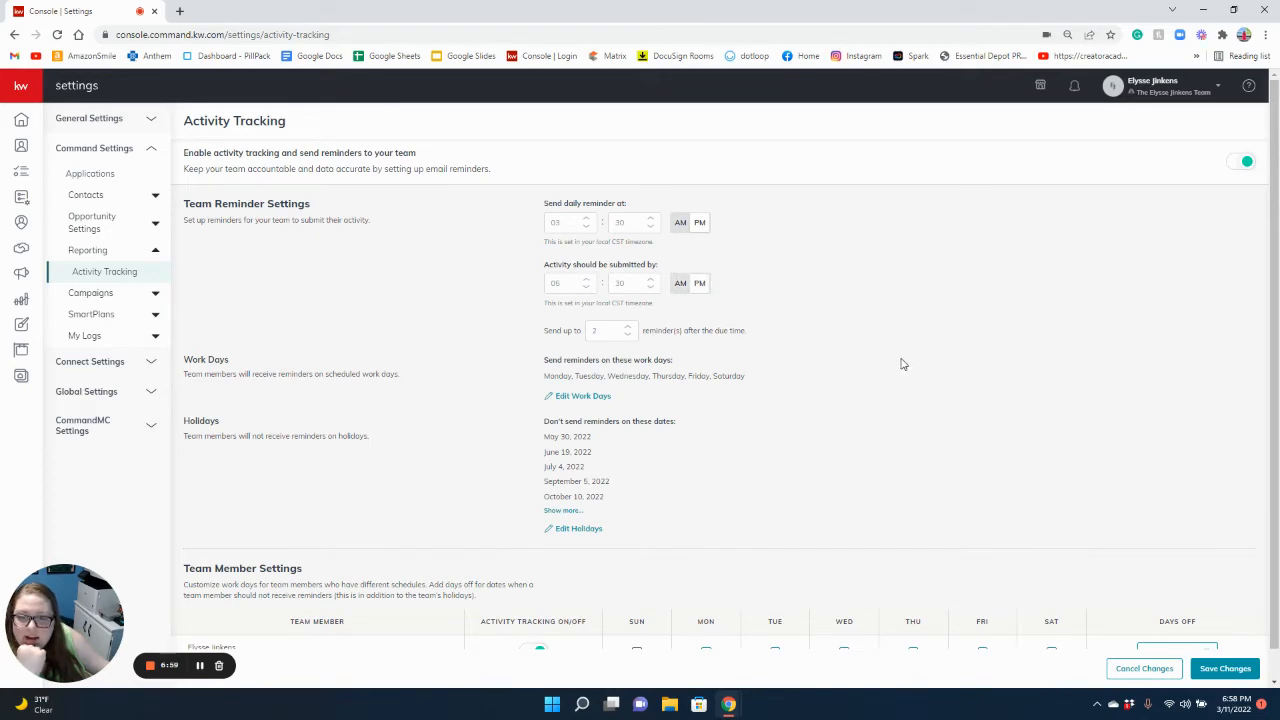
pyautogui.moveTo(776, 348)
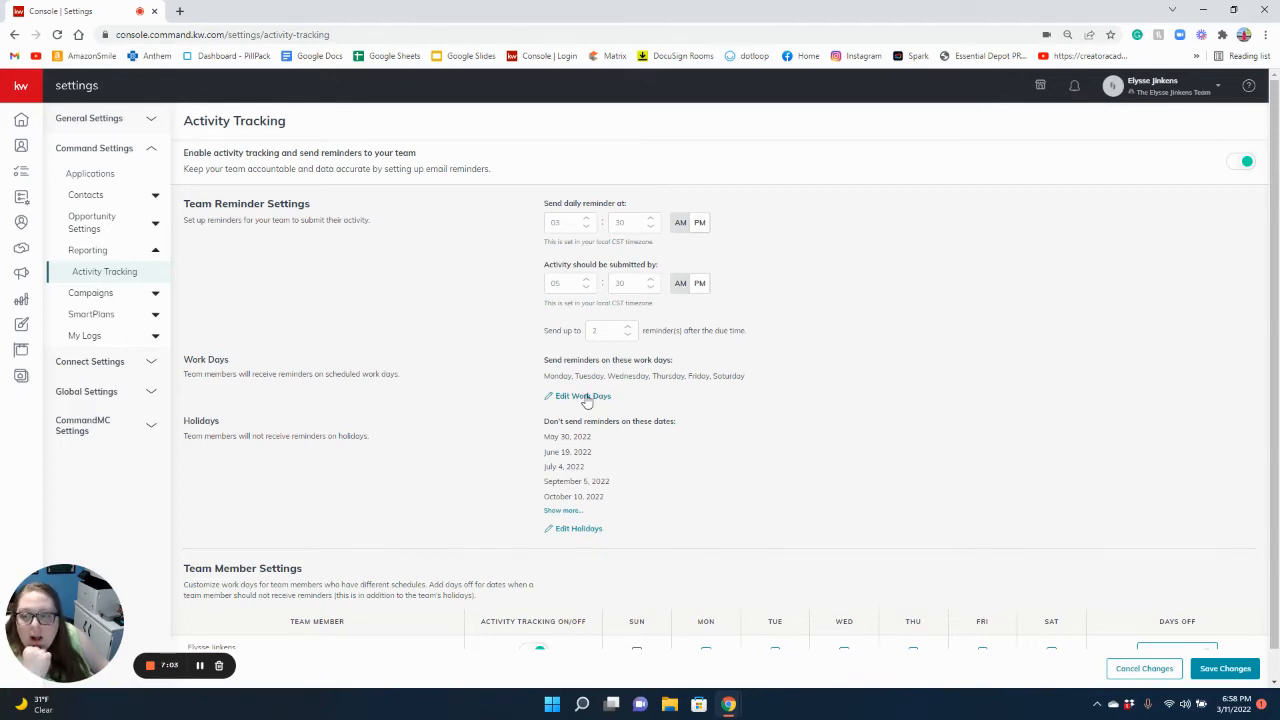
pyautogui.moveTo(610, 408)
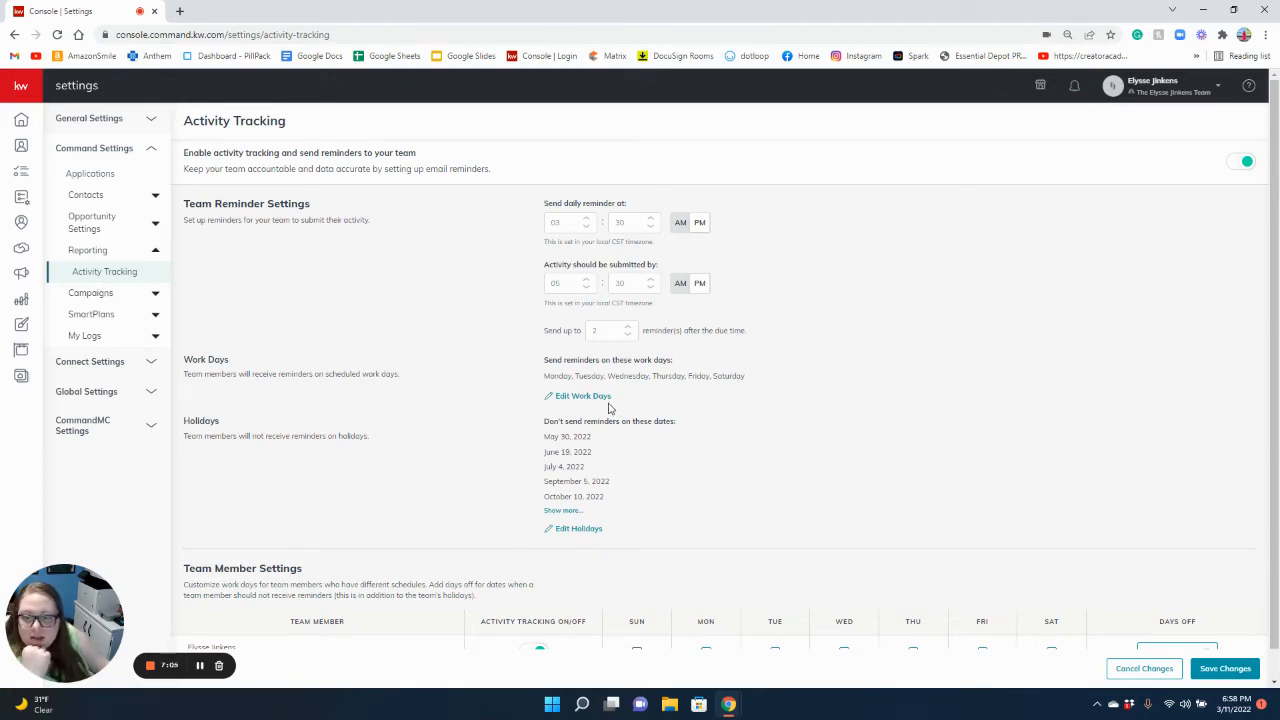
# - Review Edit Work Days and Edit Holidays without changes, then save the activity tracking settings
pyautogui.click(584, 396)
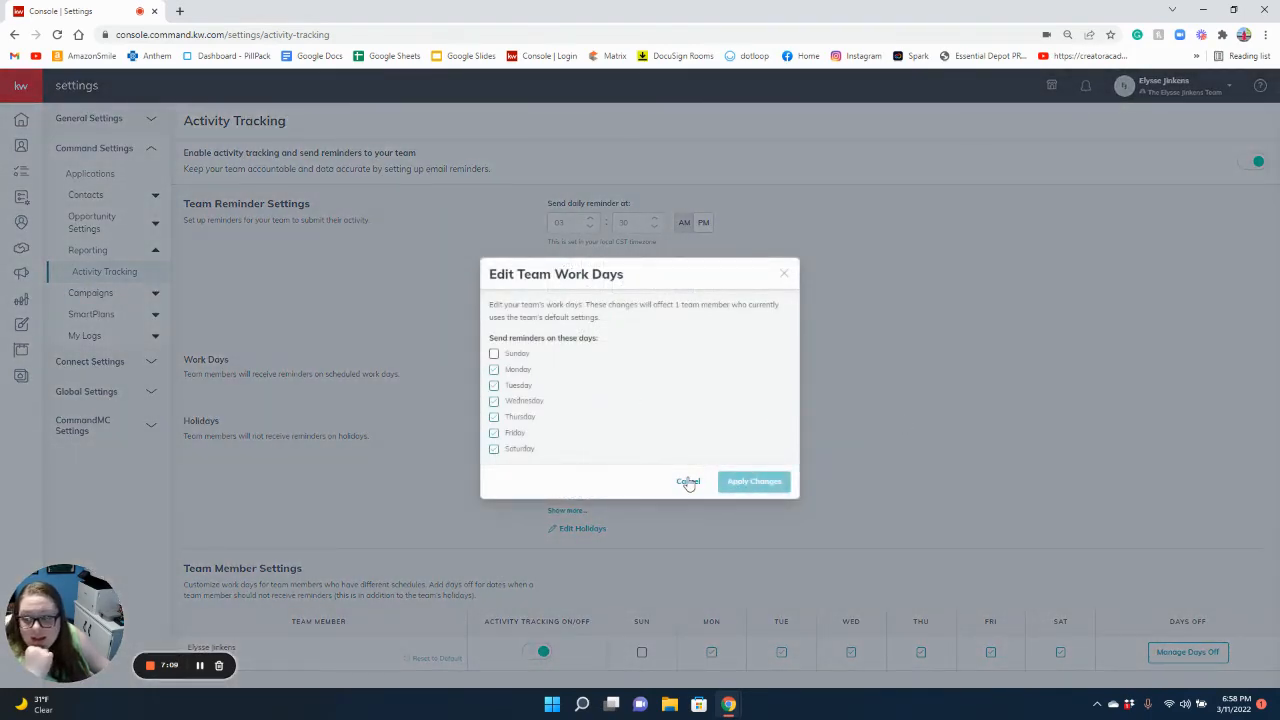
pyautogui.click(688, 480)
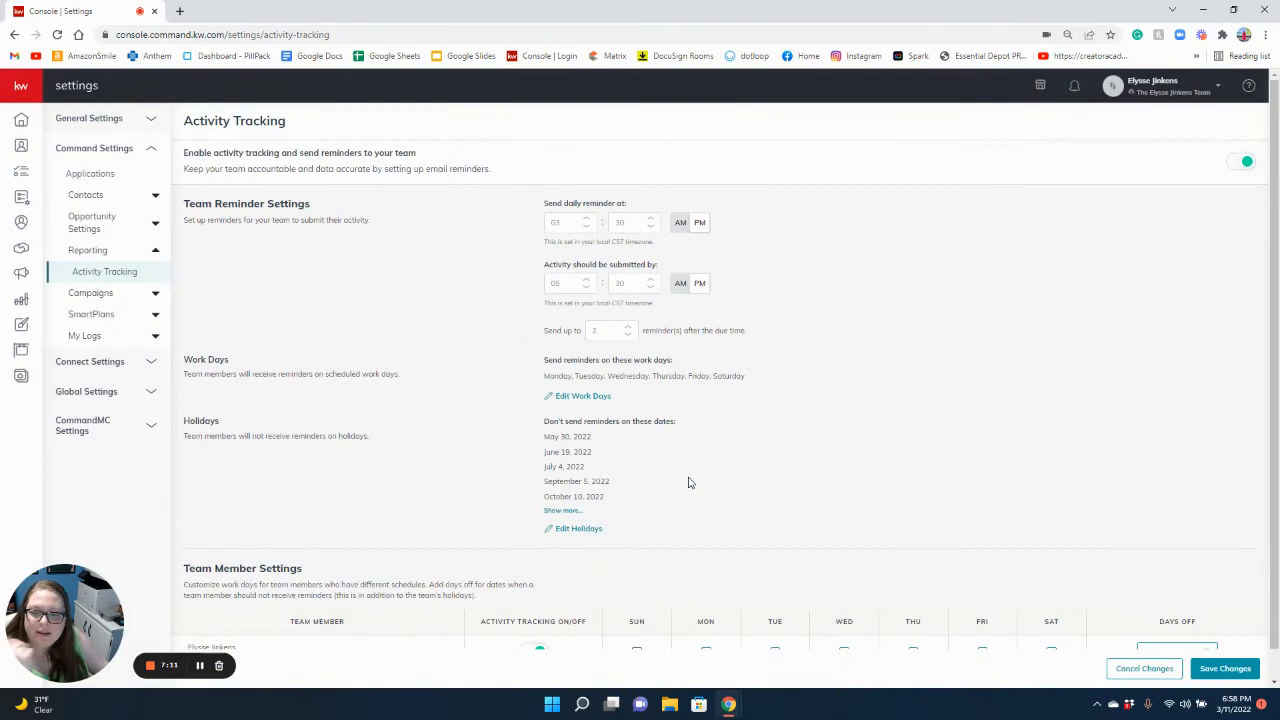
pyautogui.moveTo(568, 524)
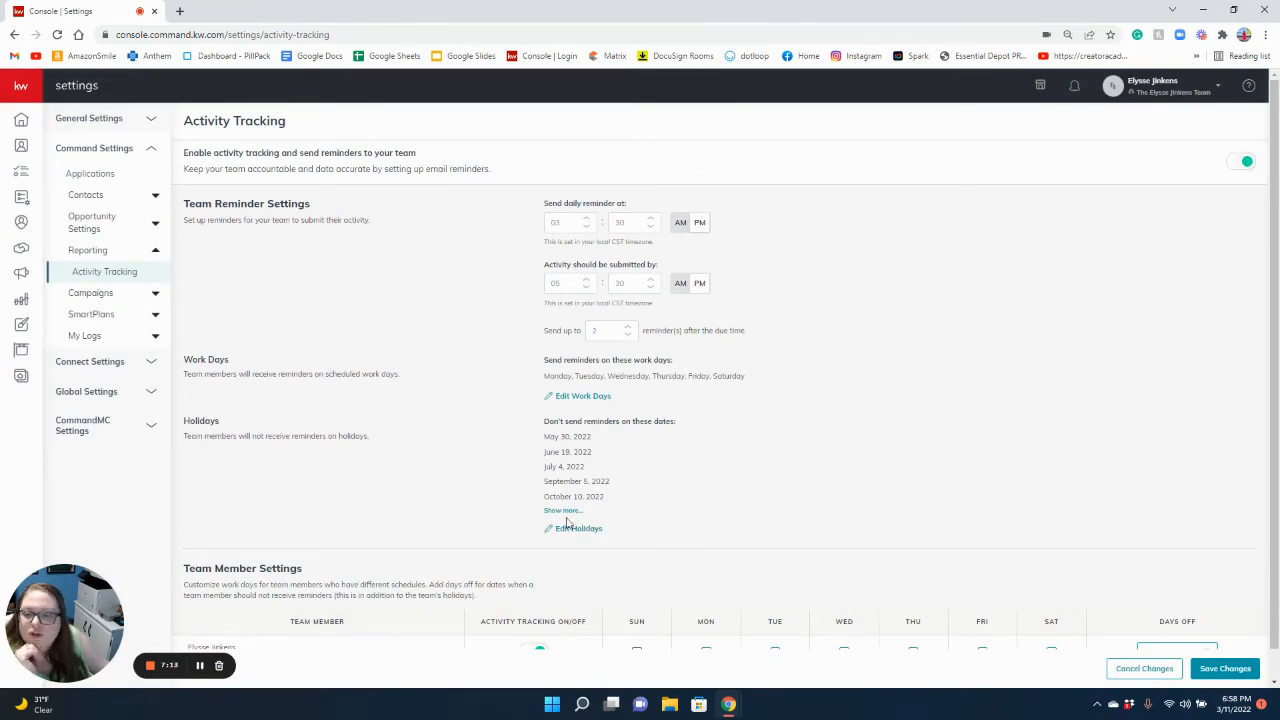
pyautogui.moveTo(584, 532)
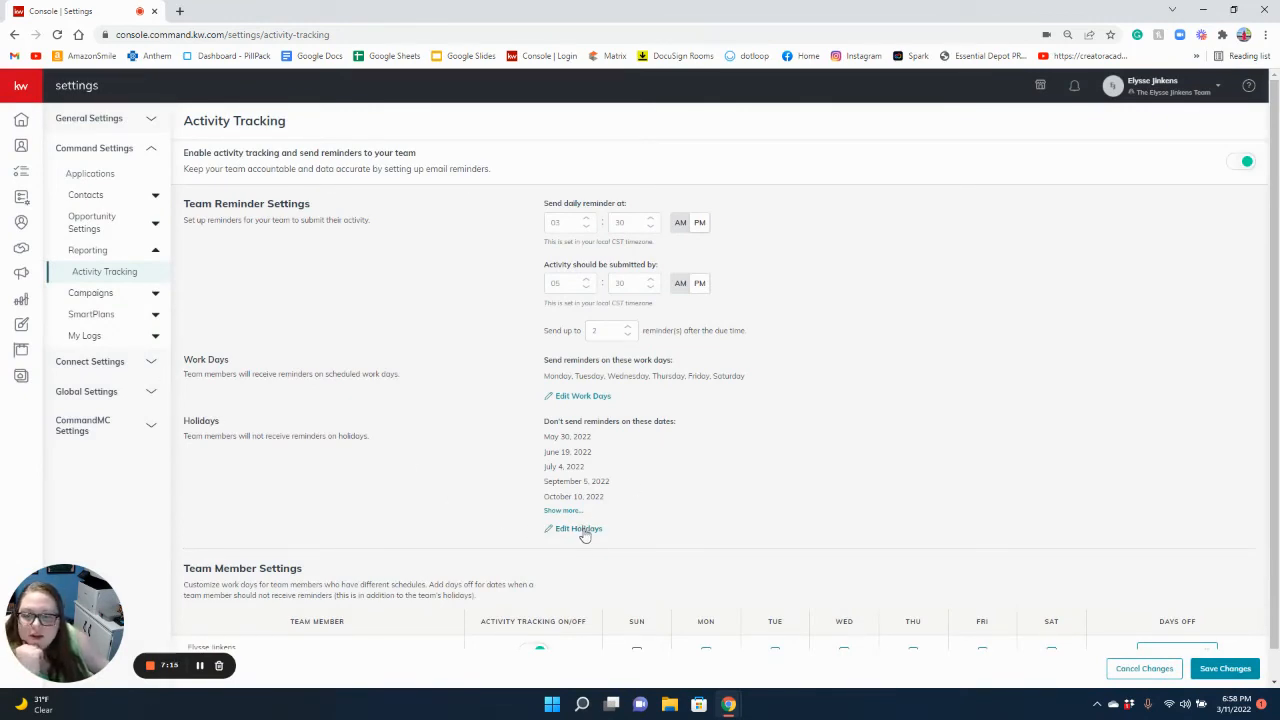
pyautogui.click(578, 528)
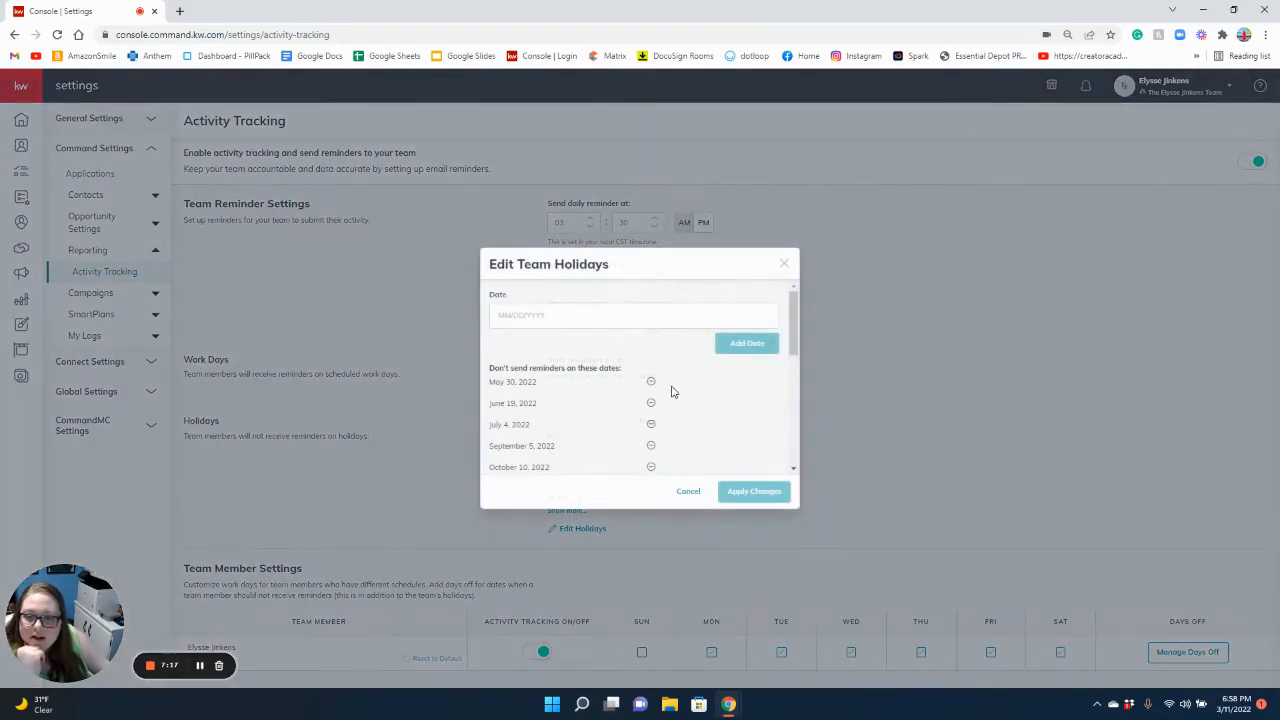
pyautogui.scroll(-3)
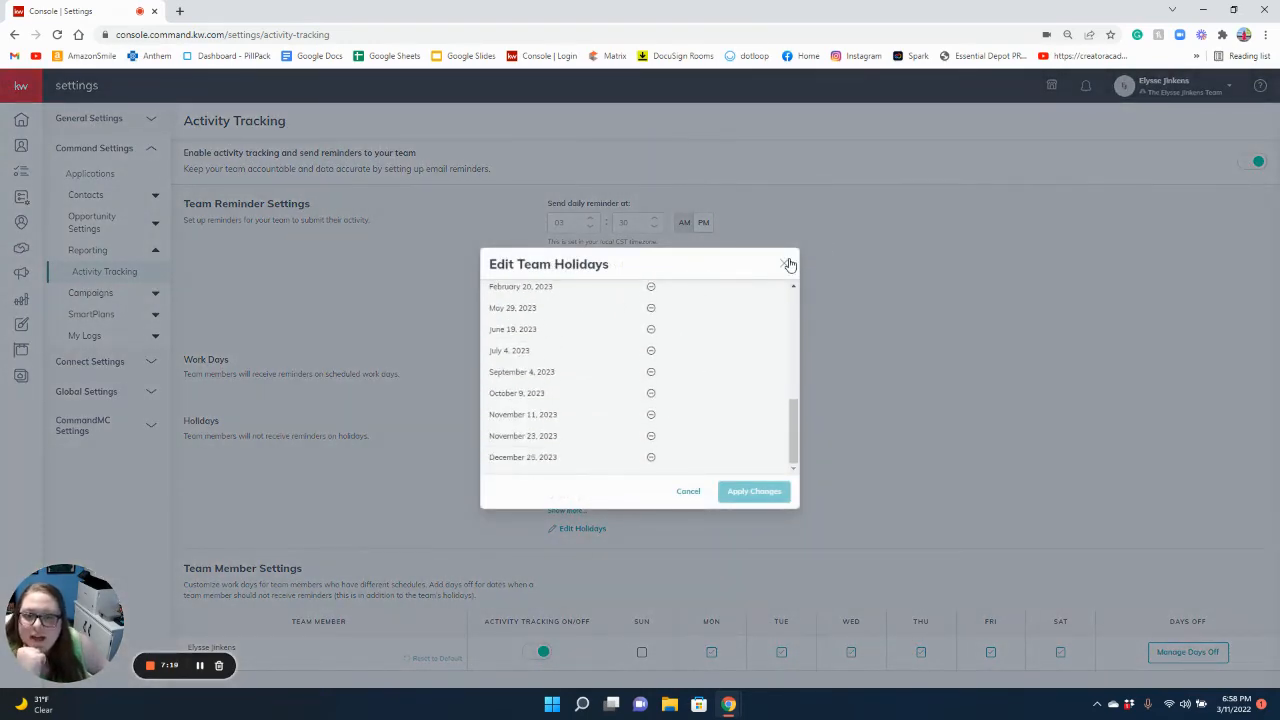
pyautogui.click(788, 264)
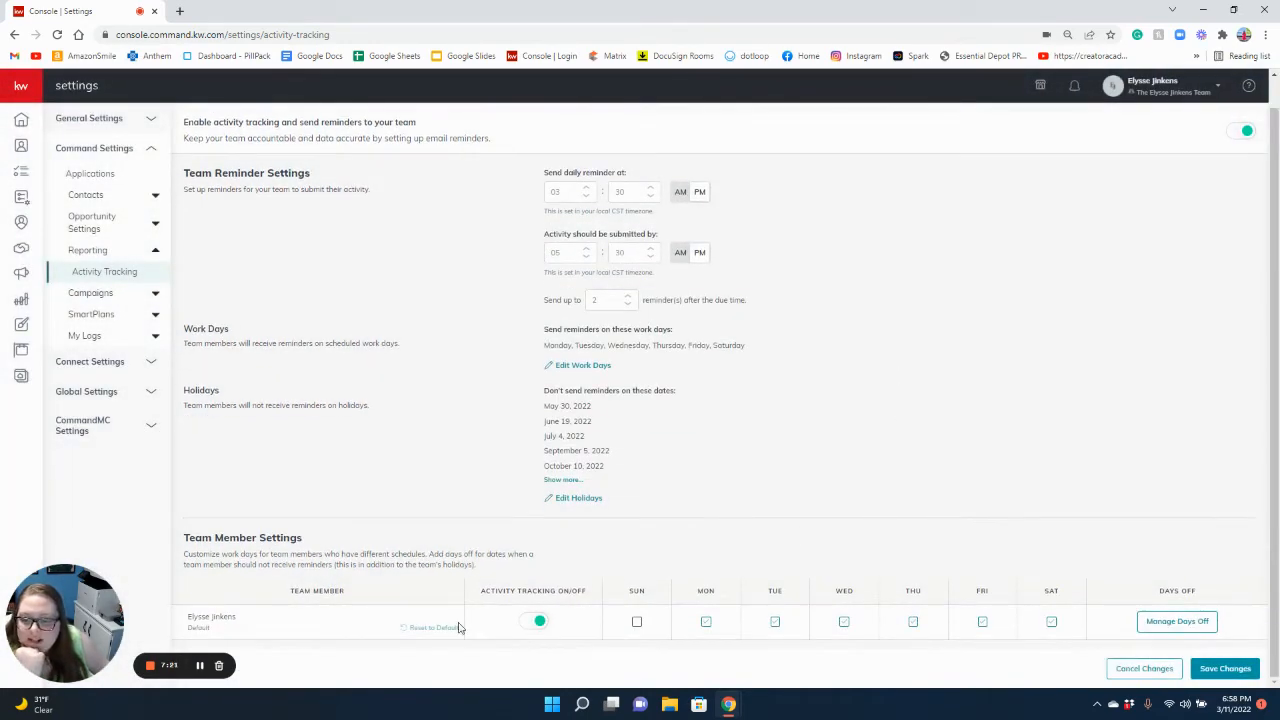
pyautogui.moveTo(1044, 652)
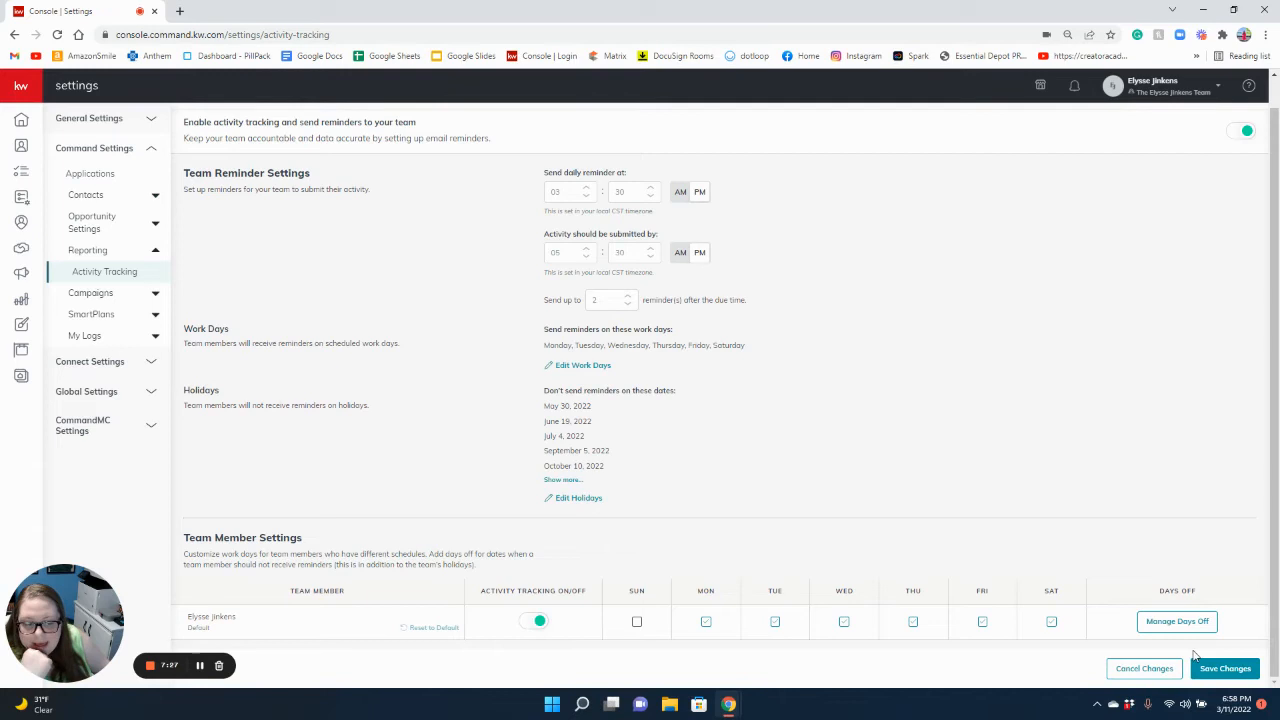
pyautogui.click(1224, 668)
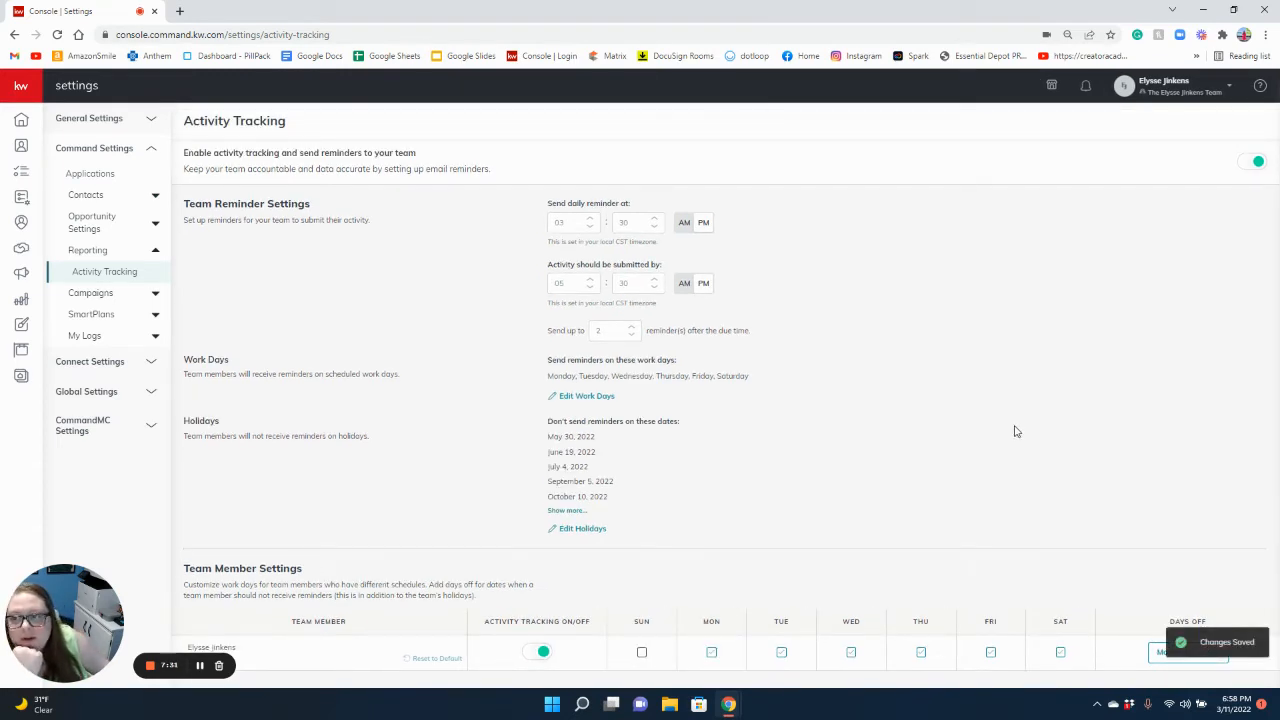
pyautogui.moveTo(952, 360)
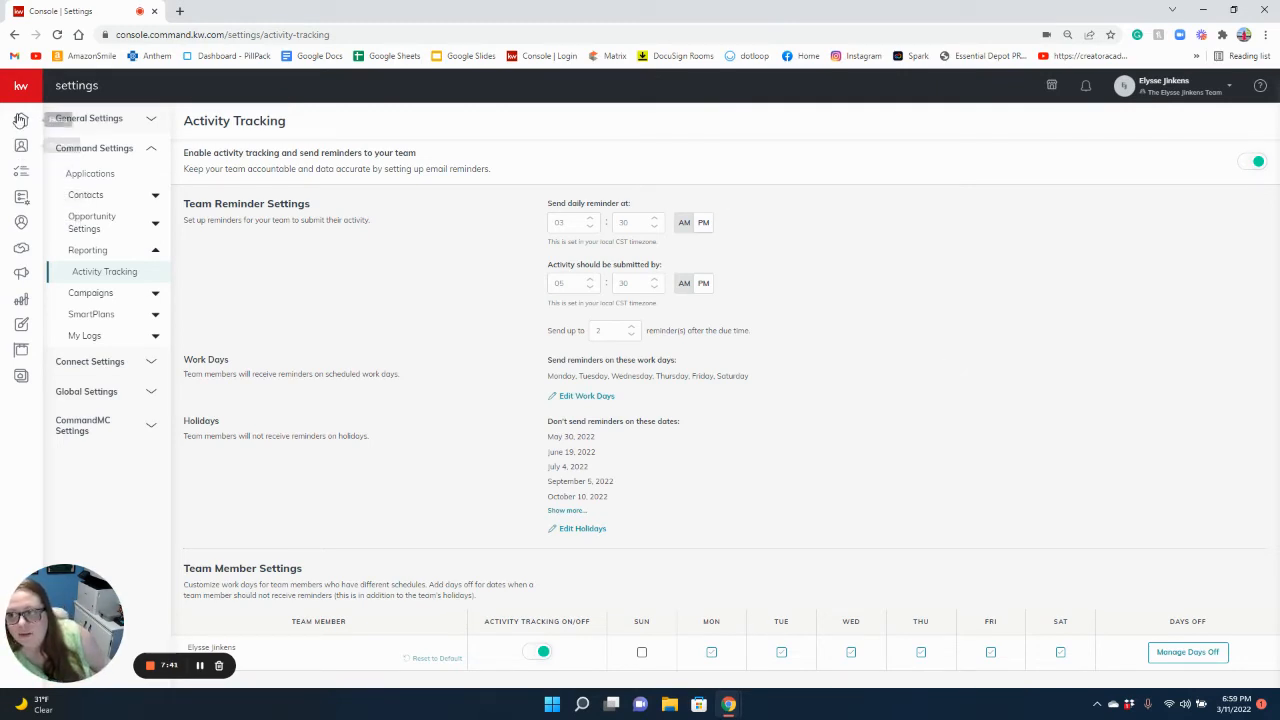
pyautogui.click(20, 120)
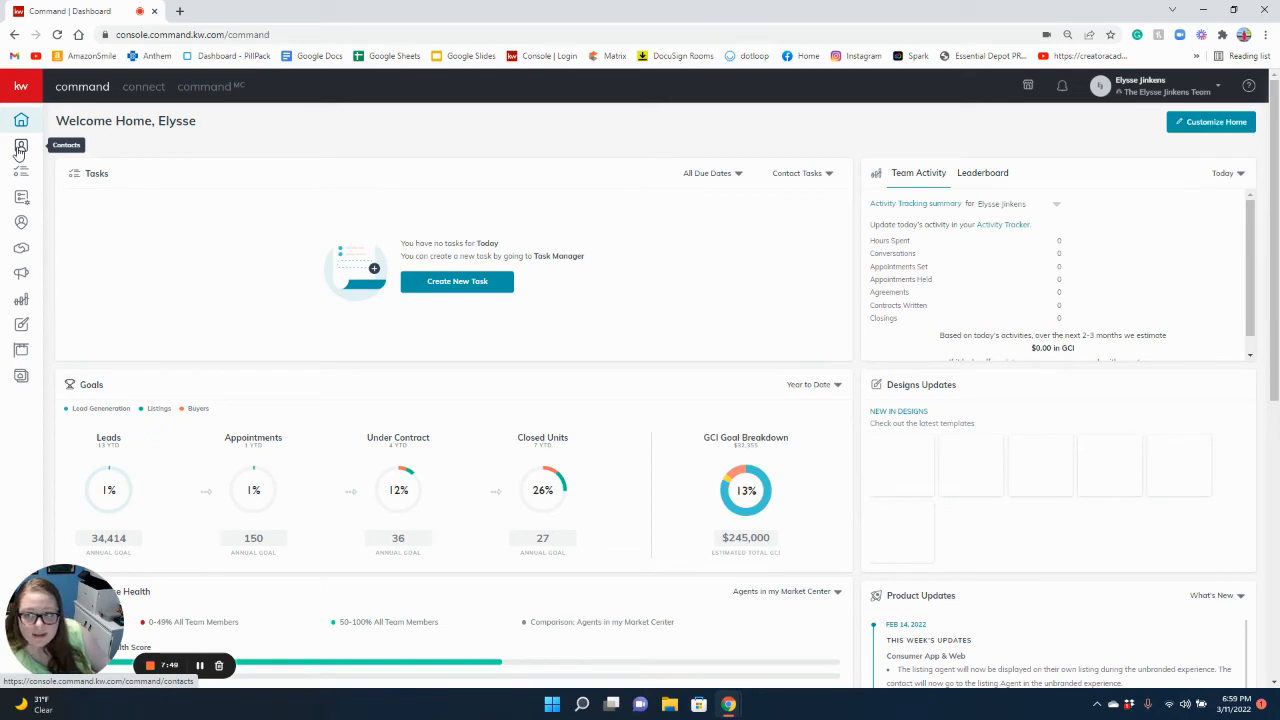
pyautogui.click(20, 144)
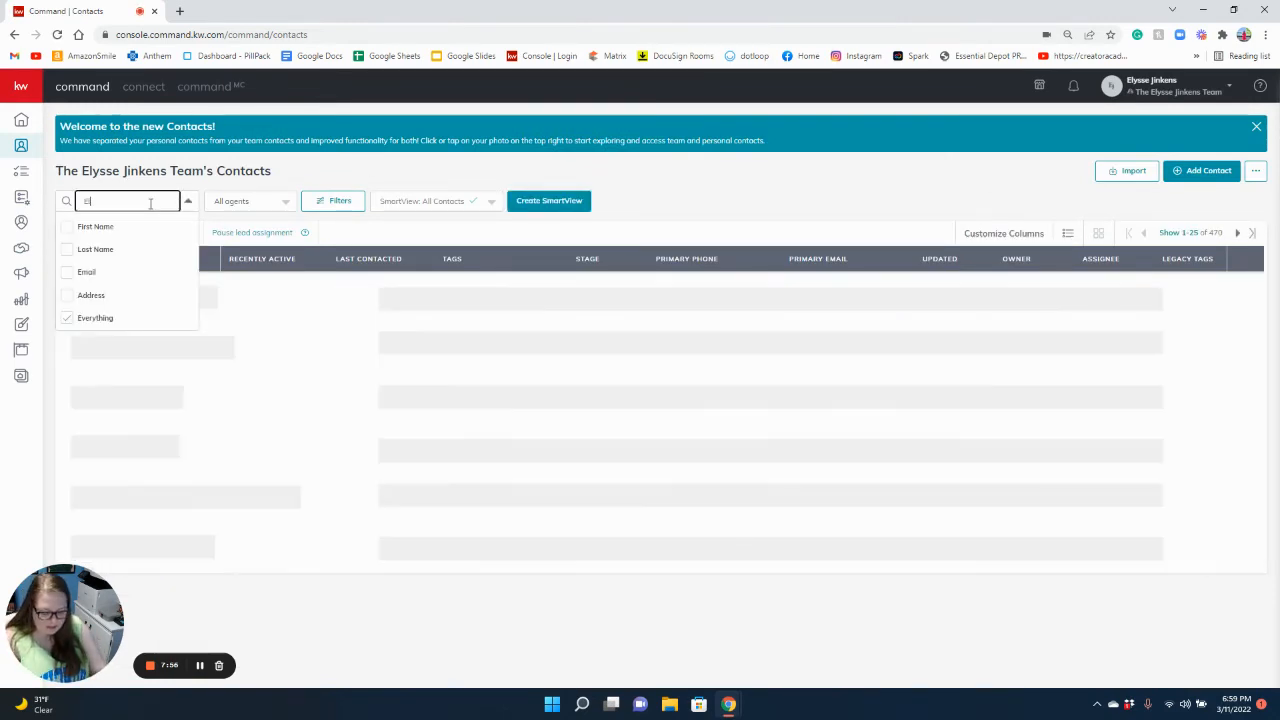
pyautogui.write('Elysse')
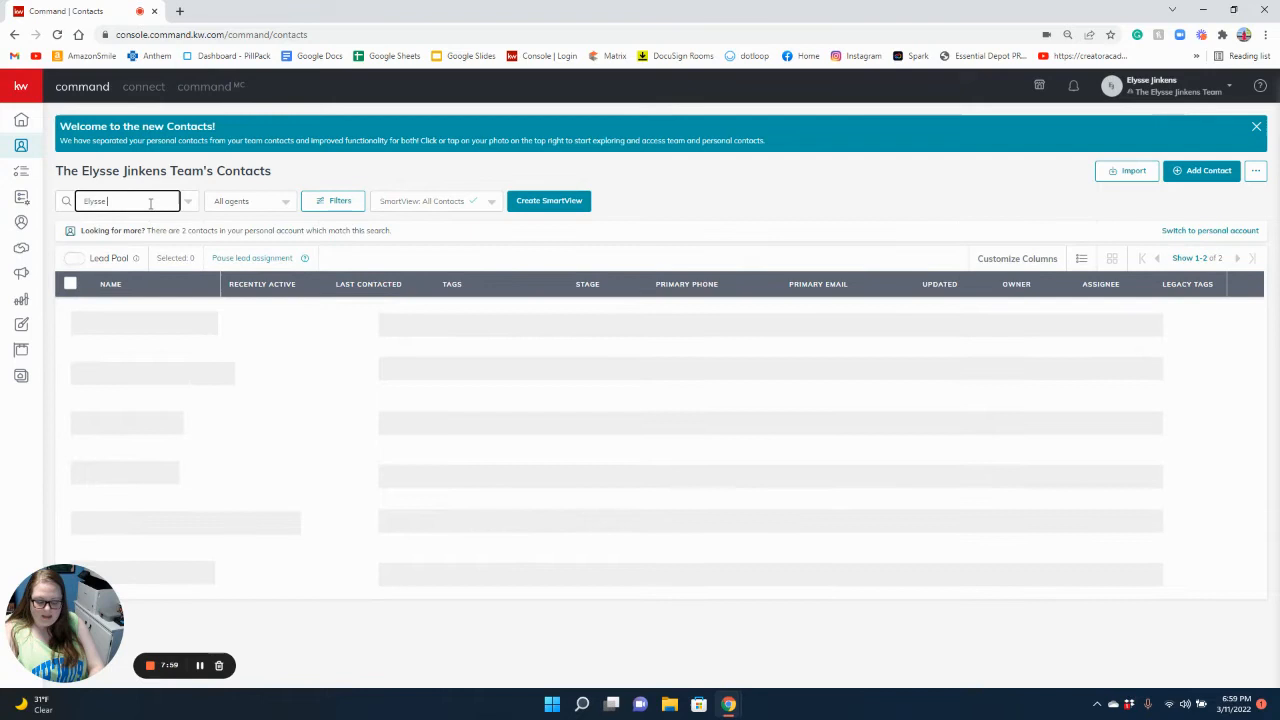
pyautogui.write('Jinkens')
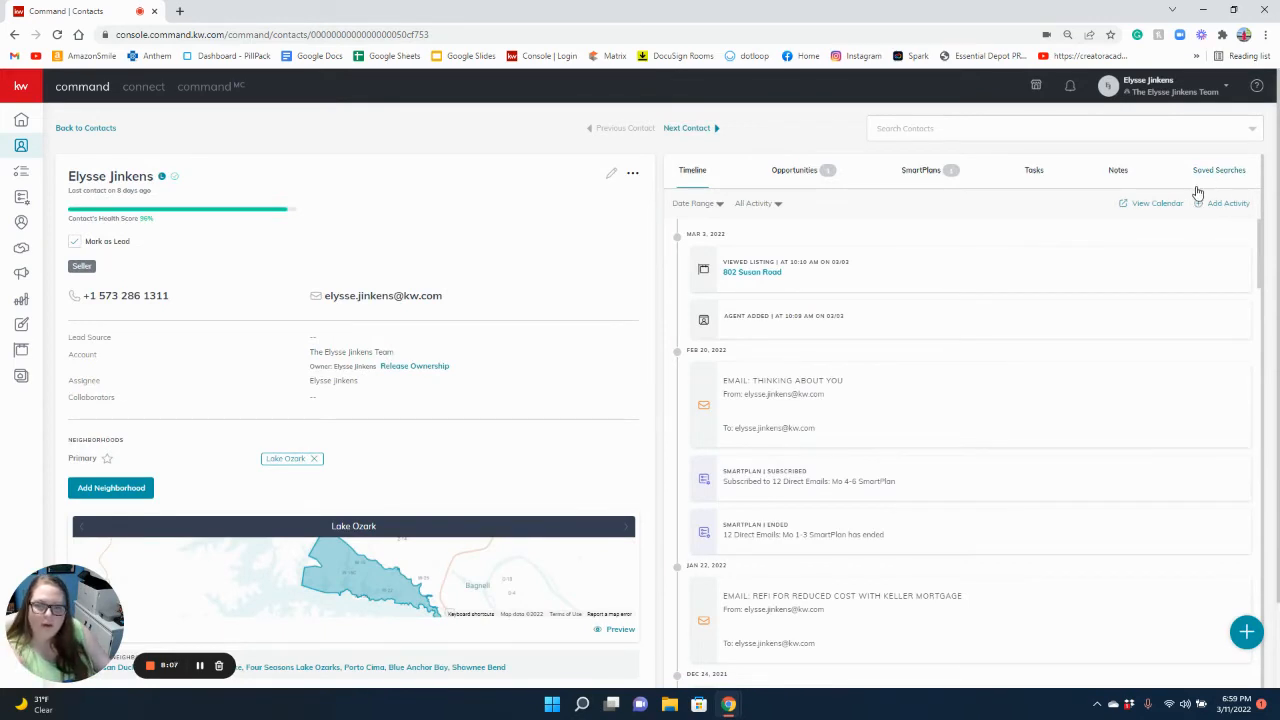
# - Start a new saved search for the contact with location set to Draw location on map
pyautogui.click(1218, 170)
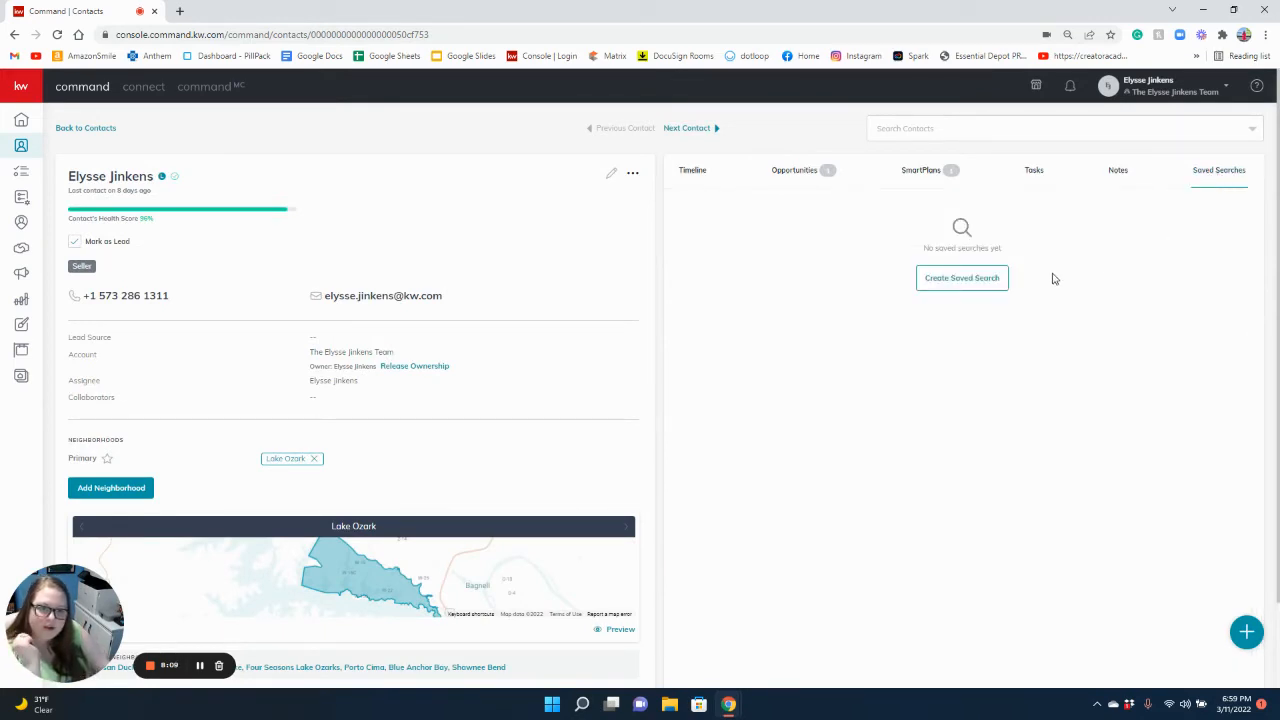
pyautogui.click(960, 278)
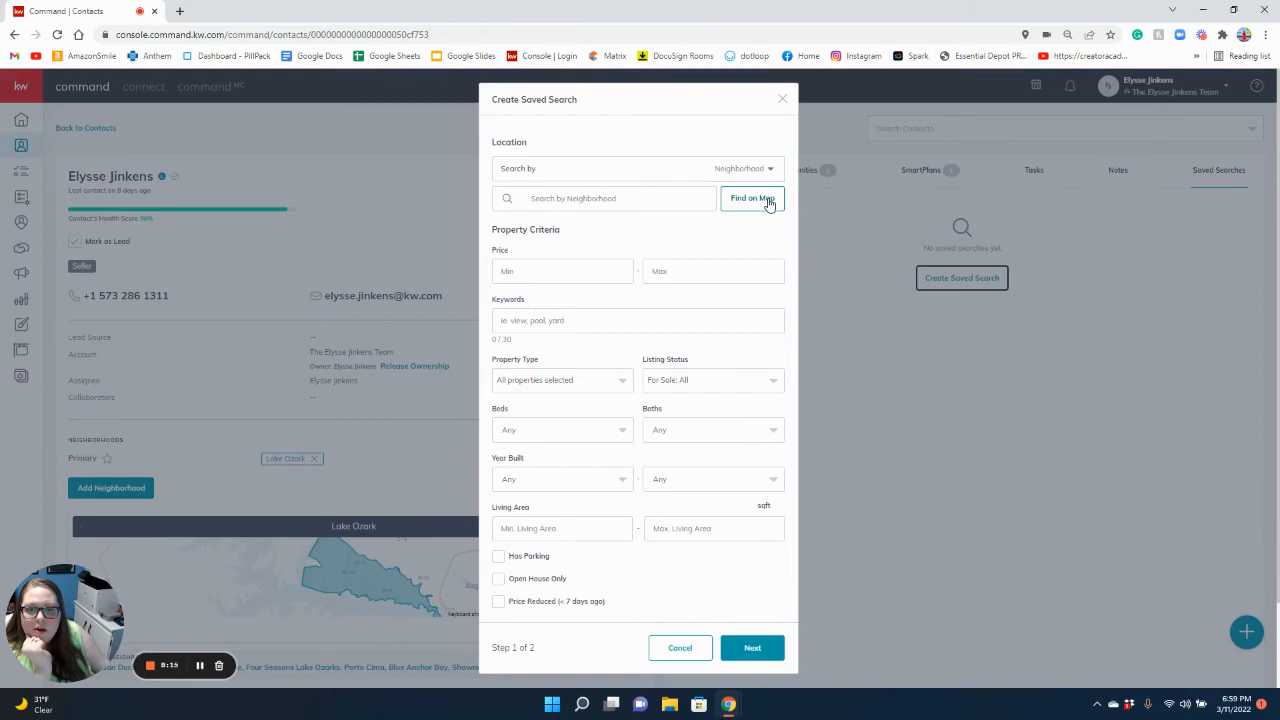
pyautogui.click(752, 198)
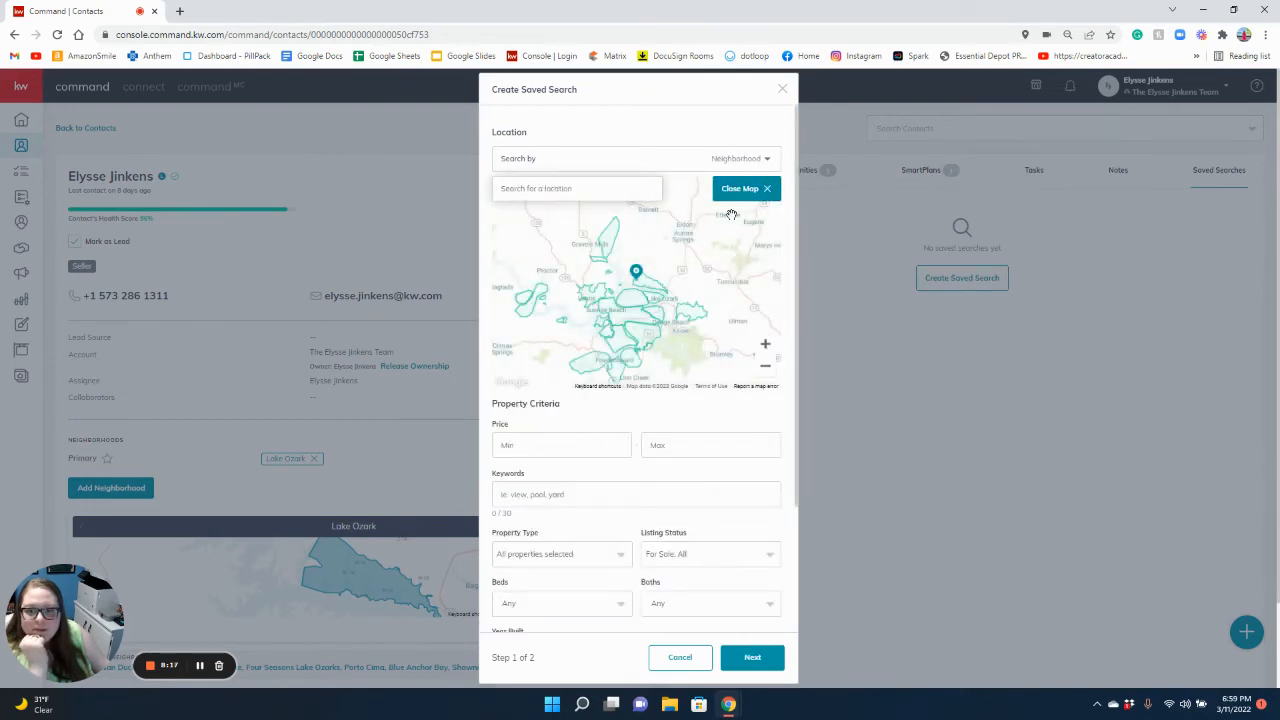
pyautogui.click(740, 158)
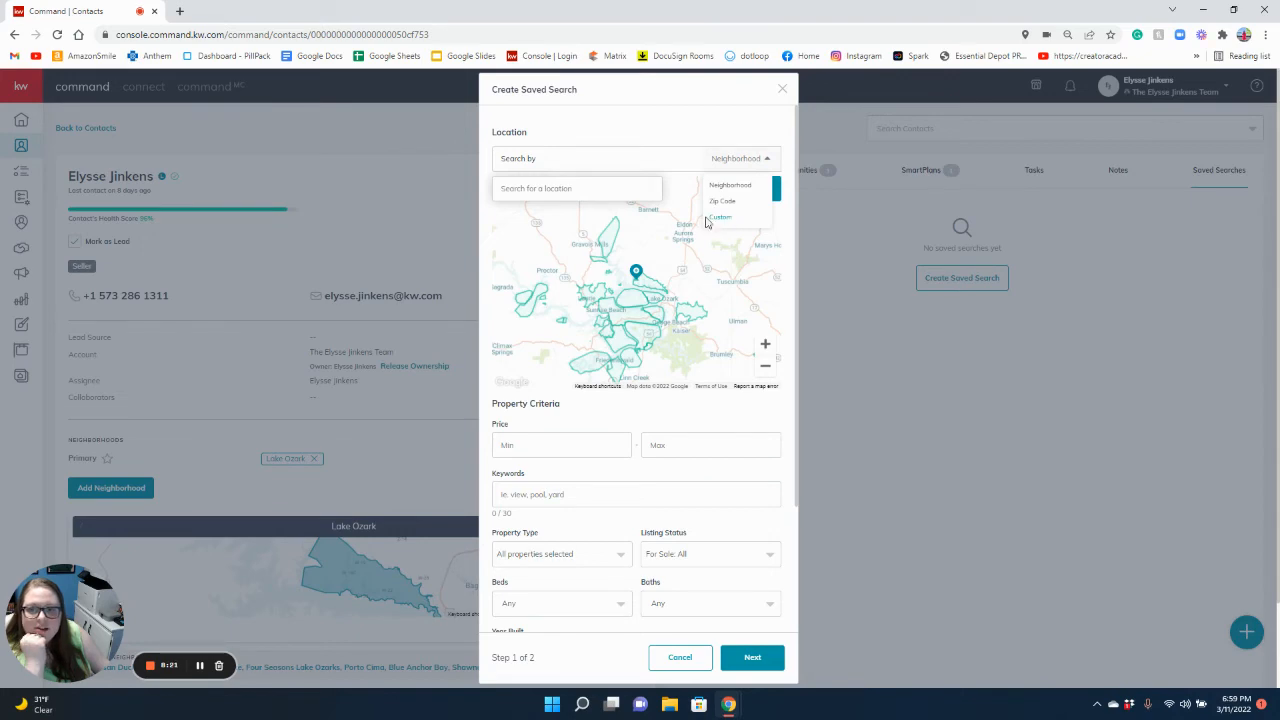
pyautogui.click(720, 216)
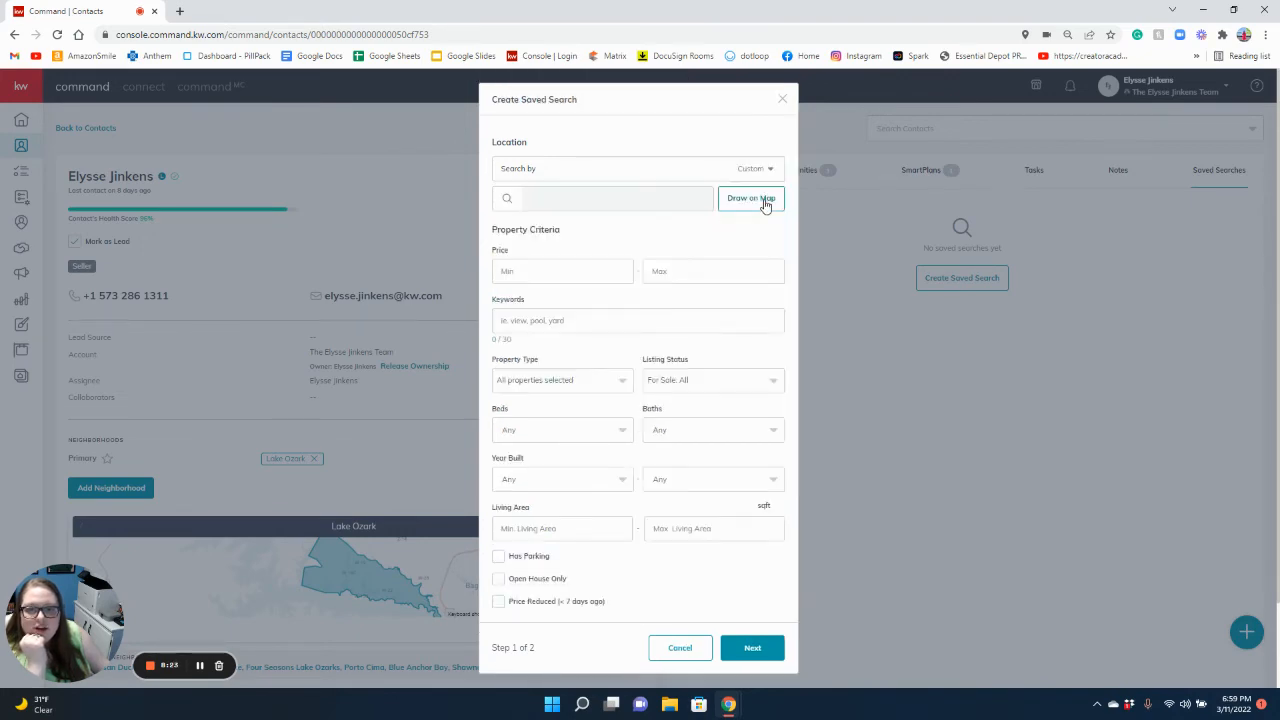
pyautogui.click(750, 198)
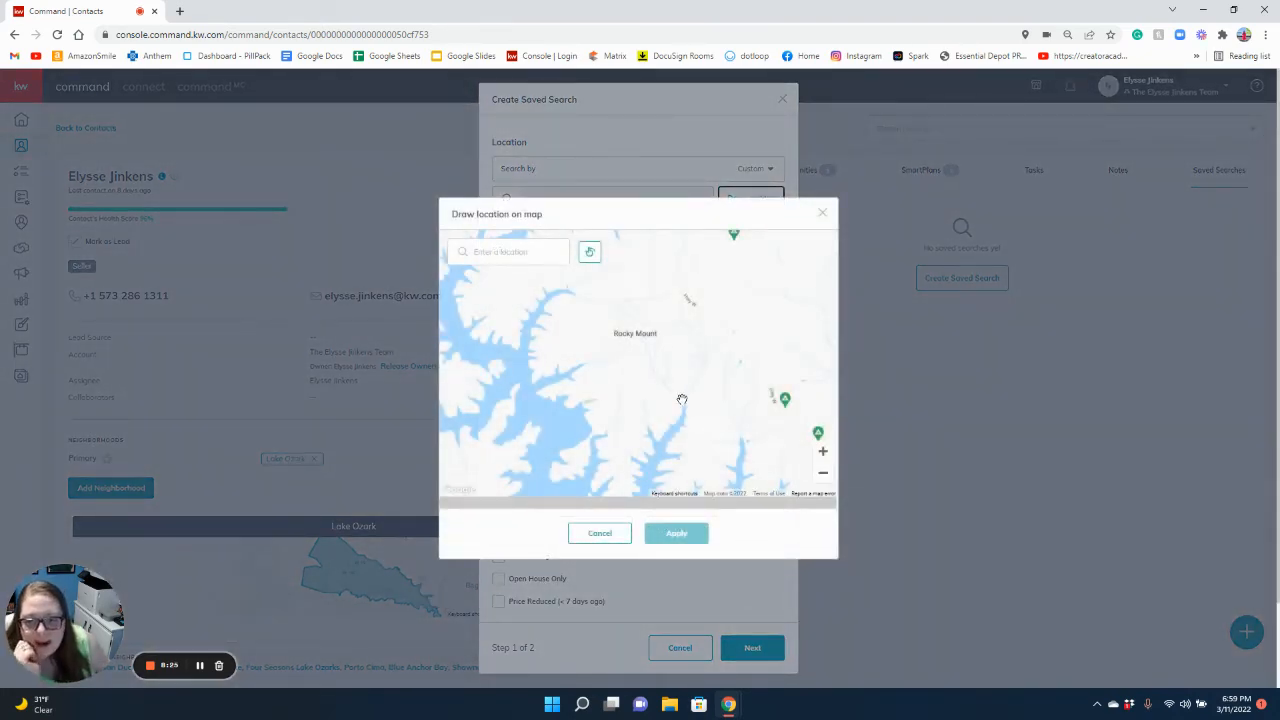
pyautogui.moveTo(588, 252)
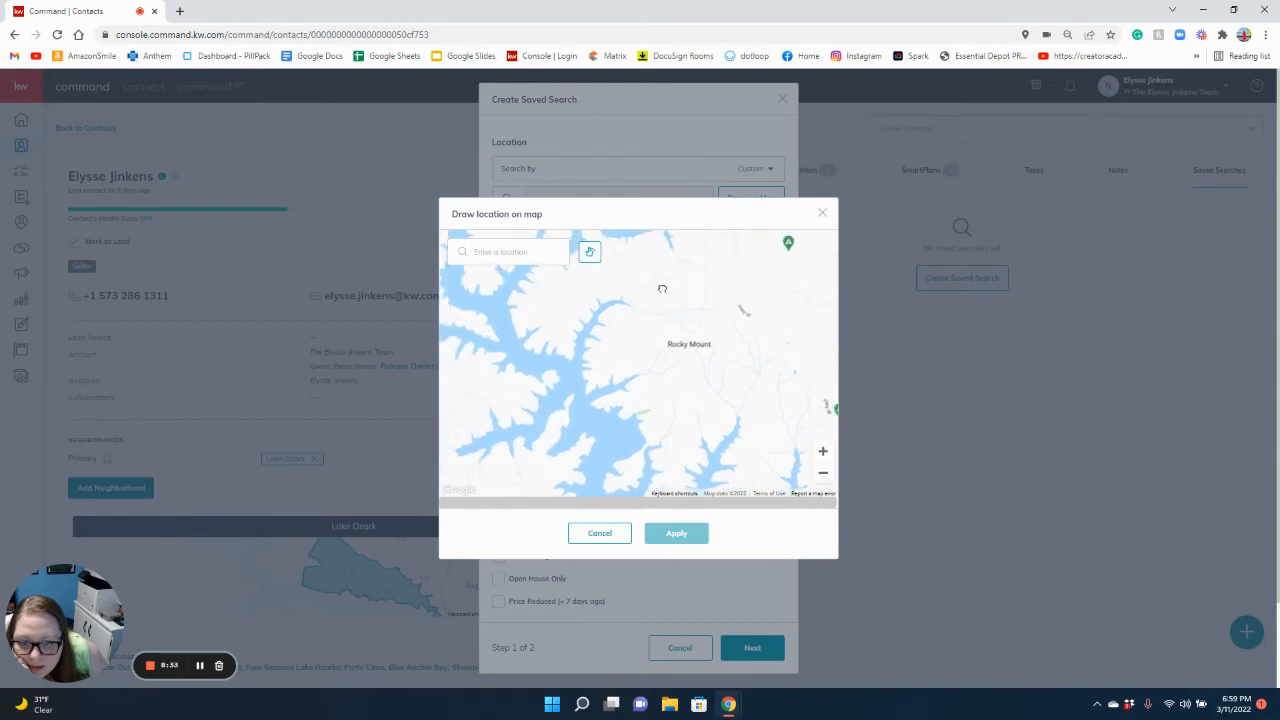
# - Freehand-draw a boundary around Rocky Mount and apply it as the search location
pyautogui.click(590, 252)
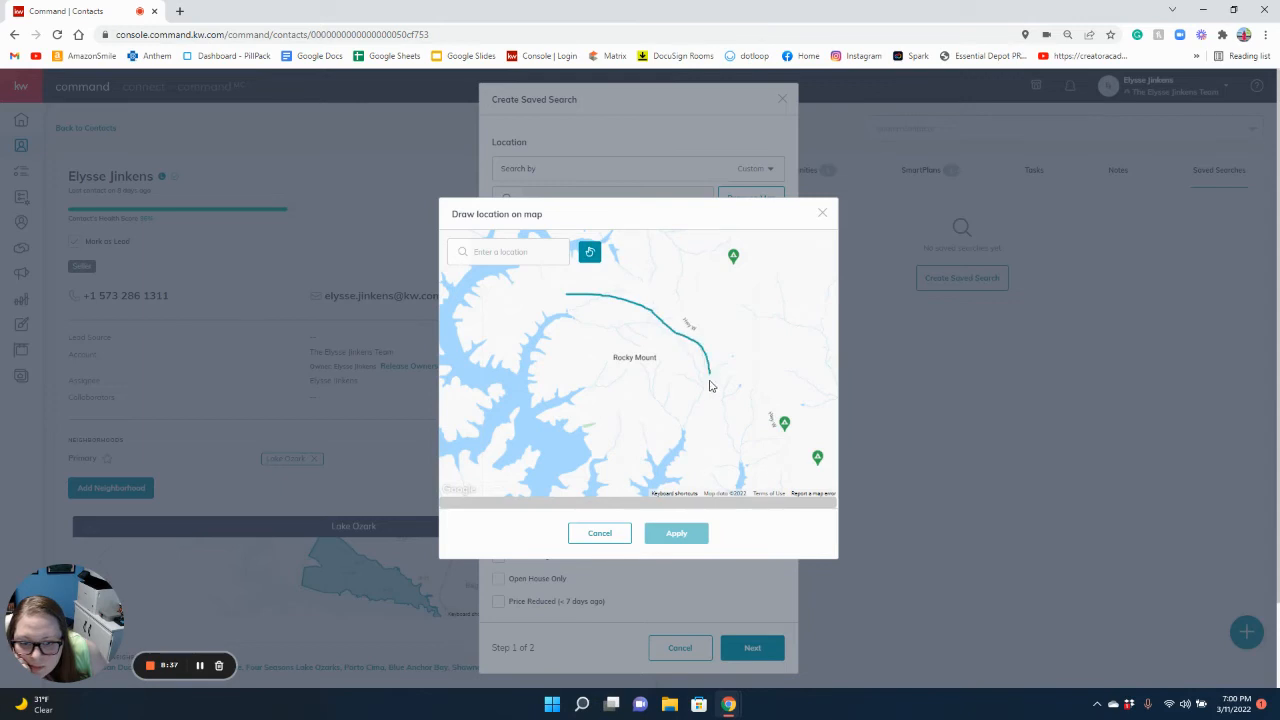
pyautogui.moveTo(710, 384); pyautogui.dragTo(530, 336)
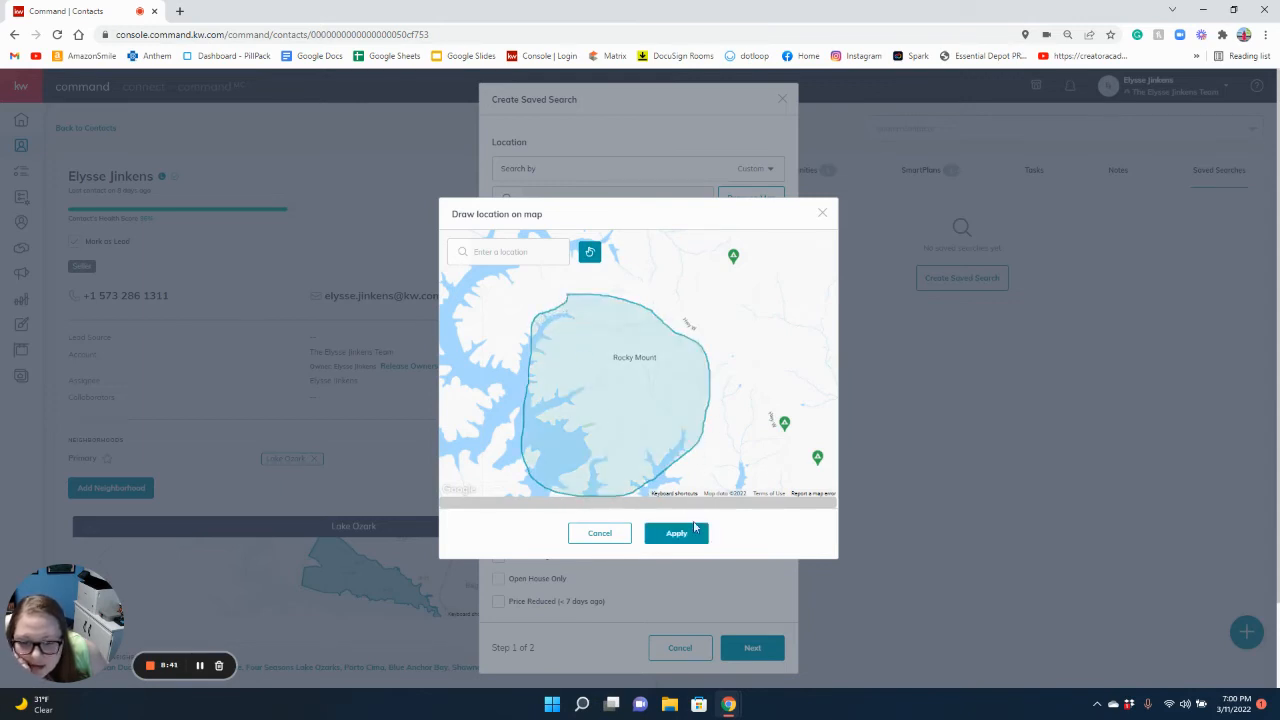
pyautogui.click(676, 532)
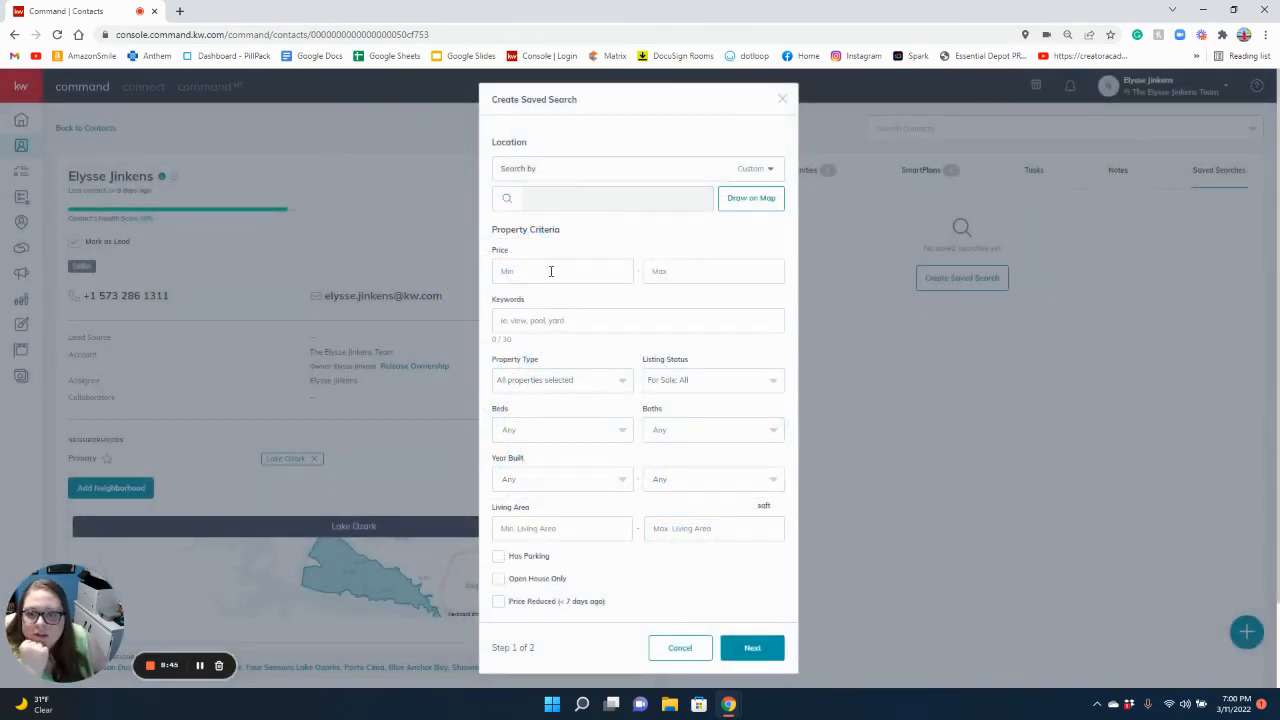
# - Set price $50,000–$200,000, keyword 'Lof' and two property types, then continue to step 2
pyautogui.write('50,000.00')
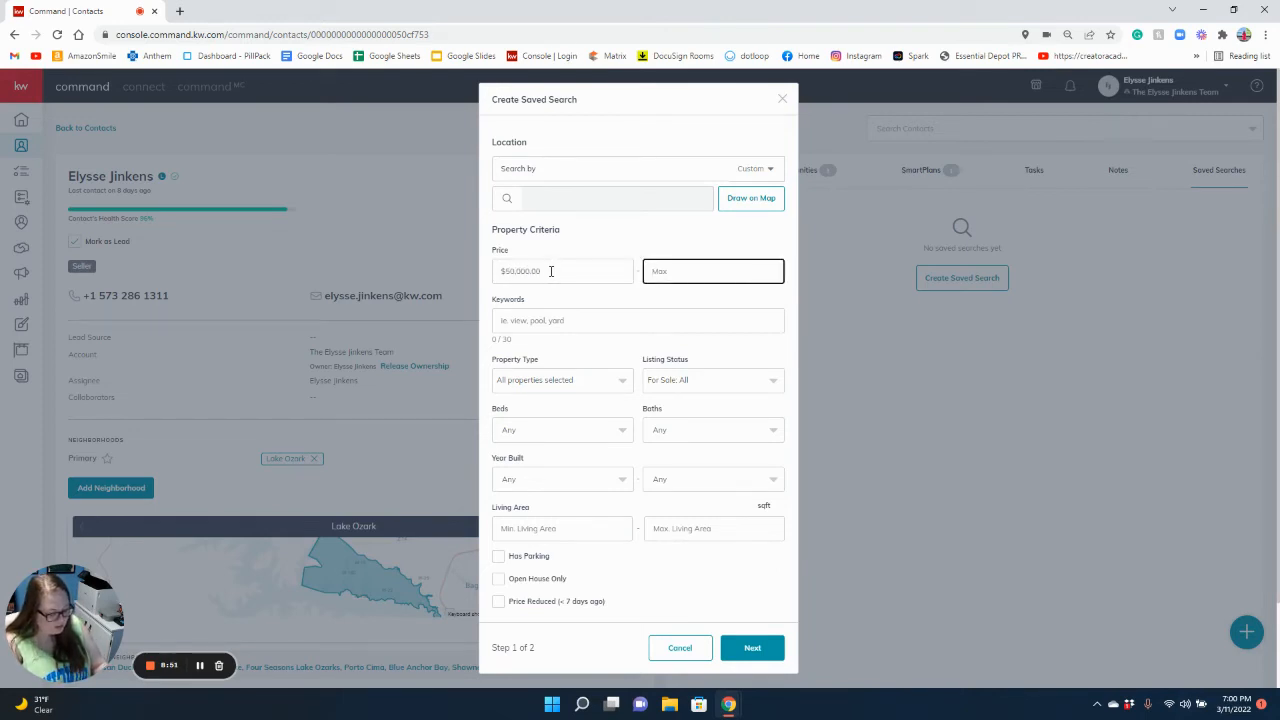
pyautogui.write('$20,000')
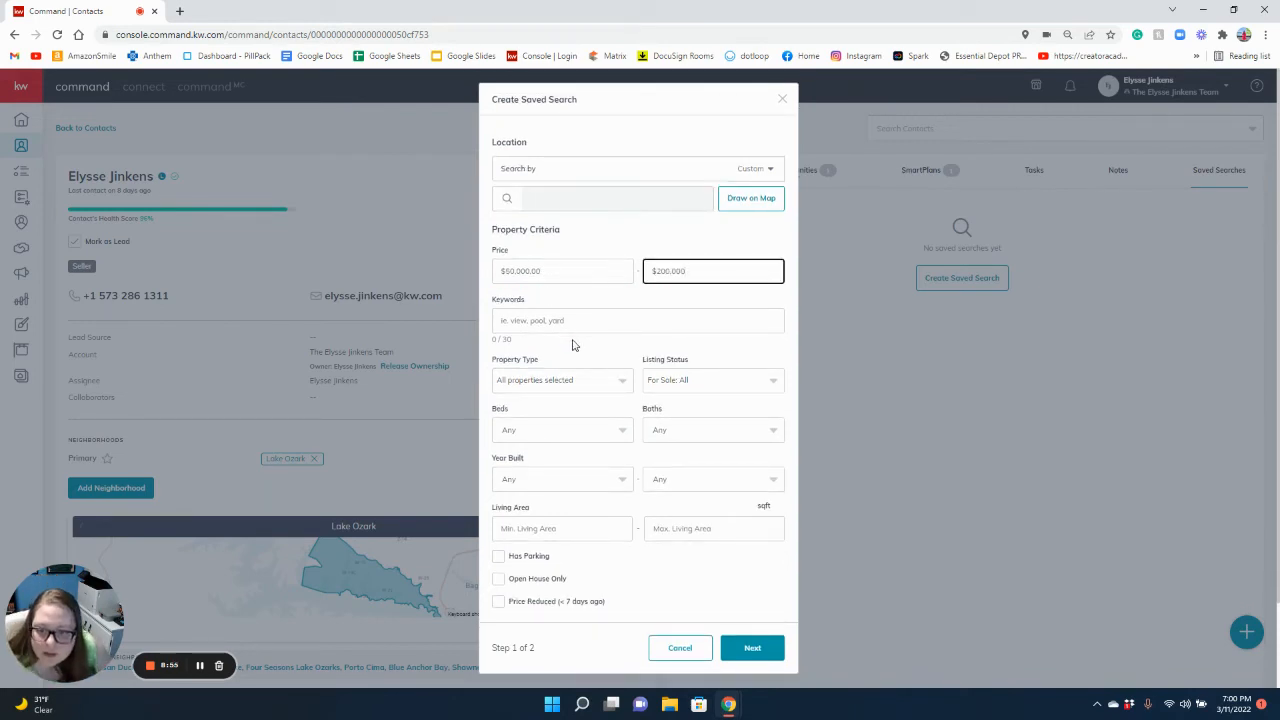
pyautogui.click(638, 320)
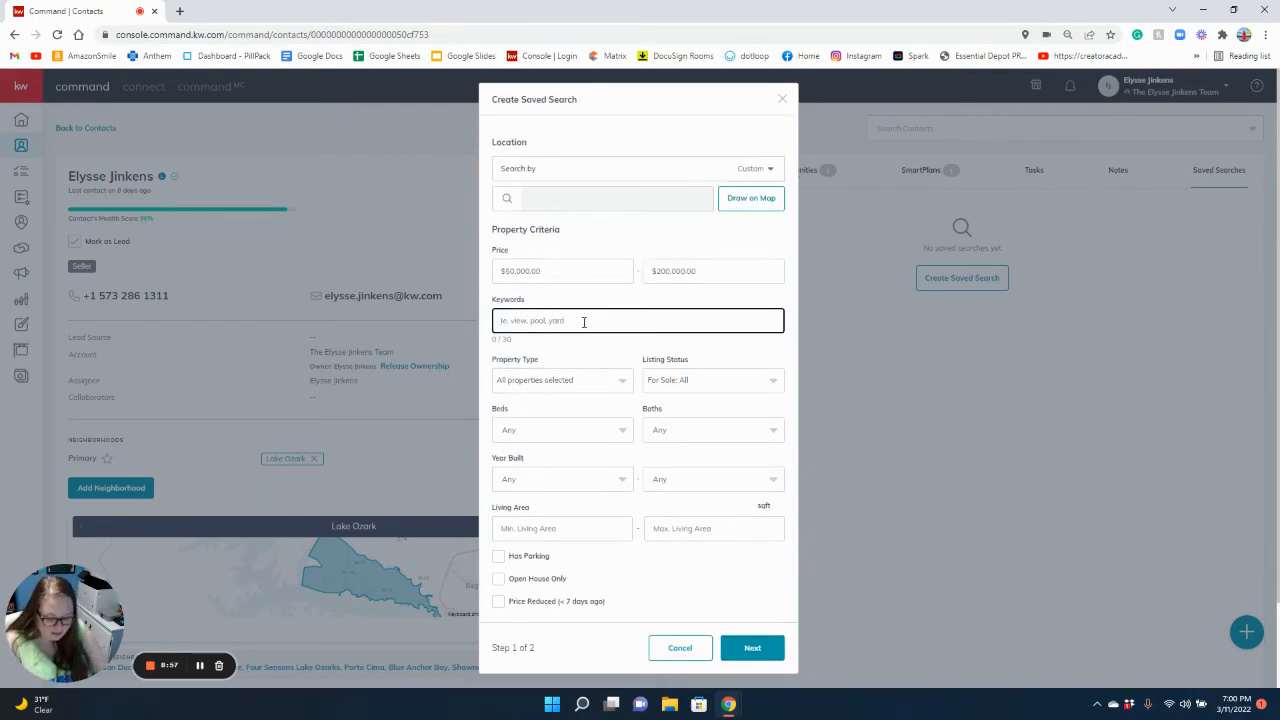
pyautogui.write('Lof')
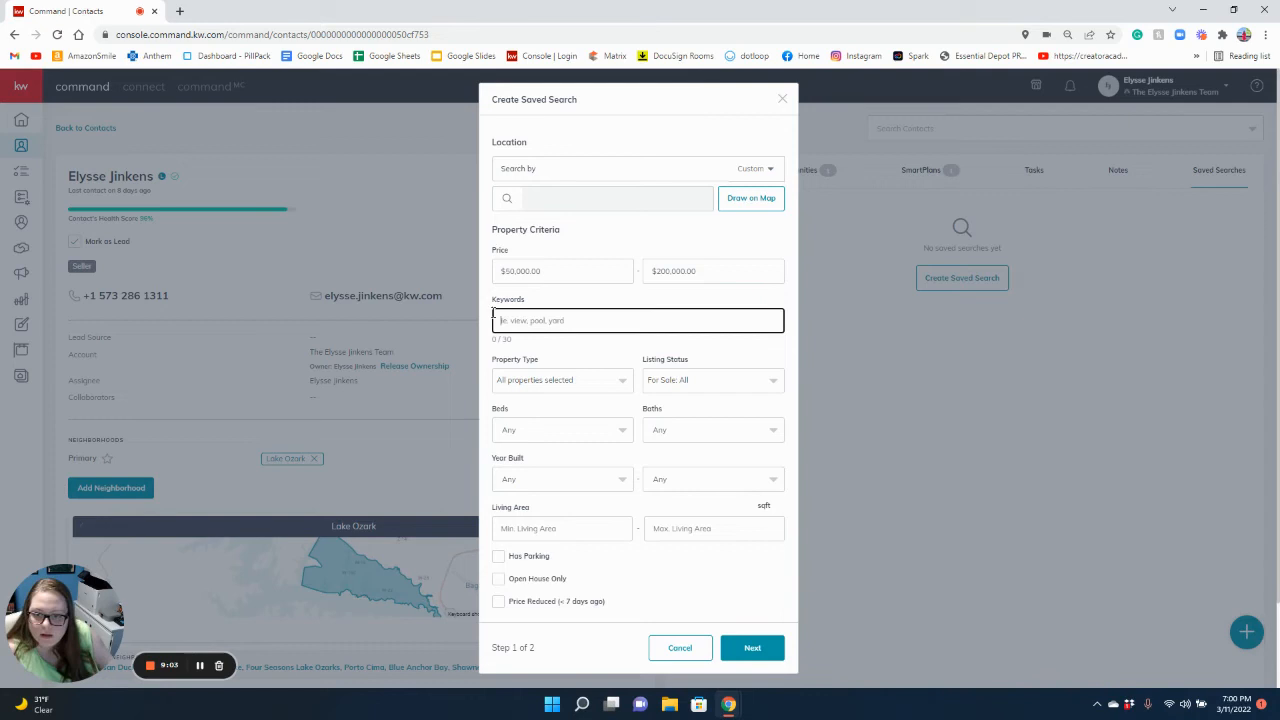
pyautogui.click(560, 380)
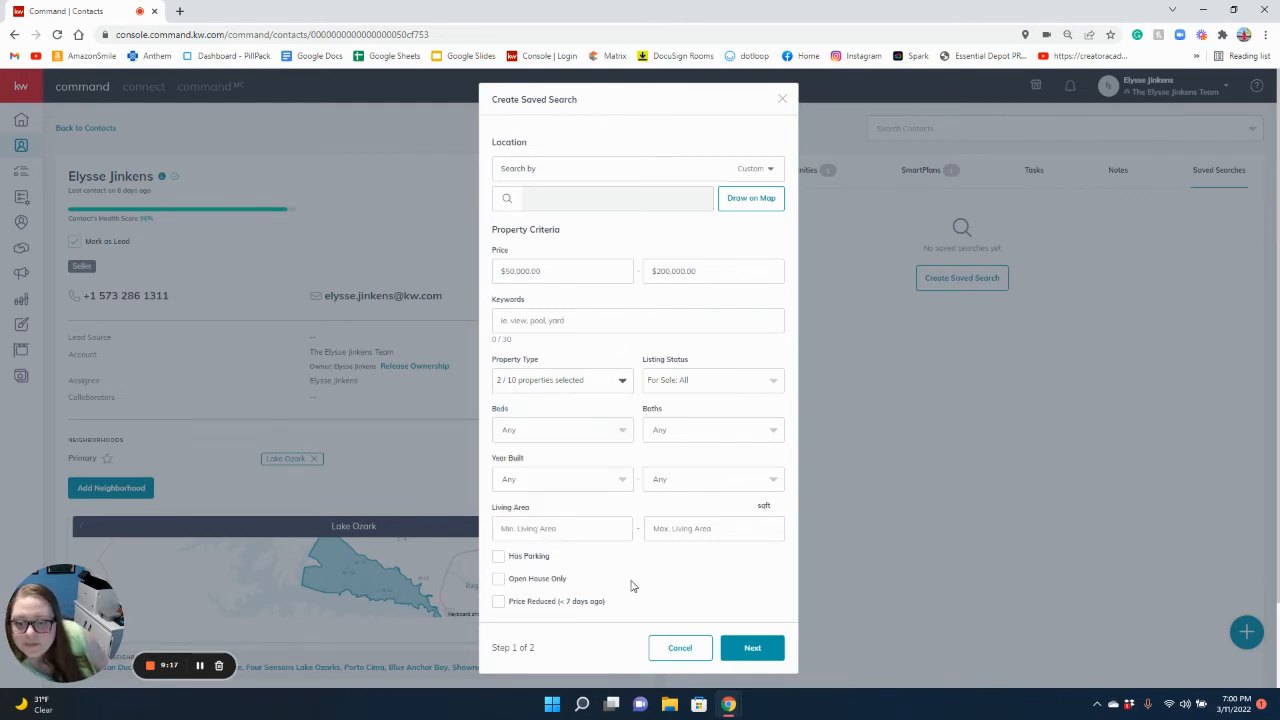
pyautogui.moveTo(644, 672)
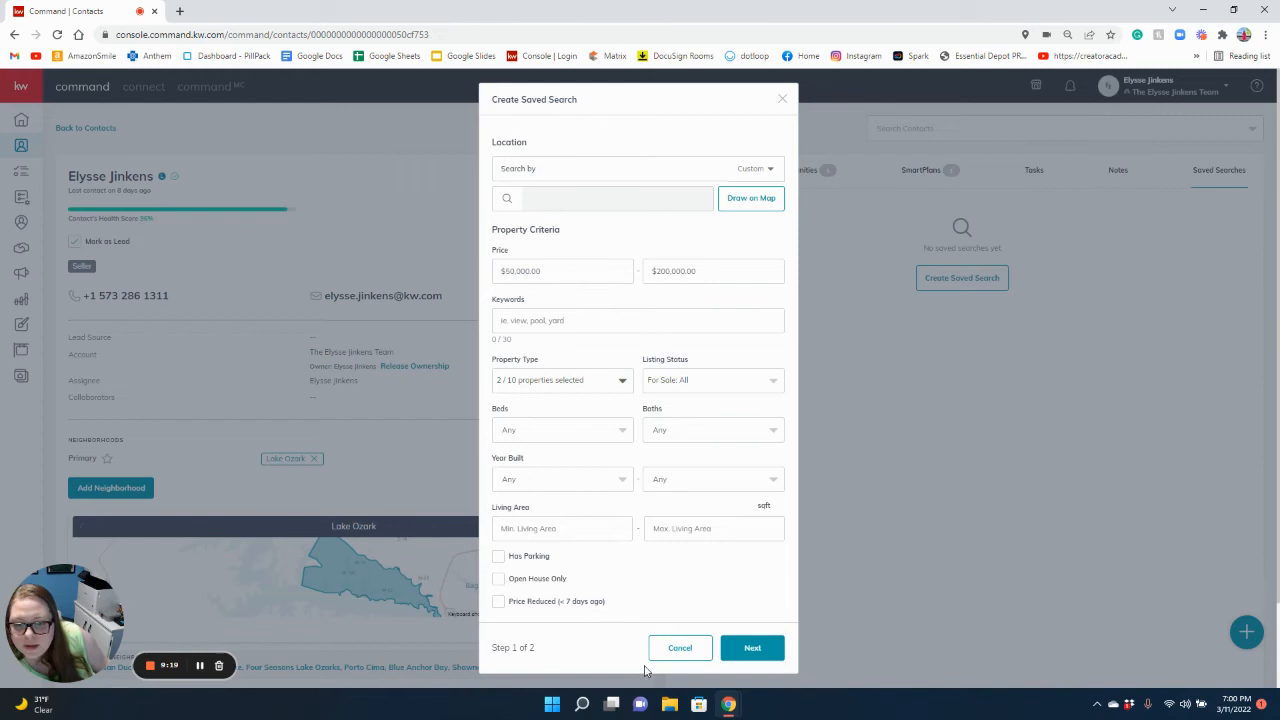
pyautogui.moveTo(720, 616)
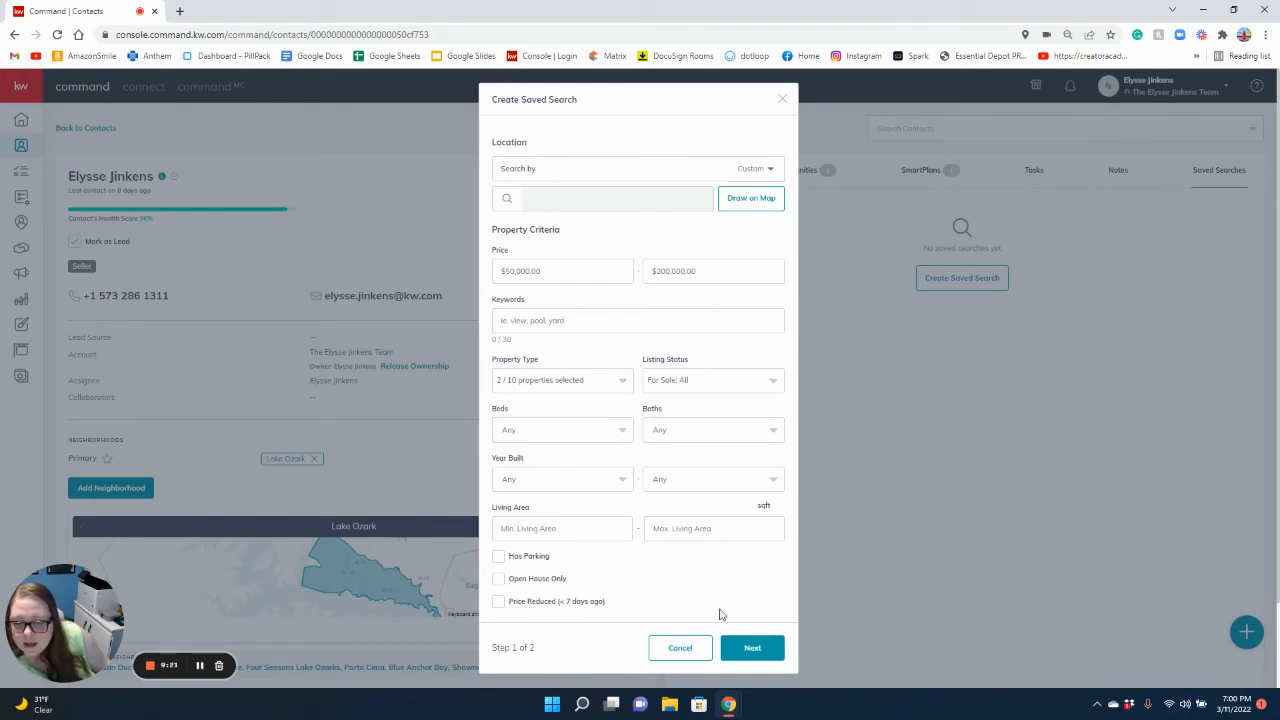
pyautogui.click(752, 648)
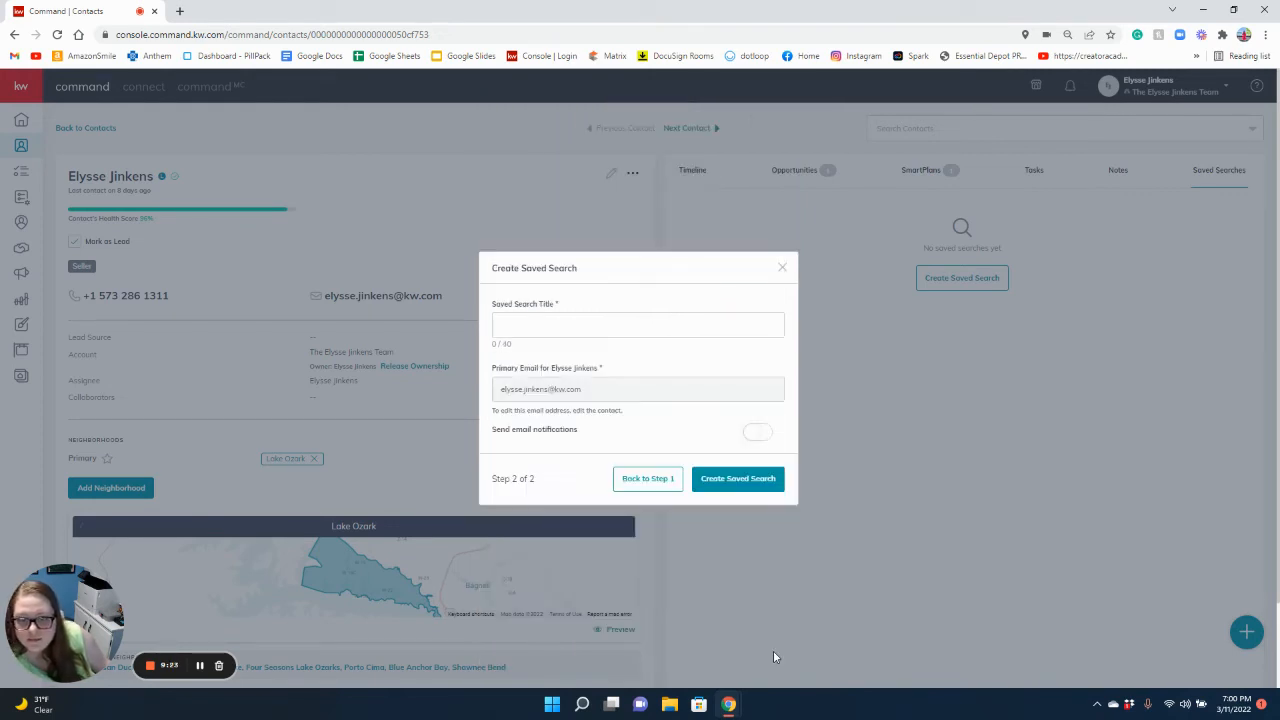
# - Title the search 'Lots in Rocky Mount', enable instant email notifications and create it
pyautogui.click(638, 324)
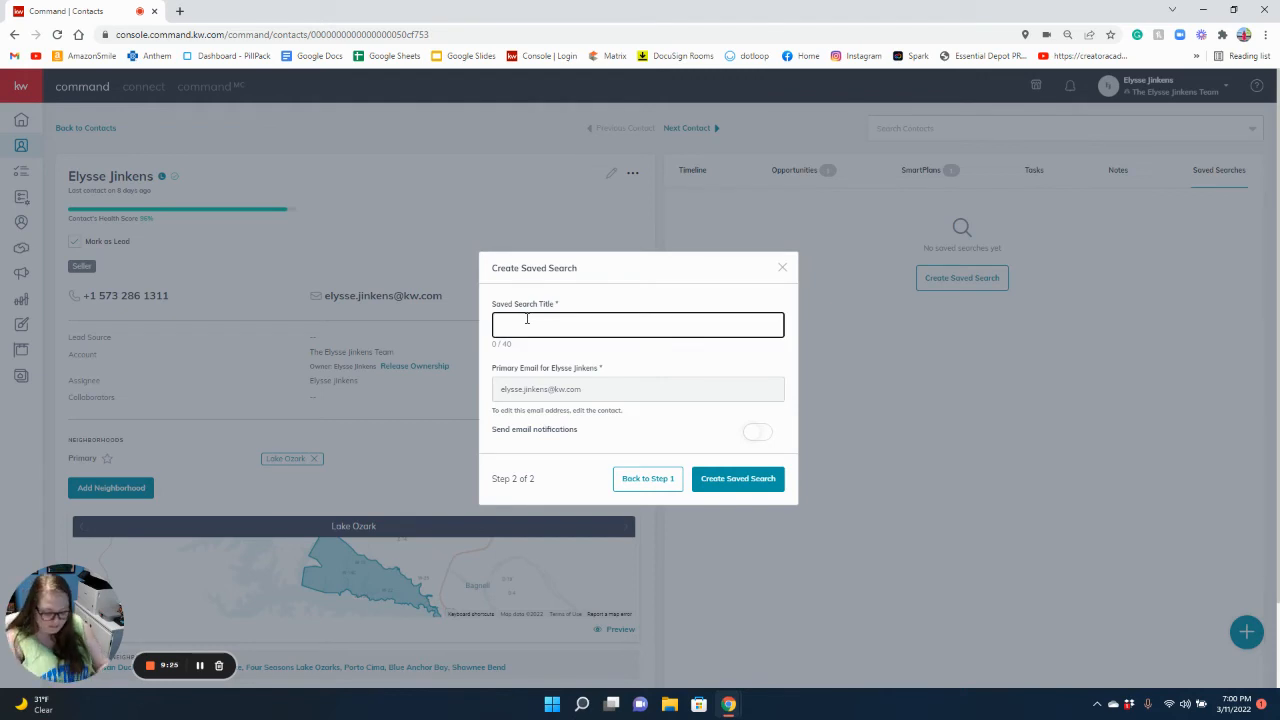
pyautogui.write('Lots in Rocky Mount')
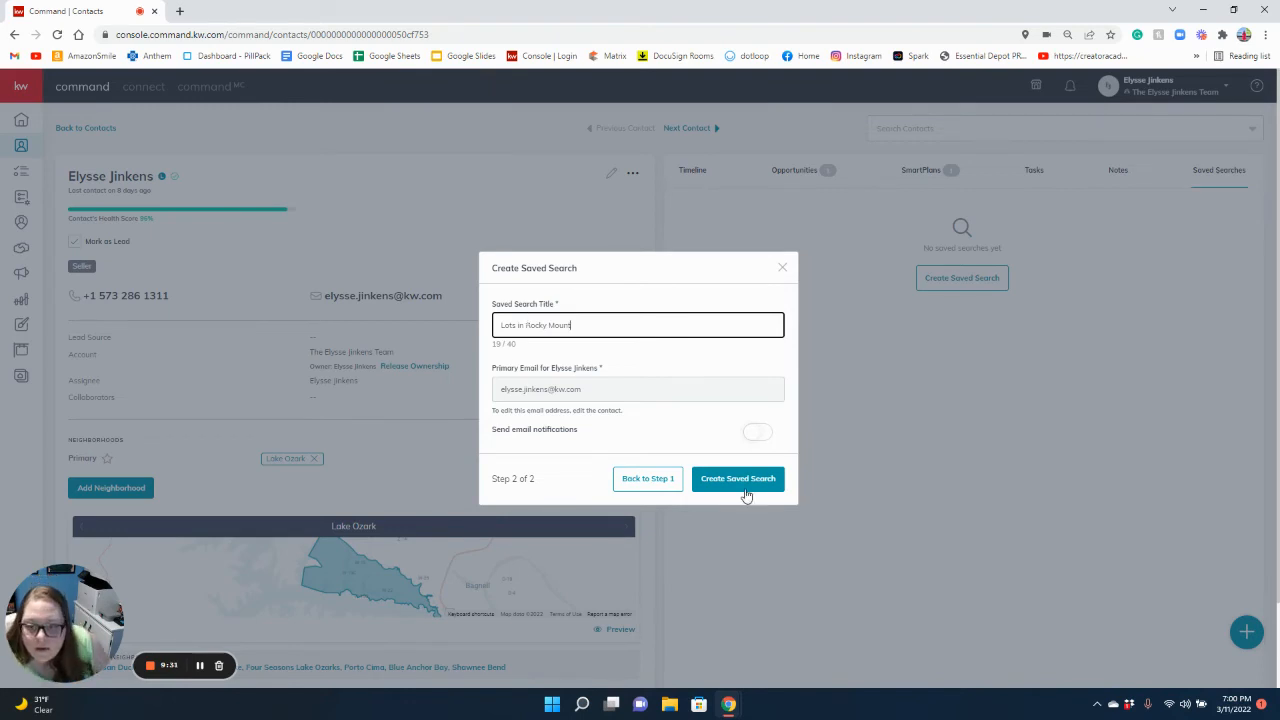
pyautogui.click(756, 432)
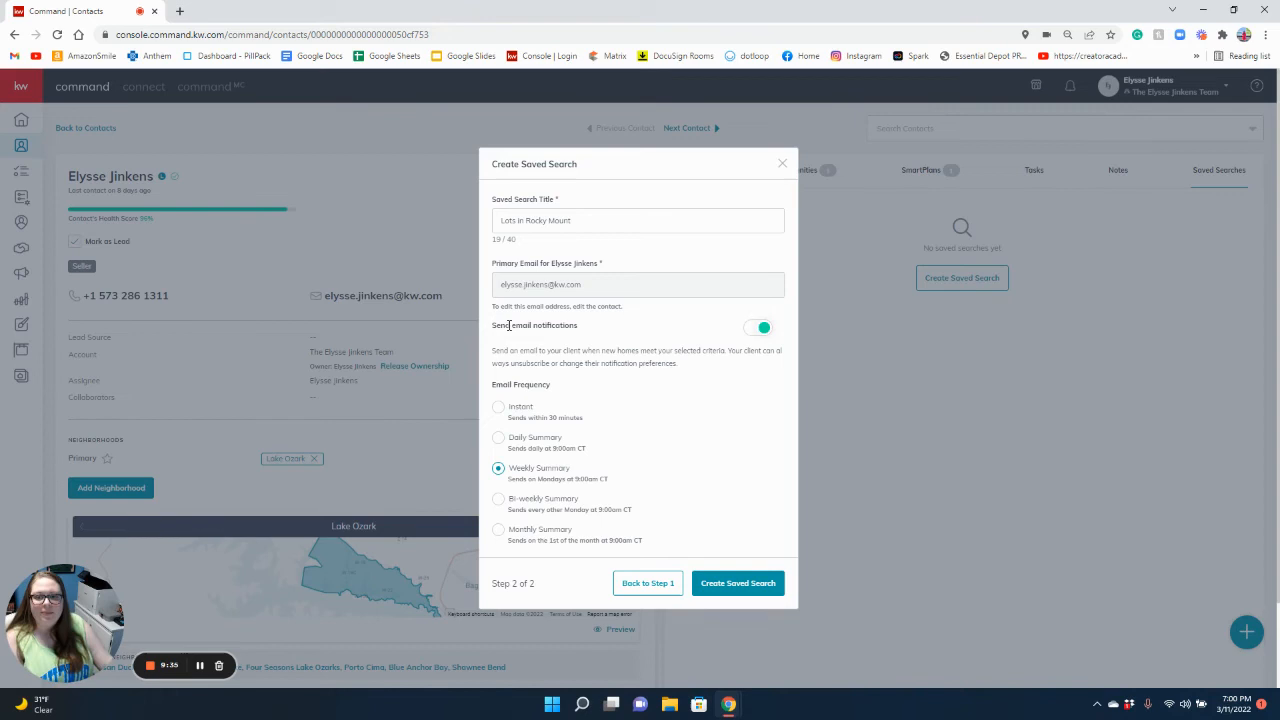
pyautogui.moveTo(672, 336)
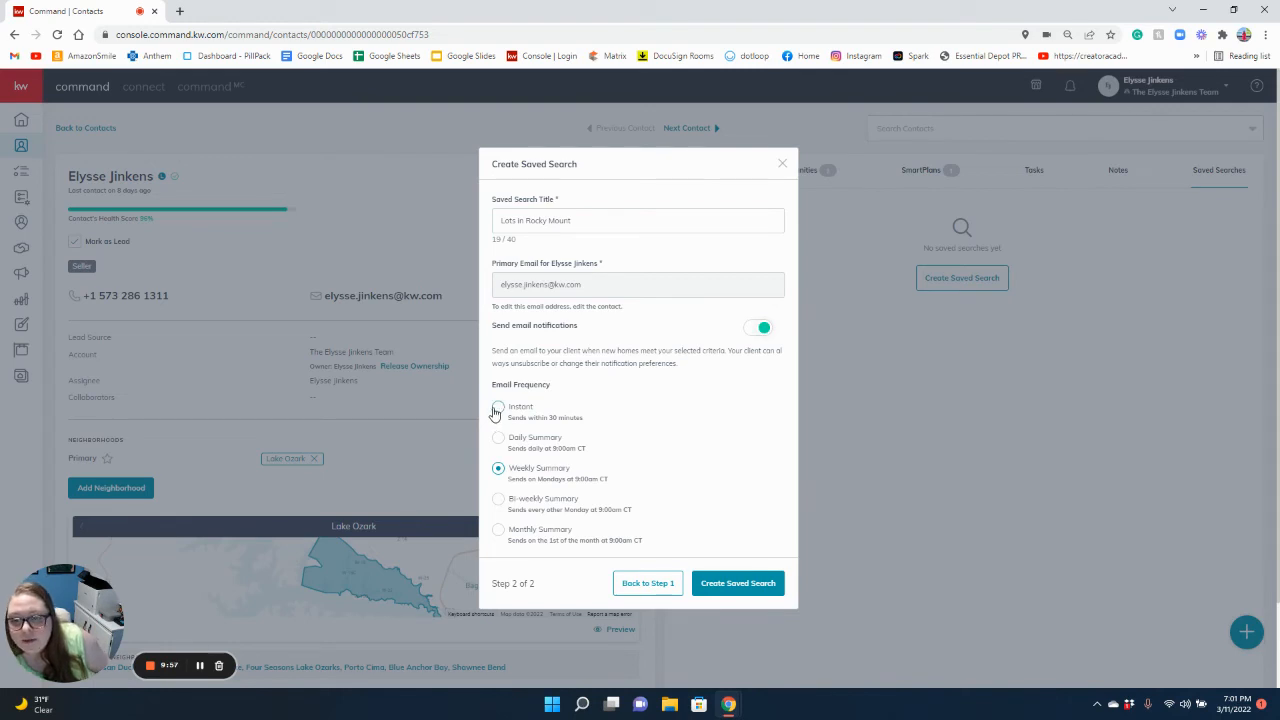
pyautogui.click(498, 408)
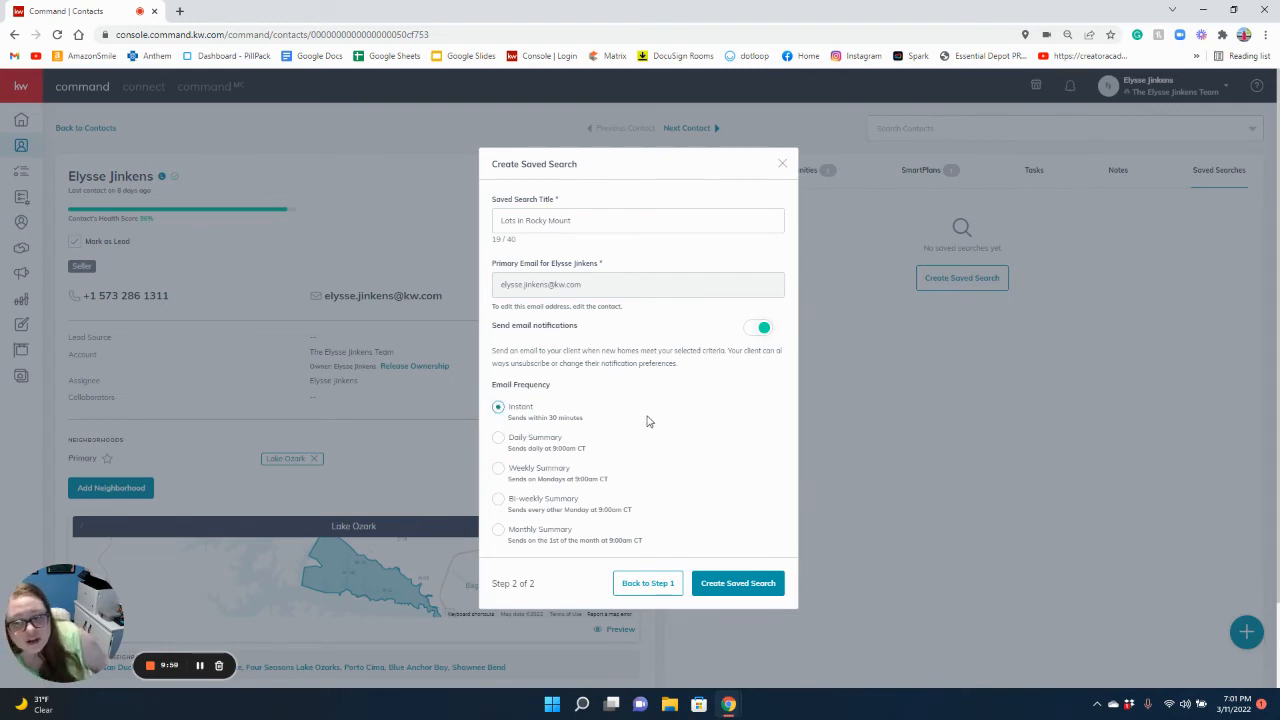
pyautogui.moveTo(546, 388)
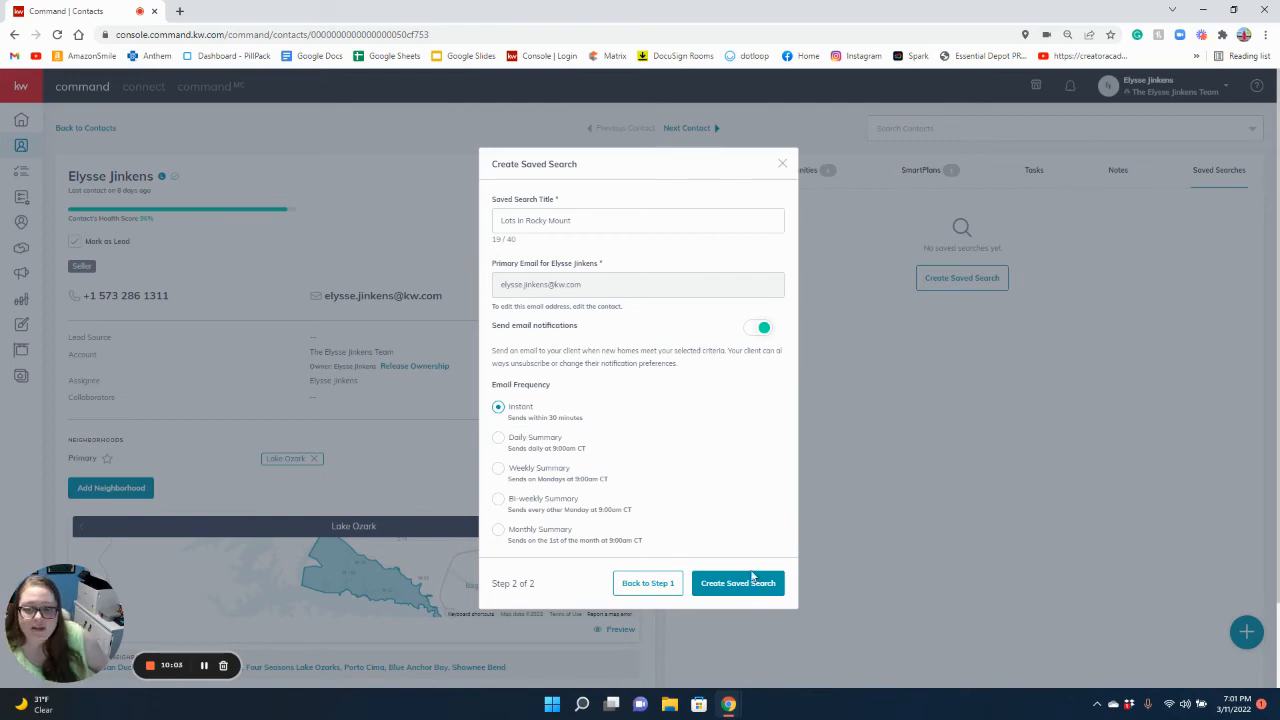
pyautogui.click(738, 582)
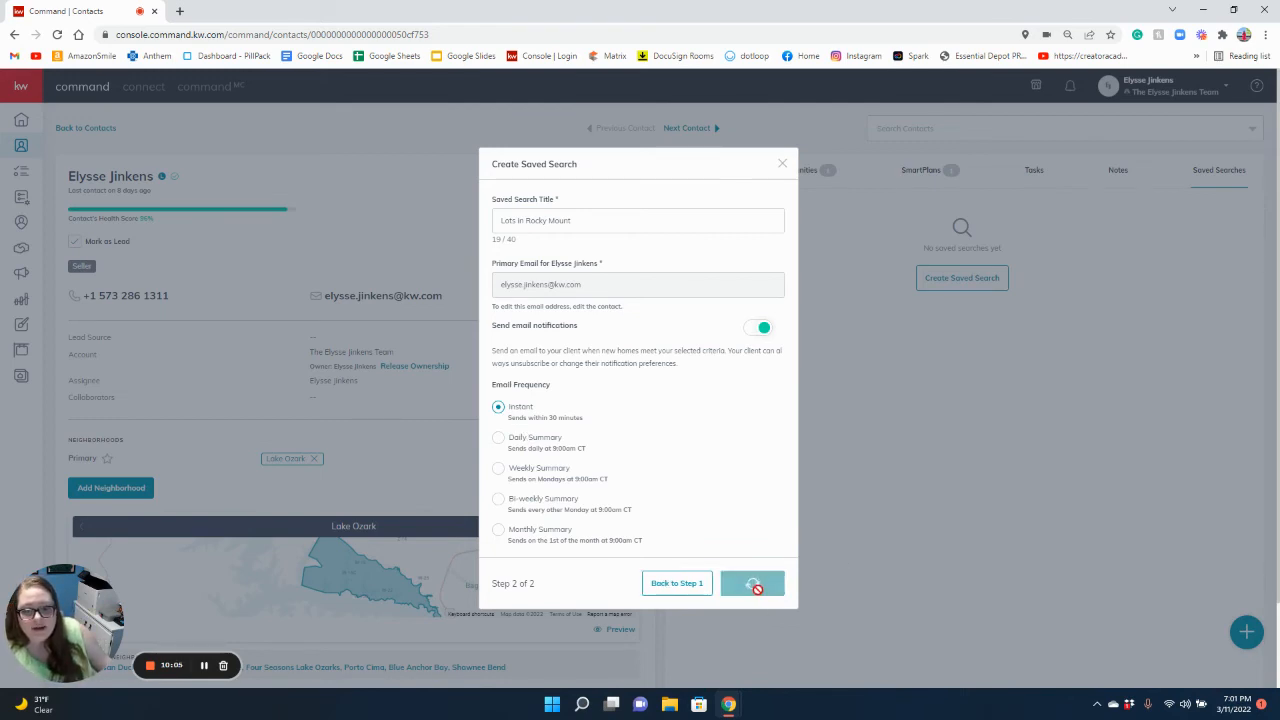
pyautogui.click(752, 584)
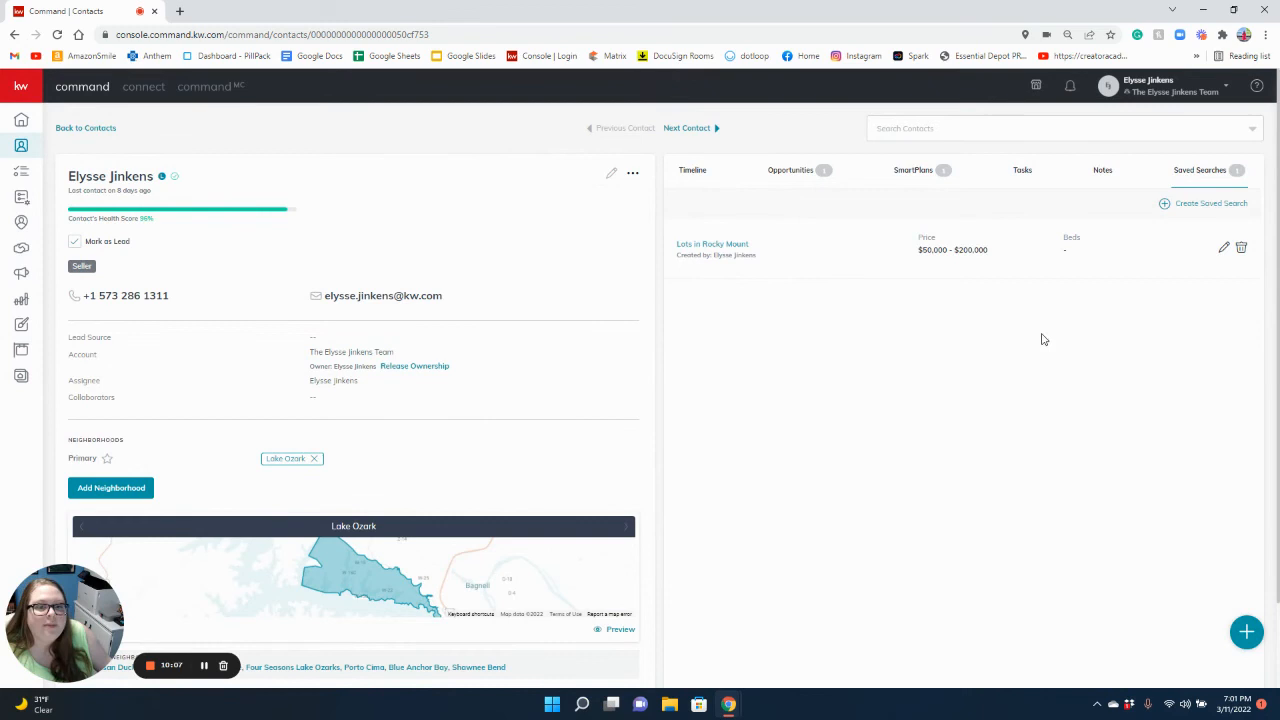
pyautogui.moveTo(1036, 360)
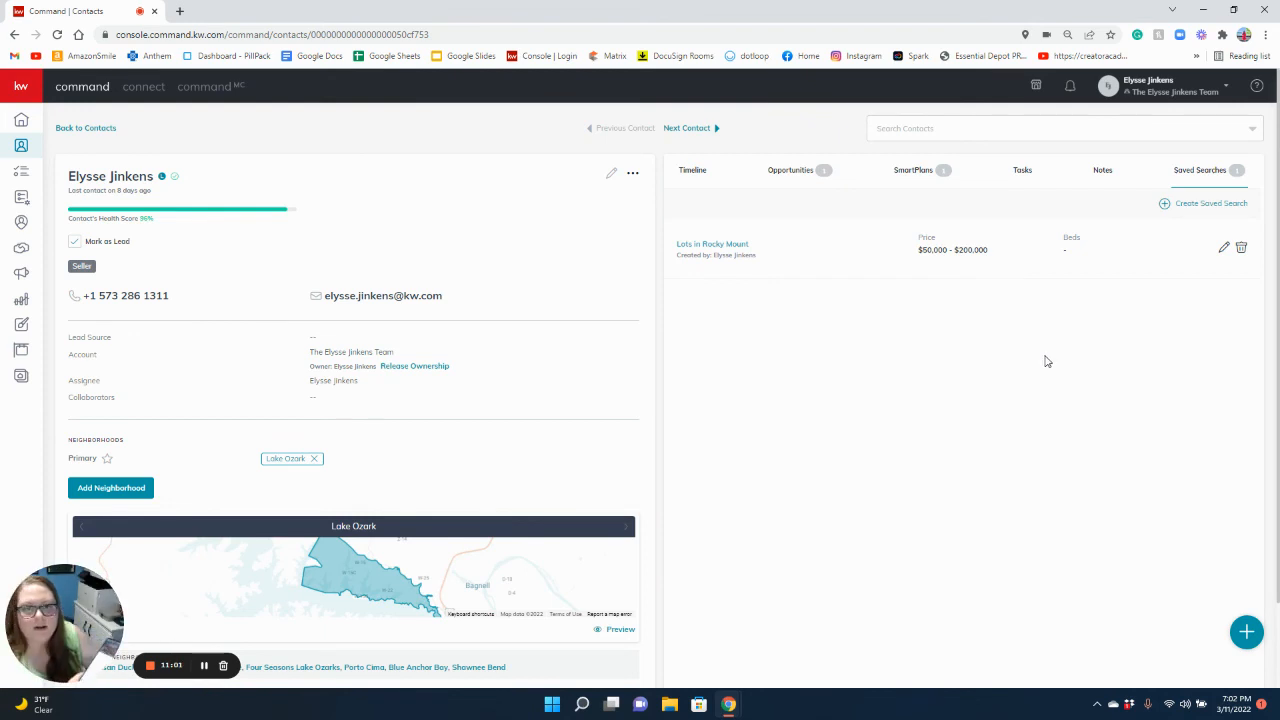
# - Switch to the contact's Timeline, which now logs the Lots in Rocky Mount saved search
pyautogui.click(692, 170)
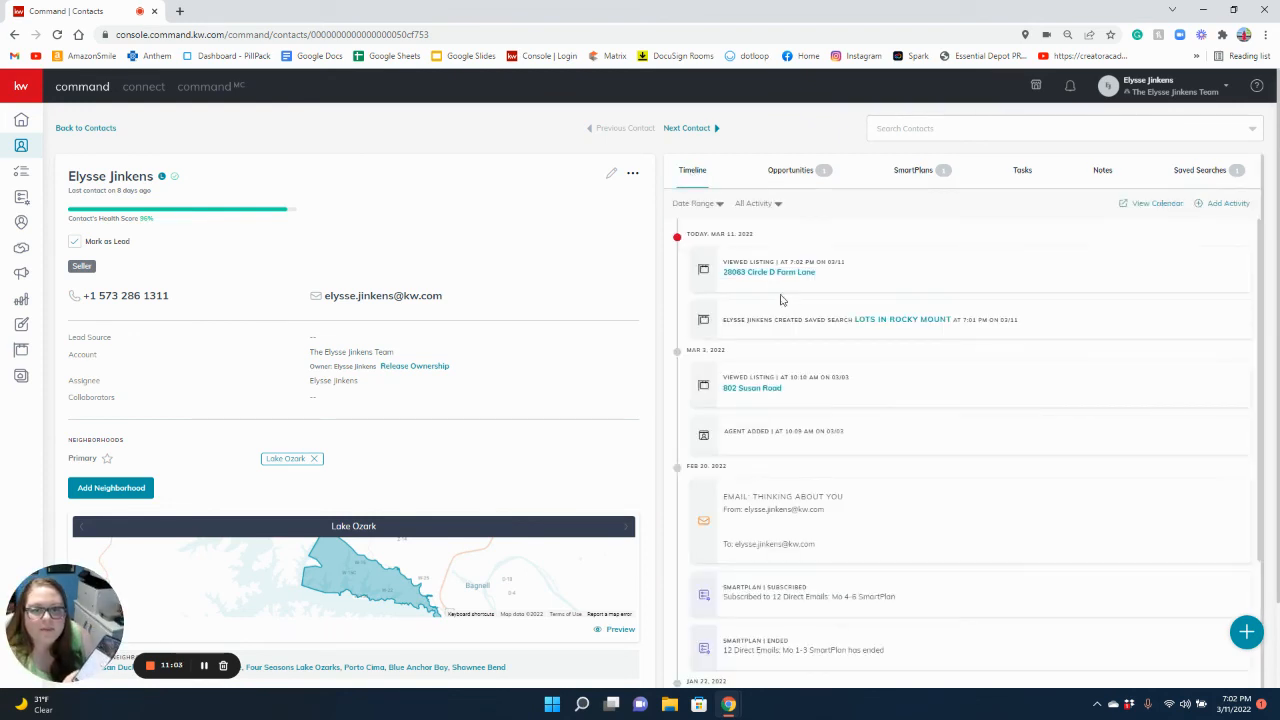
pyautogui.moveTo(832, 276)
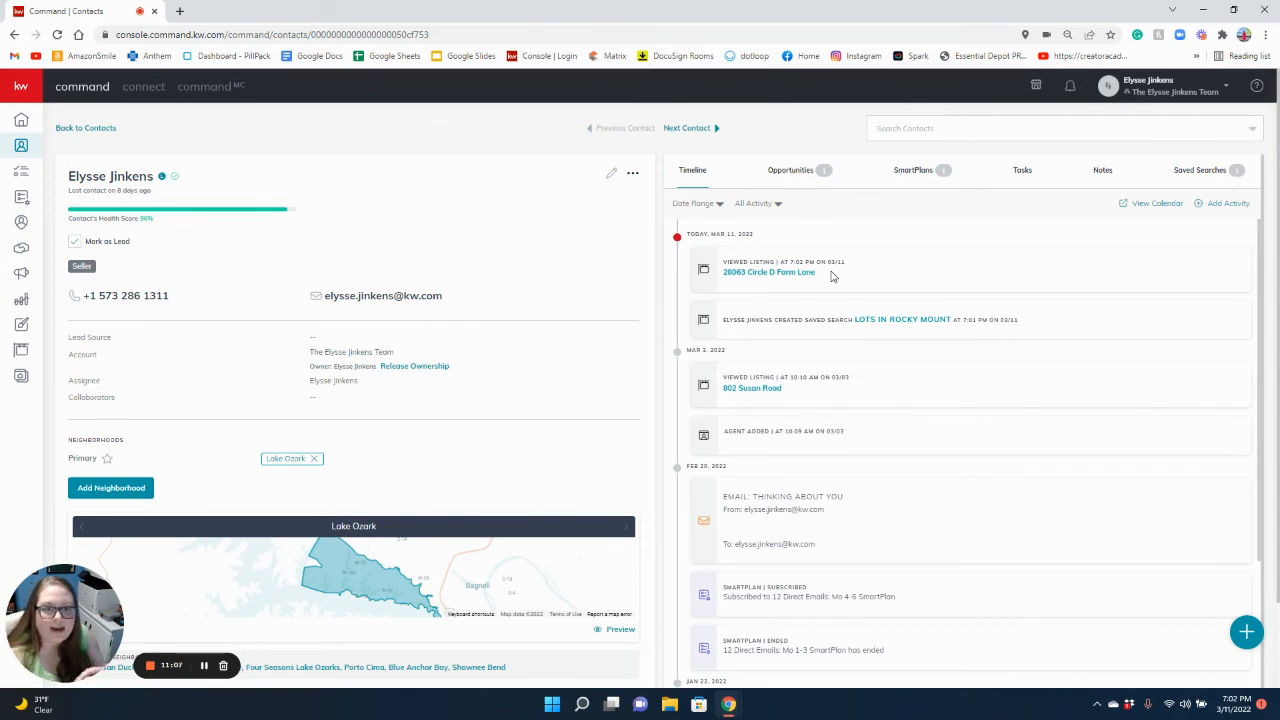
pyautogui.moveTo(740, 320)
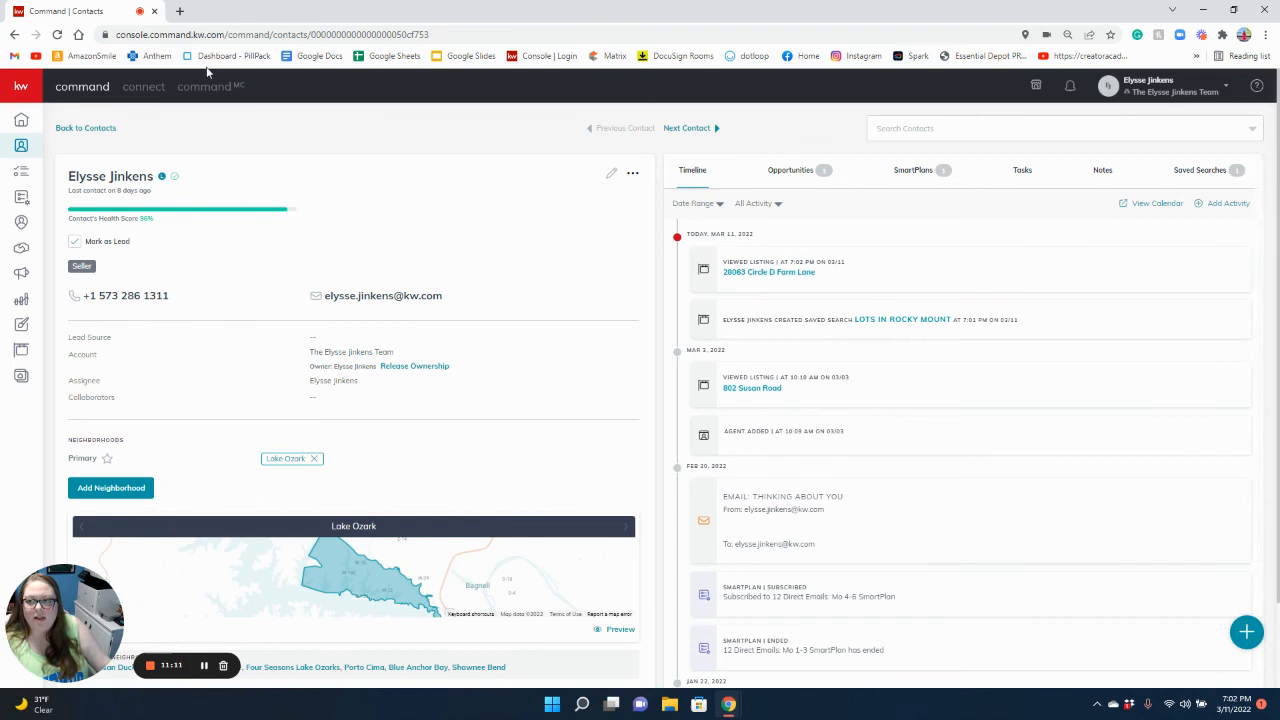
pyautogui.moveTo(224, 636)
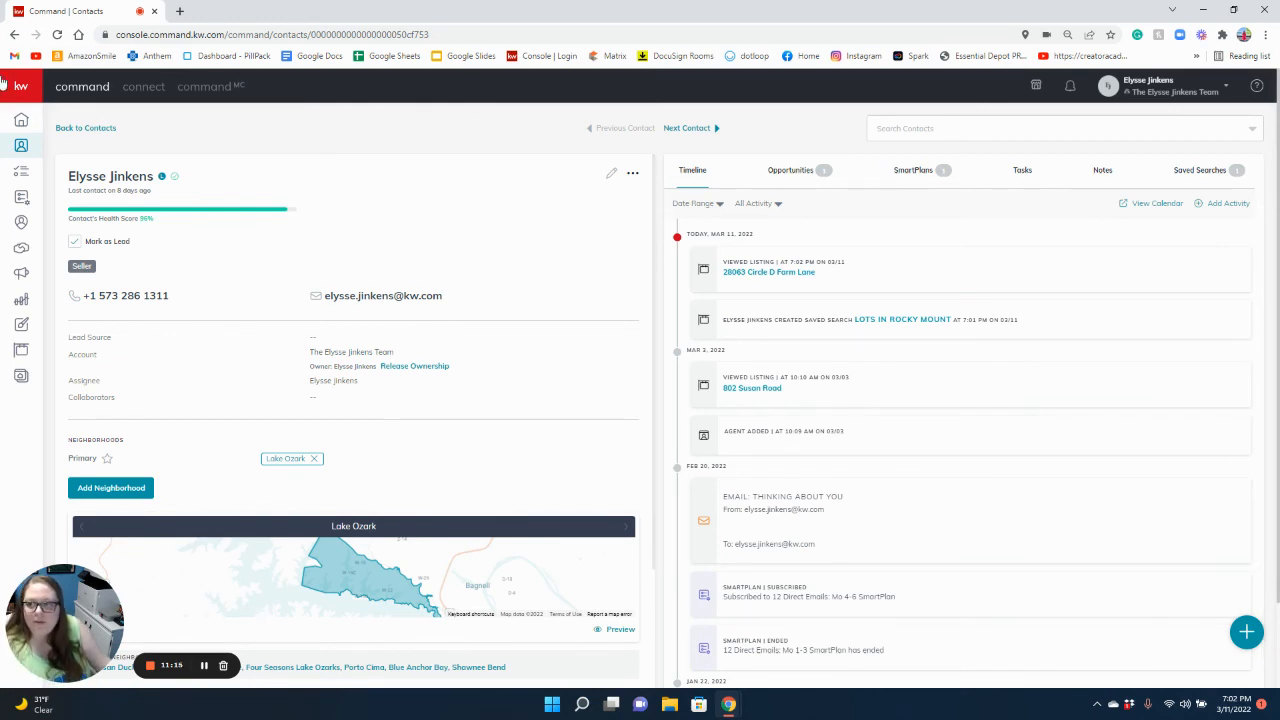
pyautogui.click(82, 86)
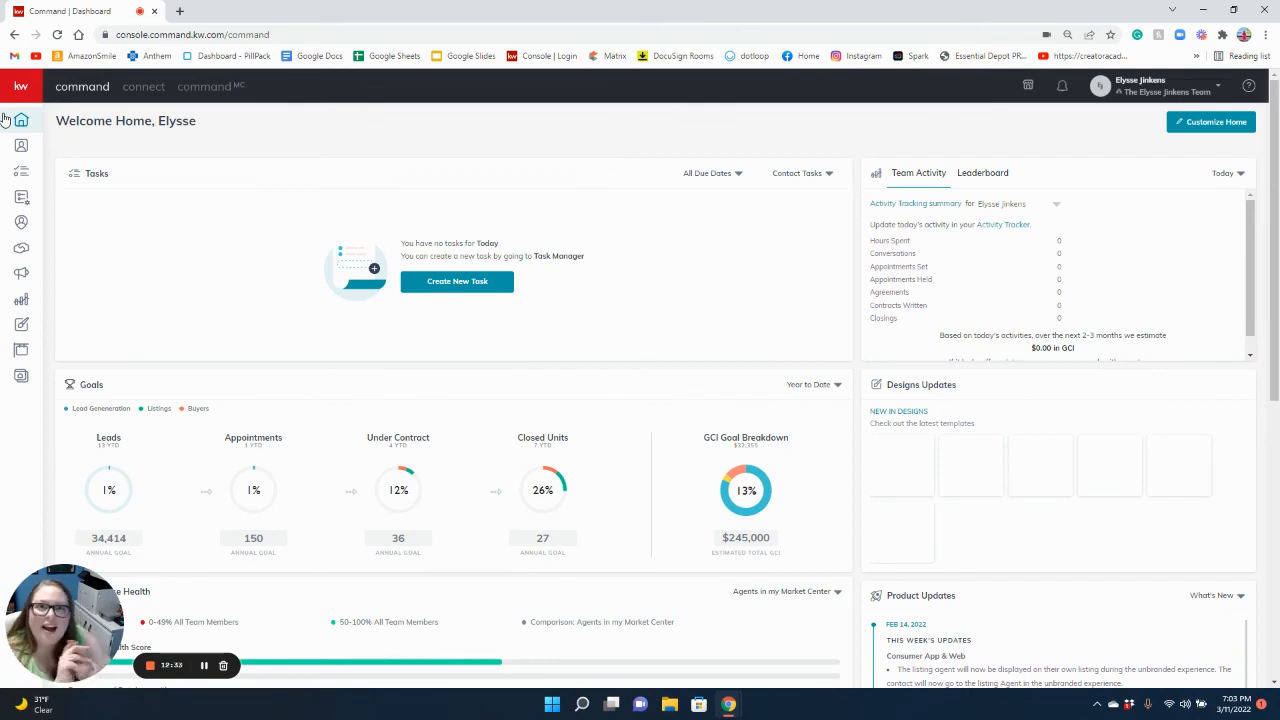
pyautogui.moveTo(798, 468)
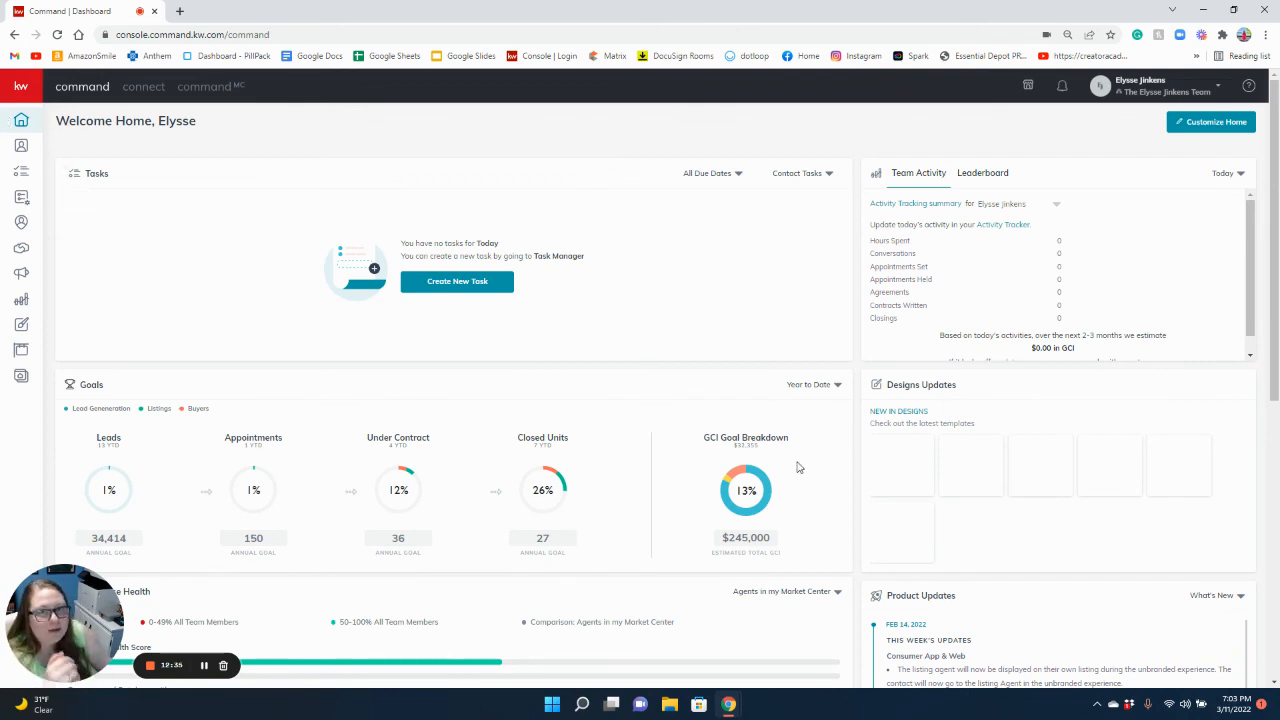